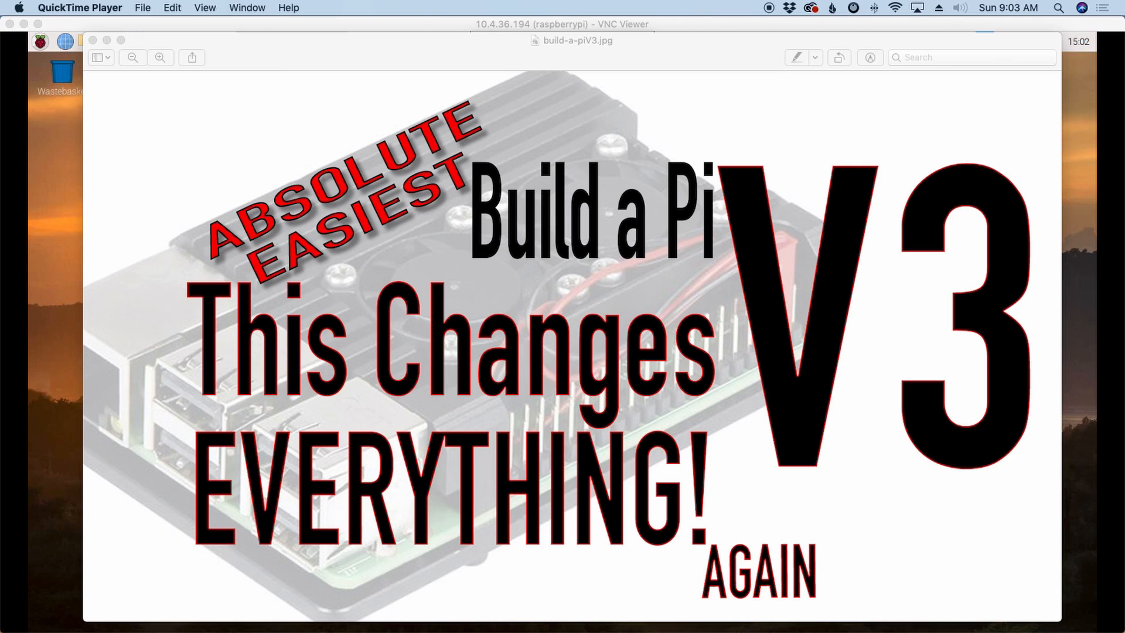
mouse_move(57, 320)
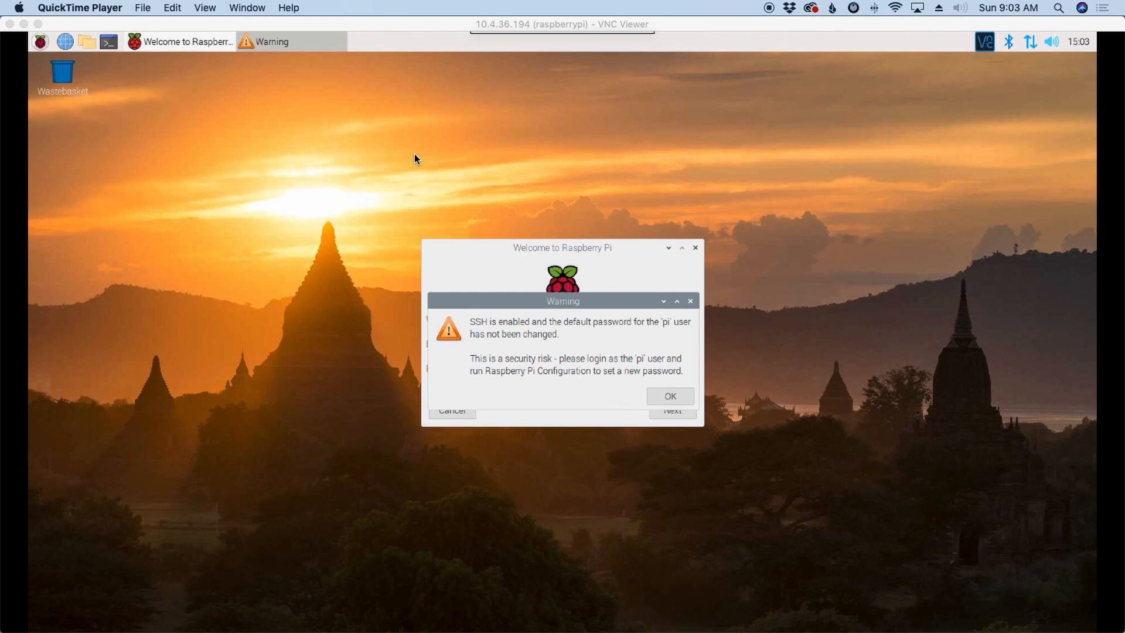
mouse_move(588, 374)
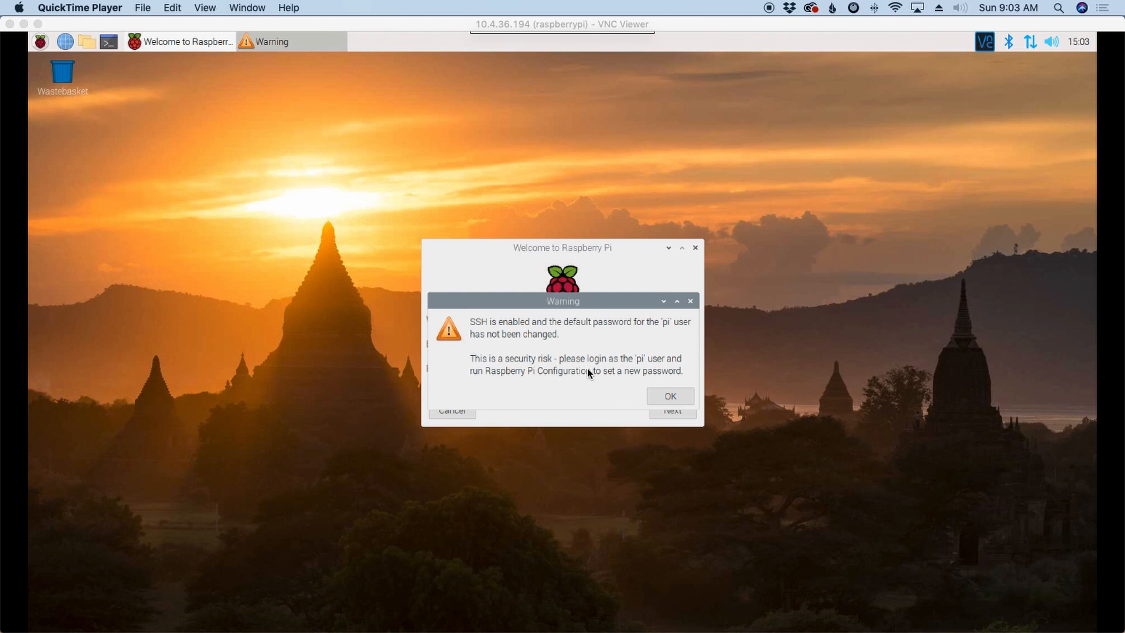
mouse_move(545, 337)
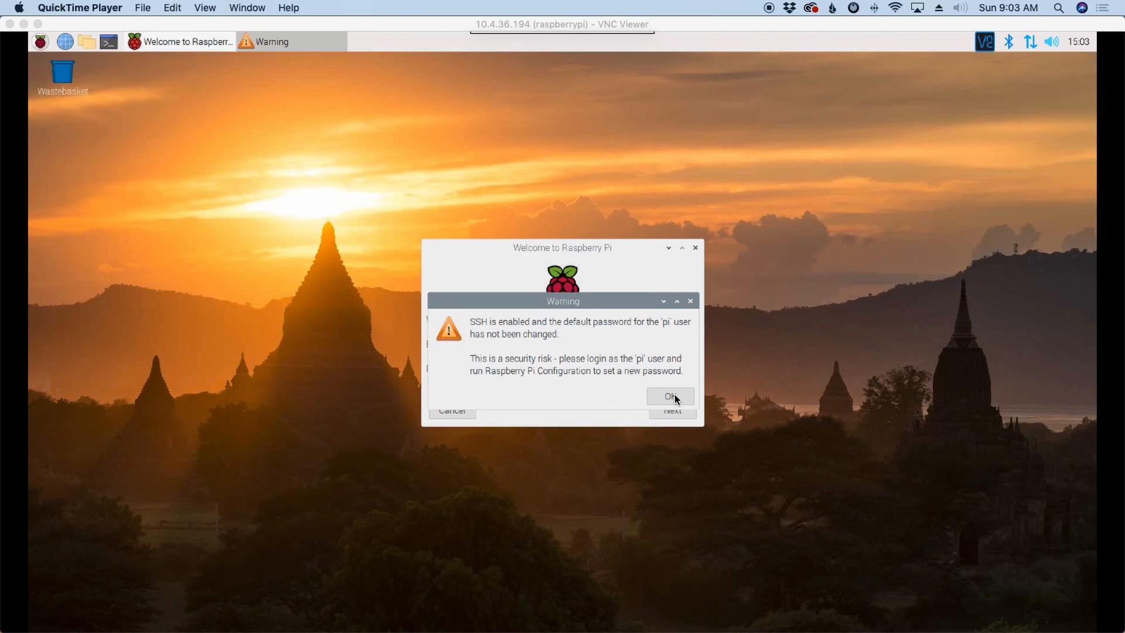
Step: Acknowledge the SSH default-password warning and close the Welcome to Raspberry Pi window
click(669, 396)
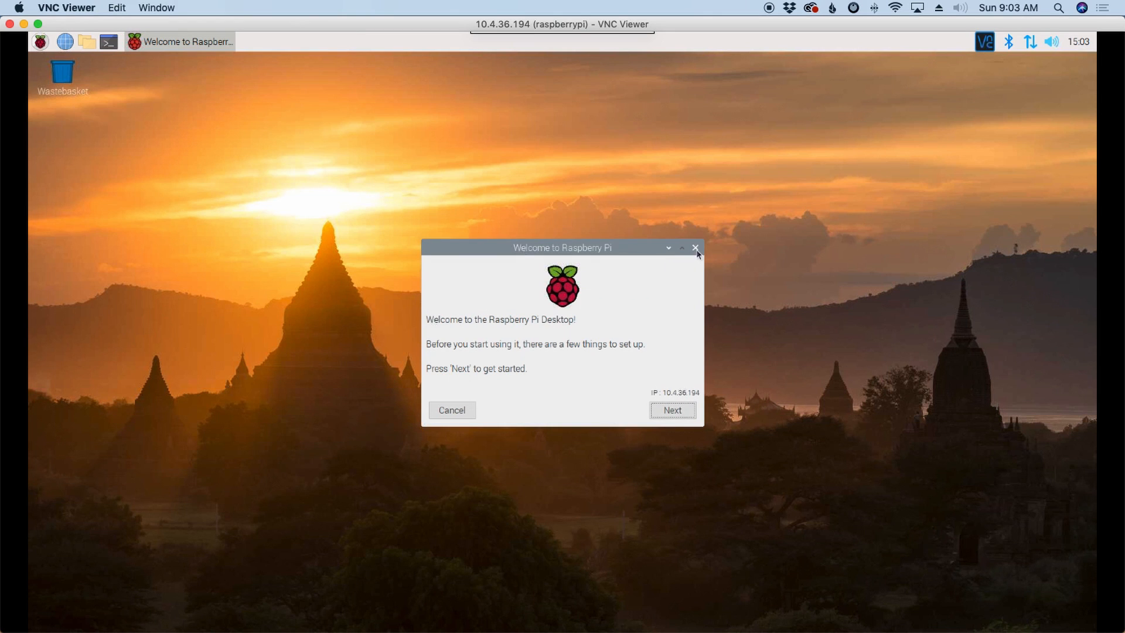
click(694, 247)
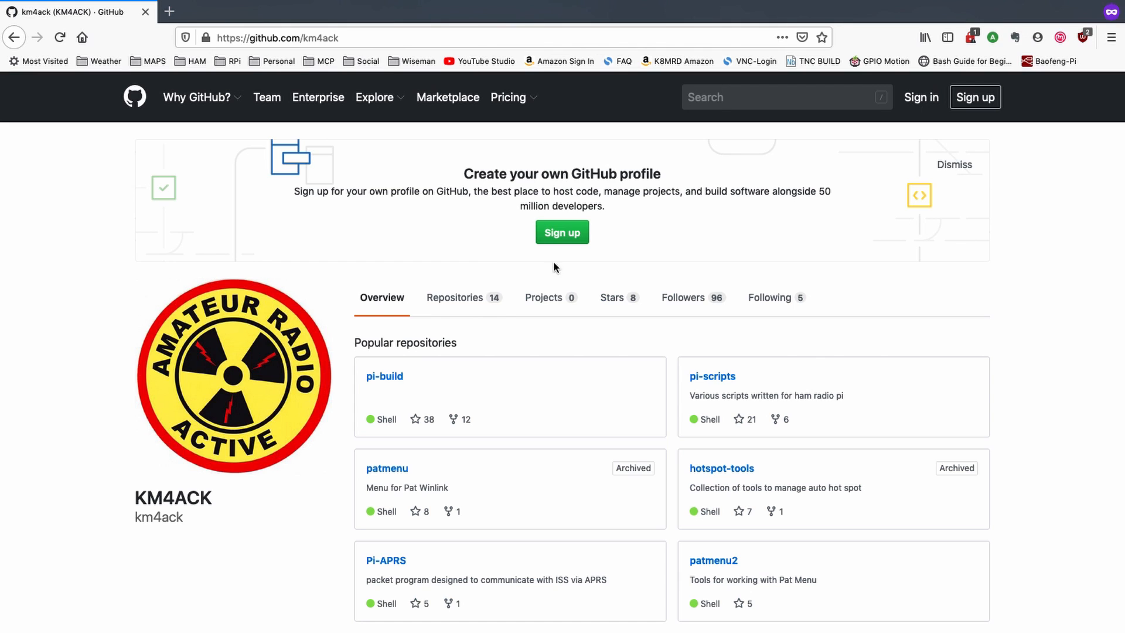
Step: Open pi-build from the profile's repositories and highlight the README's git clone install command
click(455, 298)
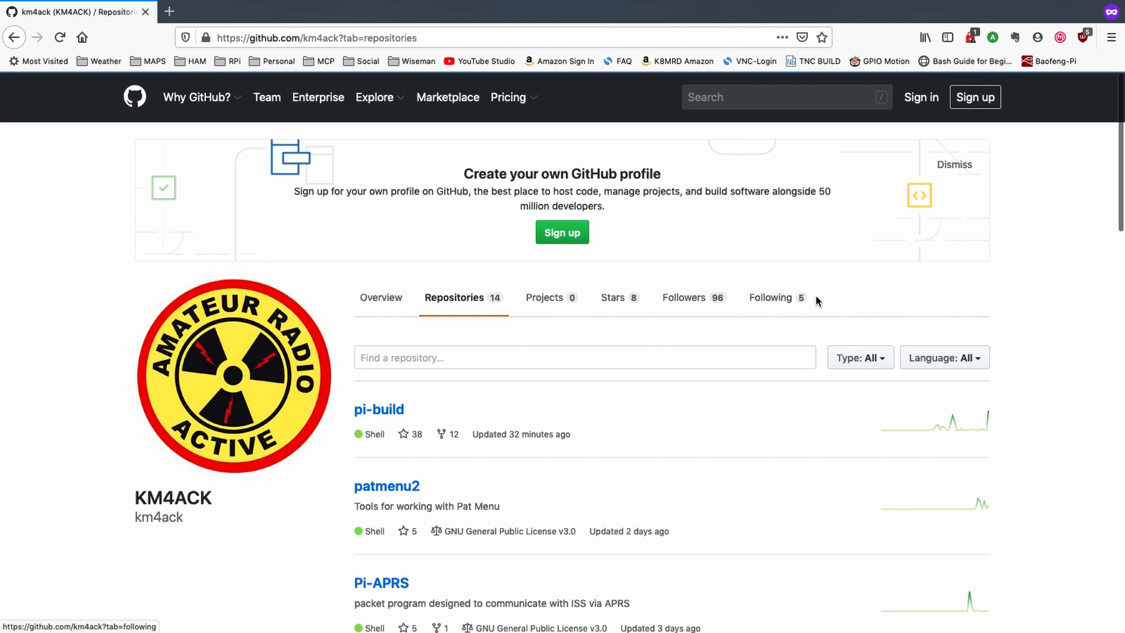
scroll(down, 3)
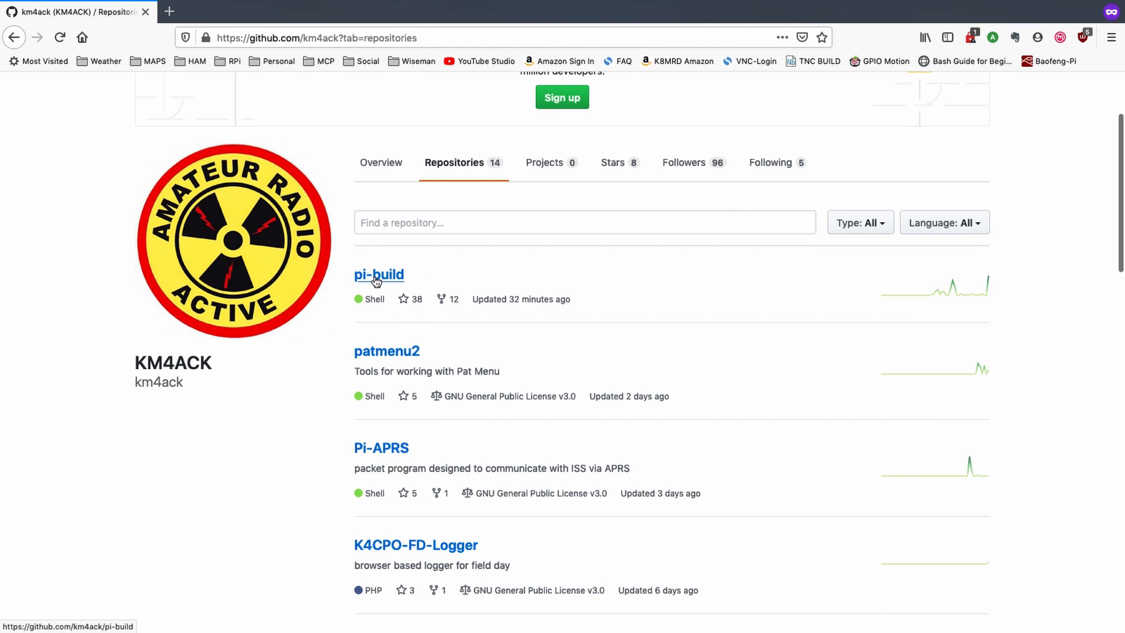
click(378, 274)
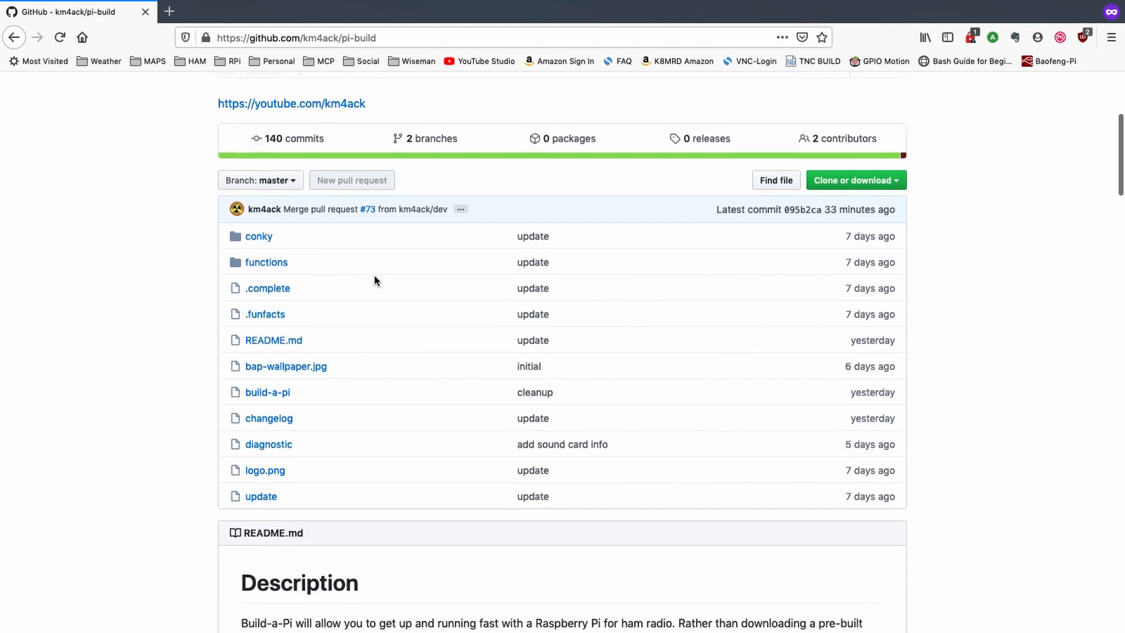
scroll(down, 3)
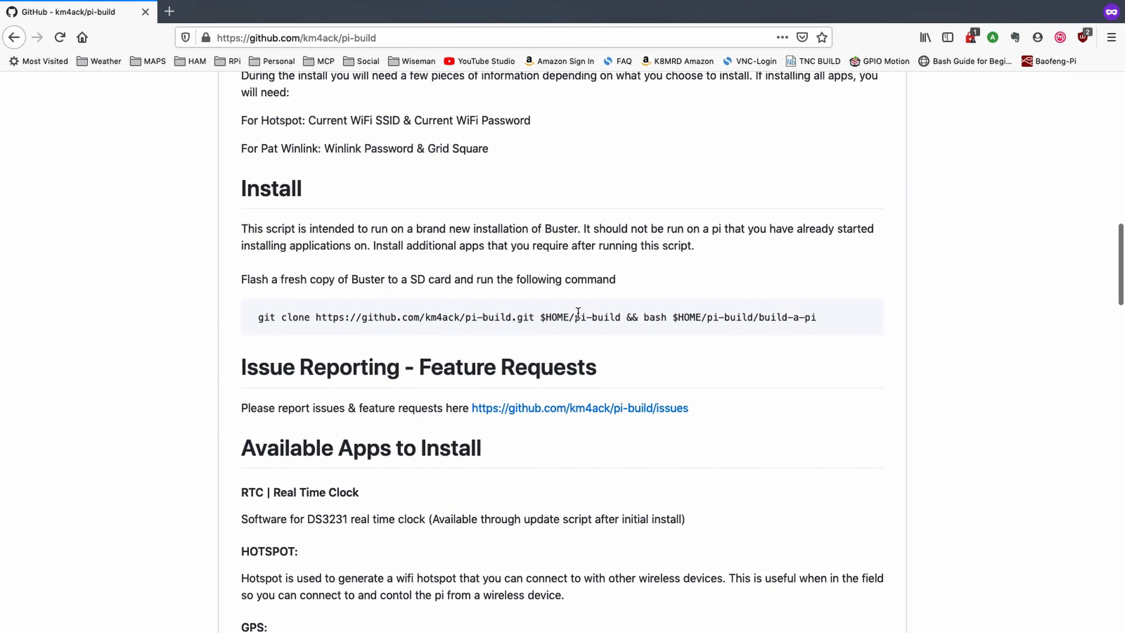
double_click(284, 317)
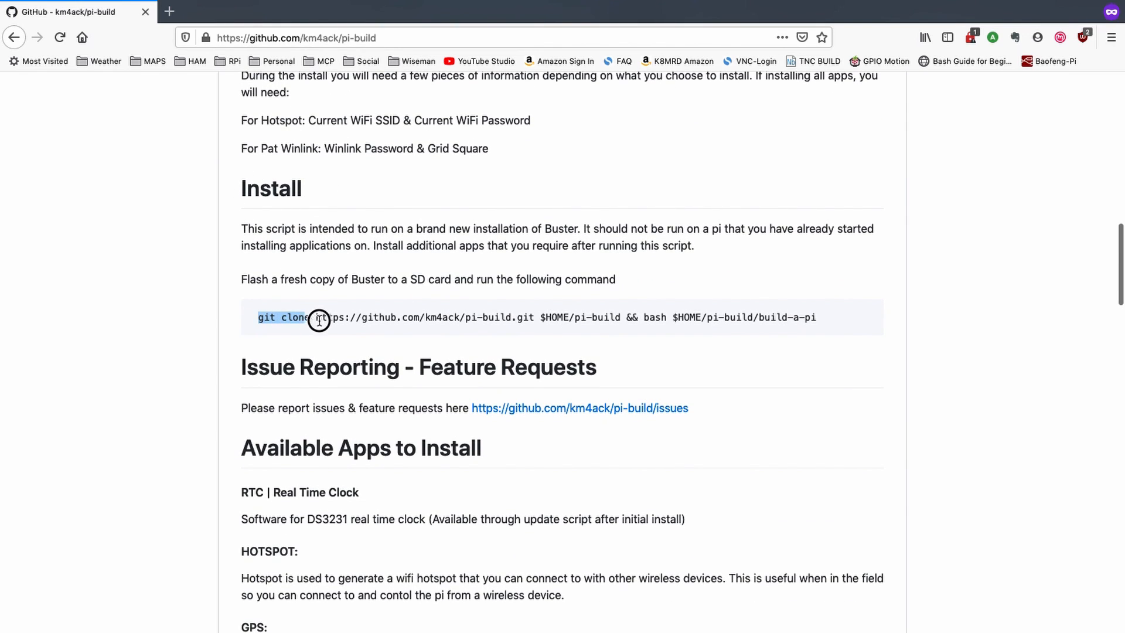
drag(319, 319, 811, 319)
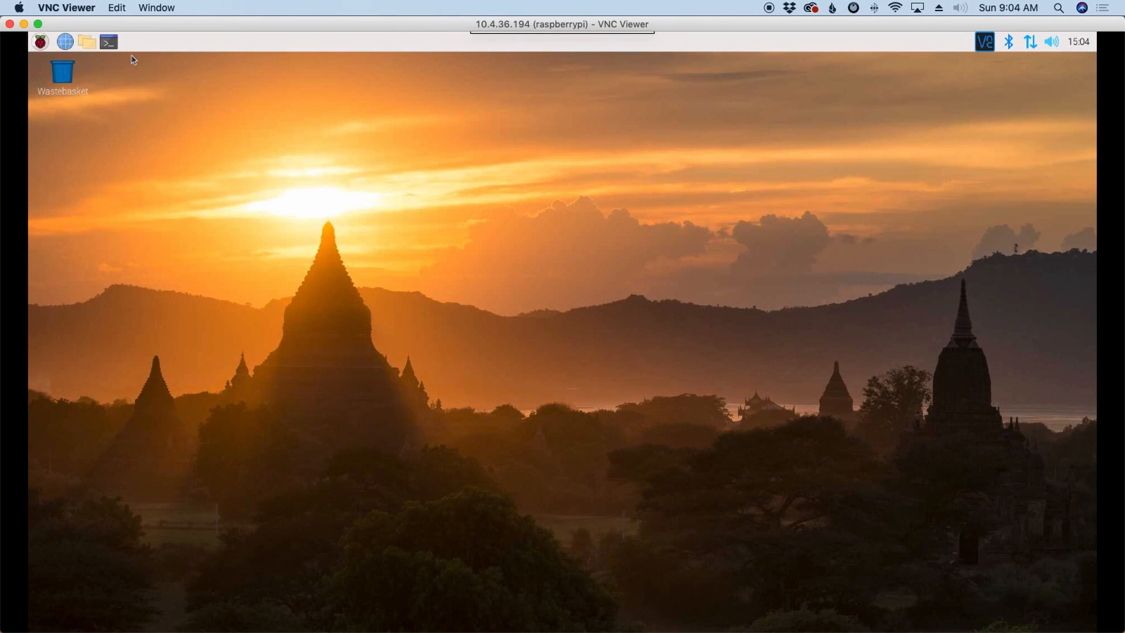
Step: Open a Raspberry Pi terminal and paste the pi-build git clone command
click(106, 41)
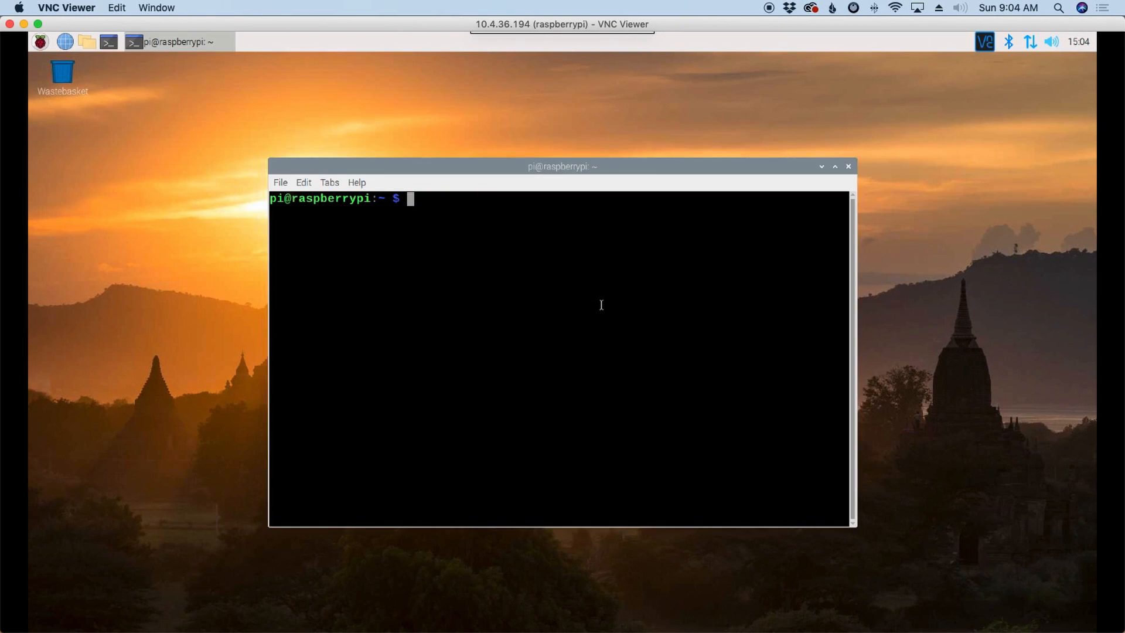
right_click(444, 267)
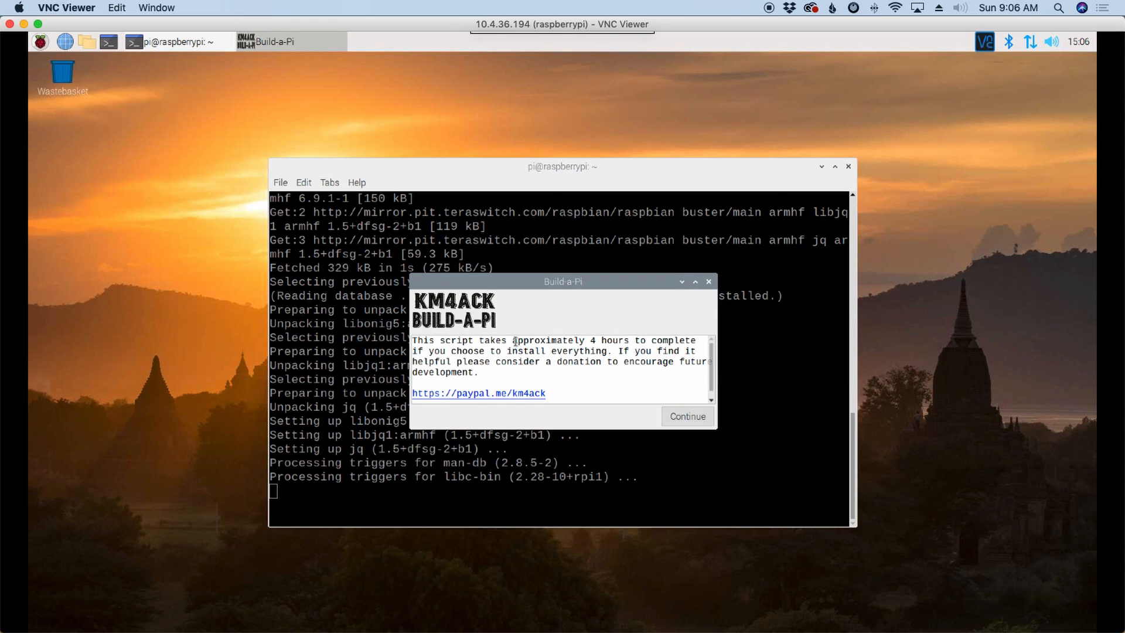
Step: Accept the roughly 4-hour install notice and submit KM4ACK as the call sign
drag(513, 340, 631, 339)
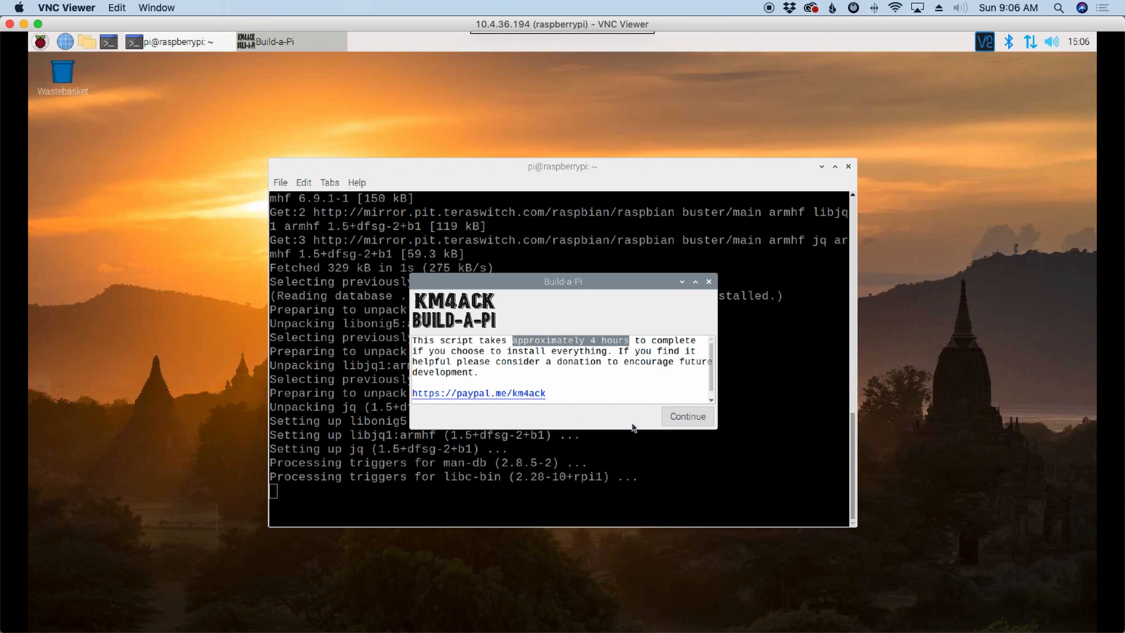
click(686, 416)
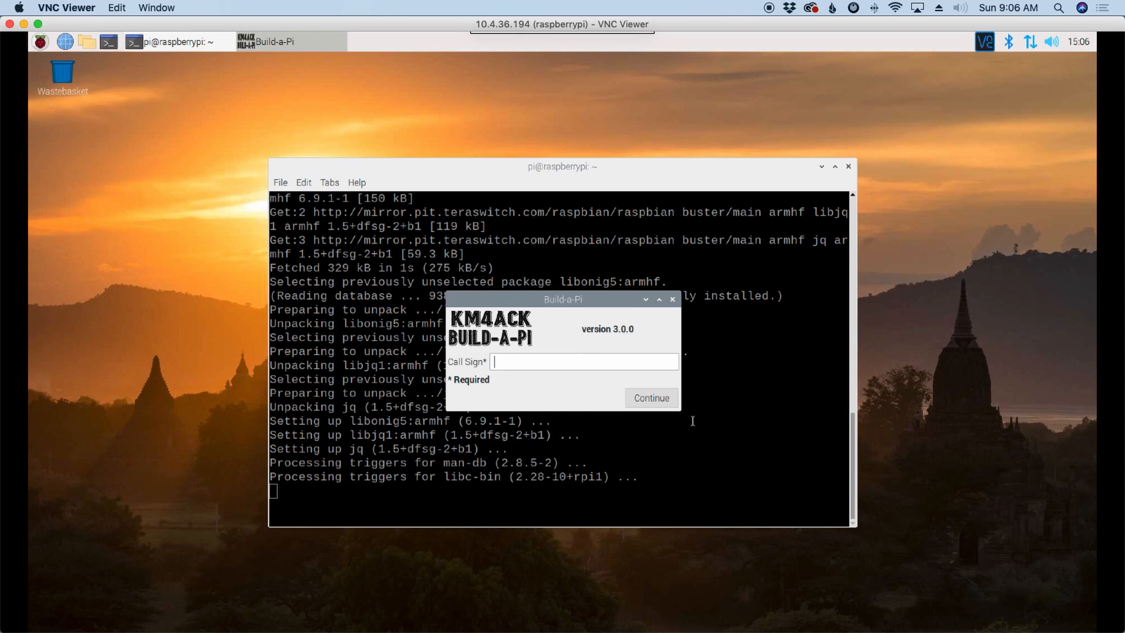
mouse_move(560, 362)
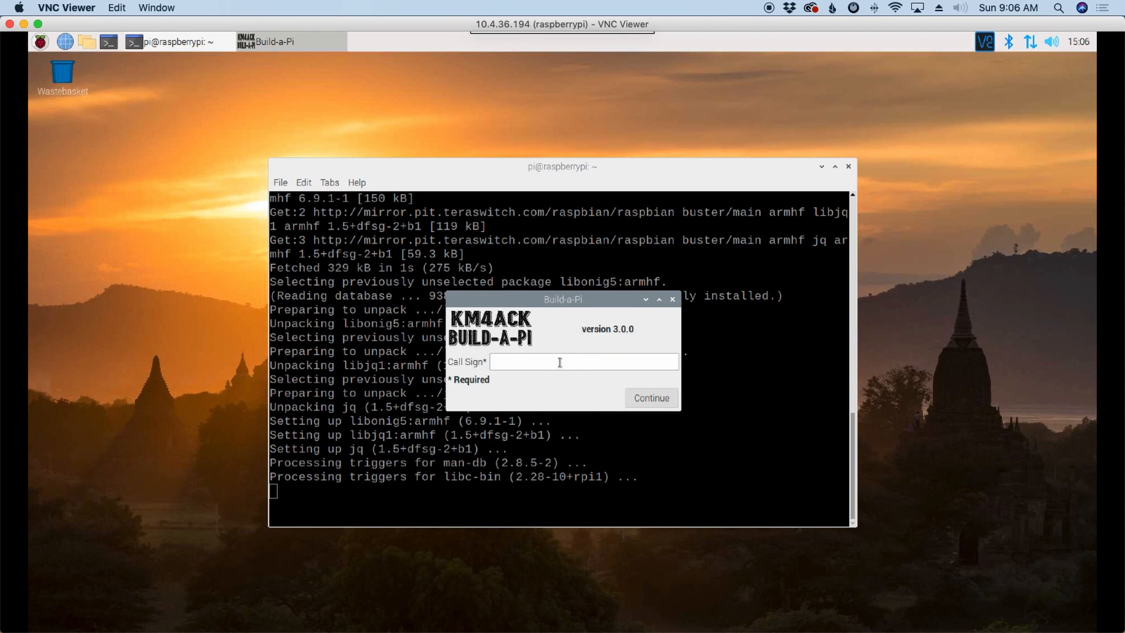
text(KM4ACK)
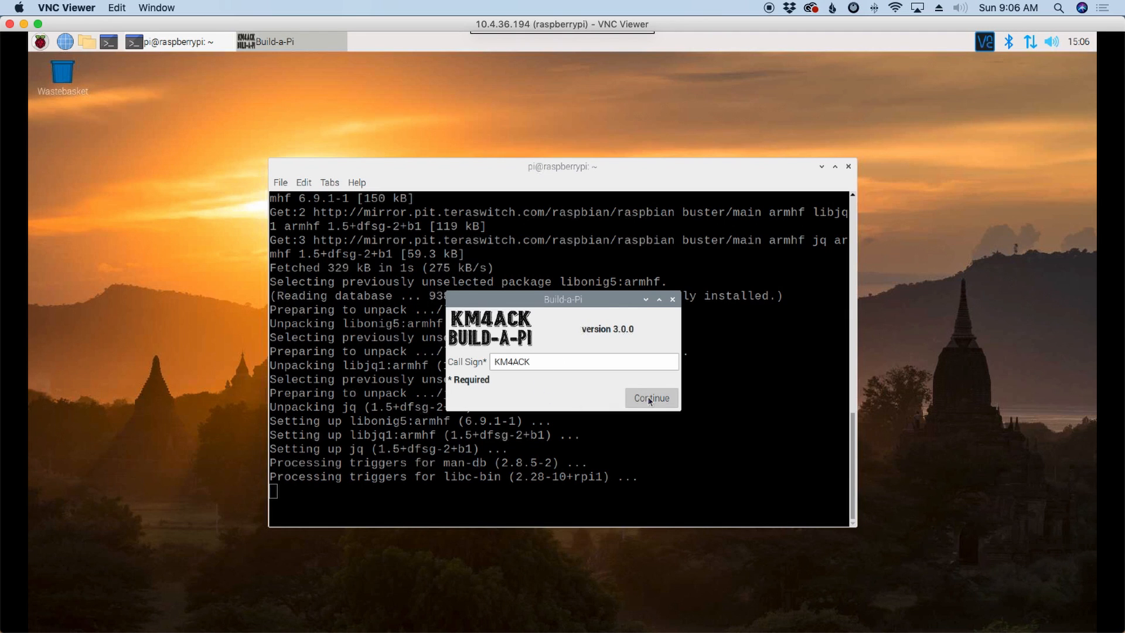
click(650, 399)
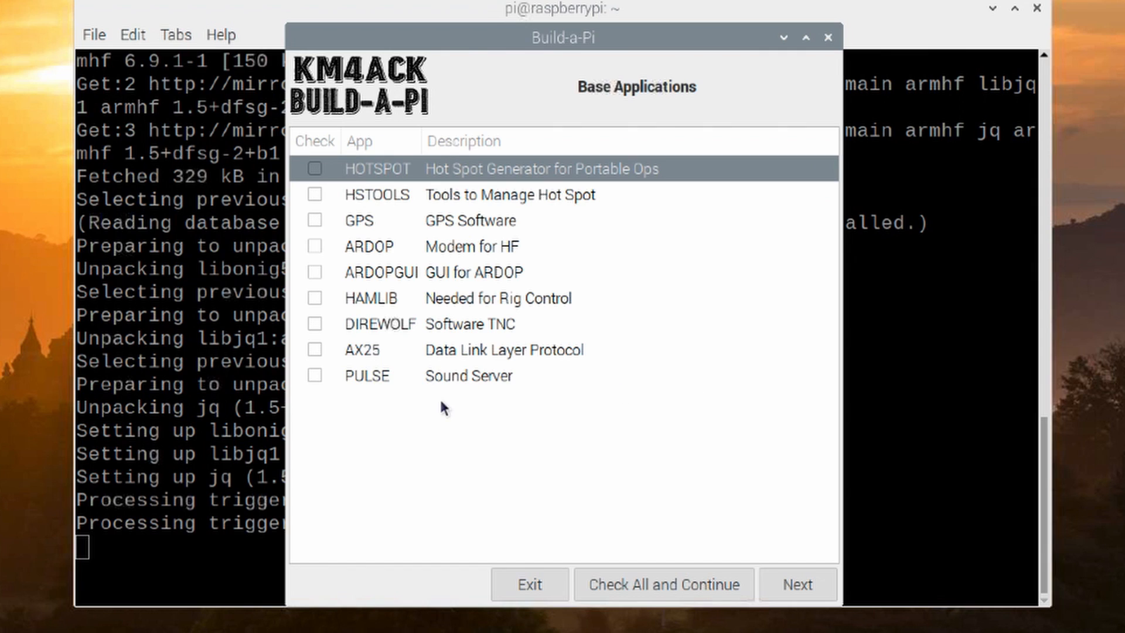
mouse_move(488, 386)
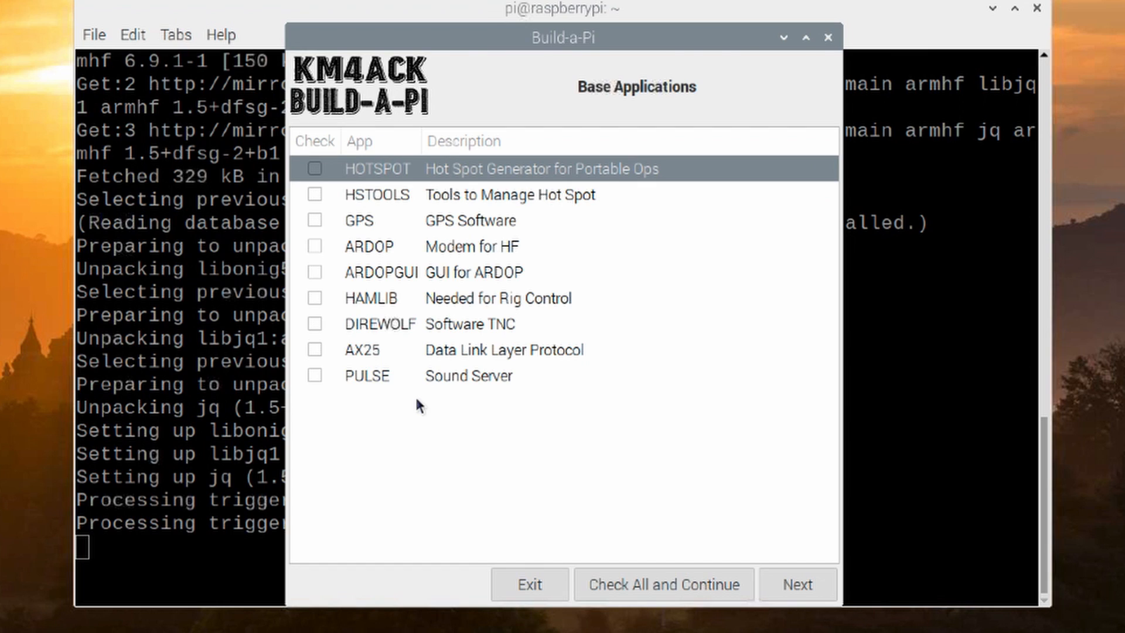
mouse_move(487, 251)
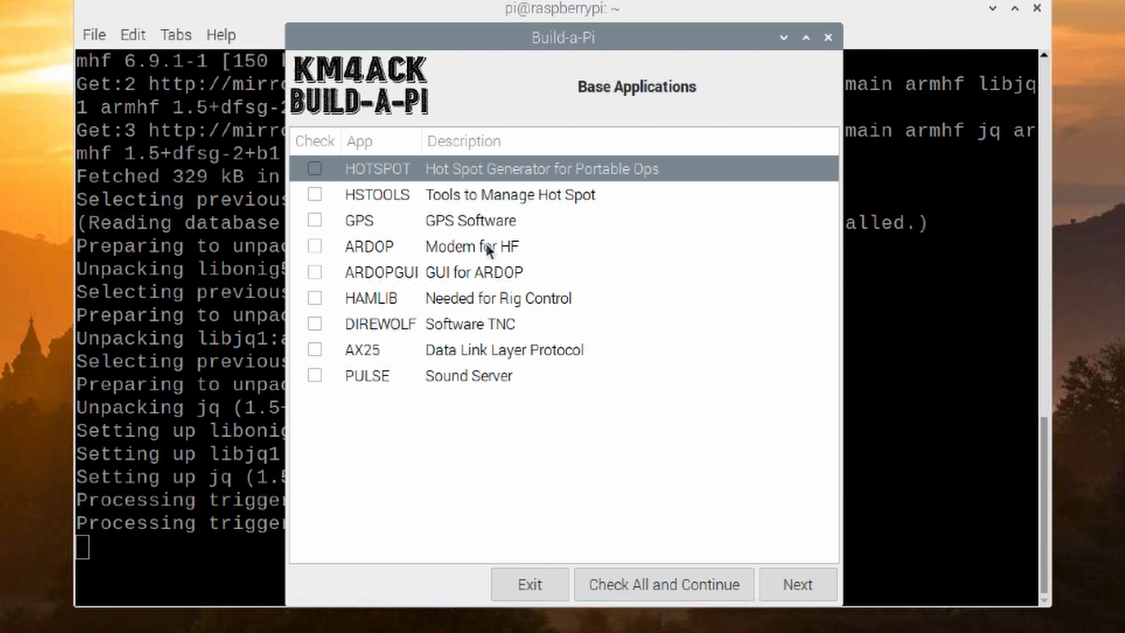
Step: Tick HOTSPOT and HSTOOLS under Base Applications and proceed
click(314, 169)
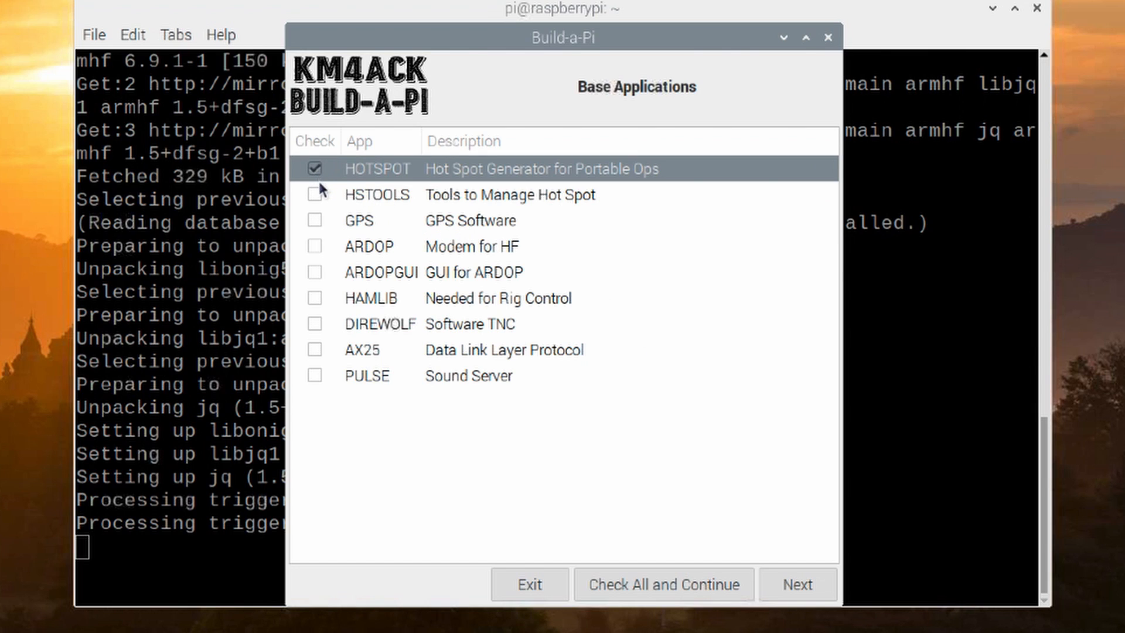
click(315, 194)
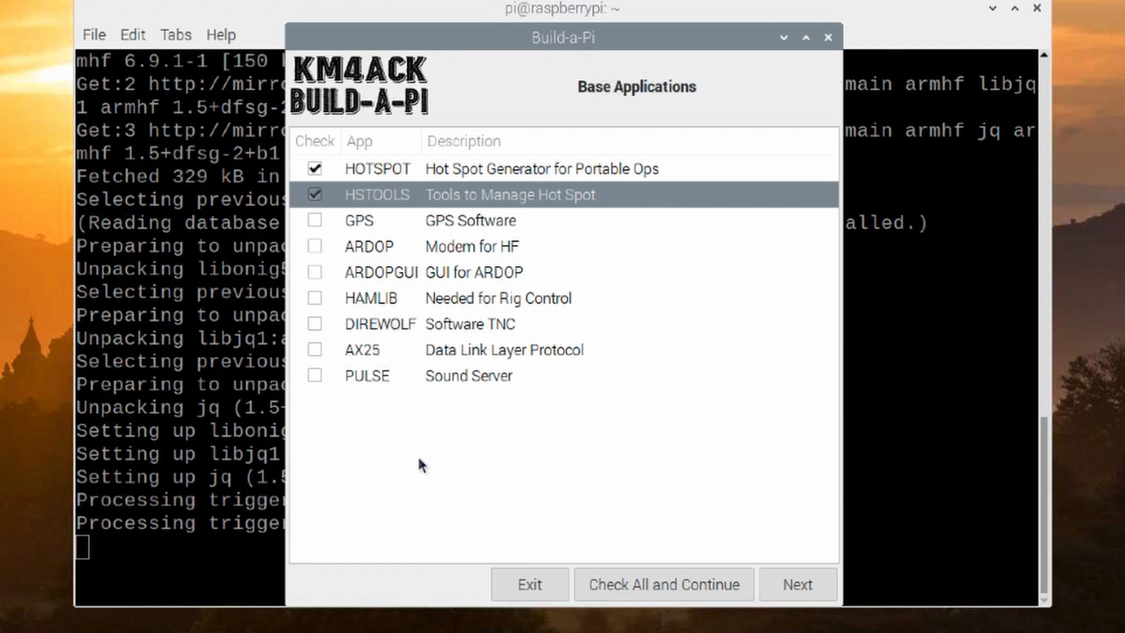
mouse_move(690, 568)
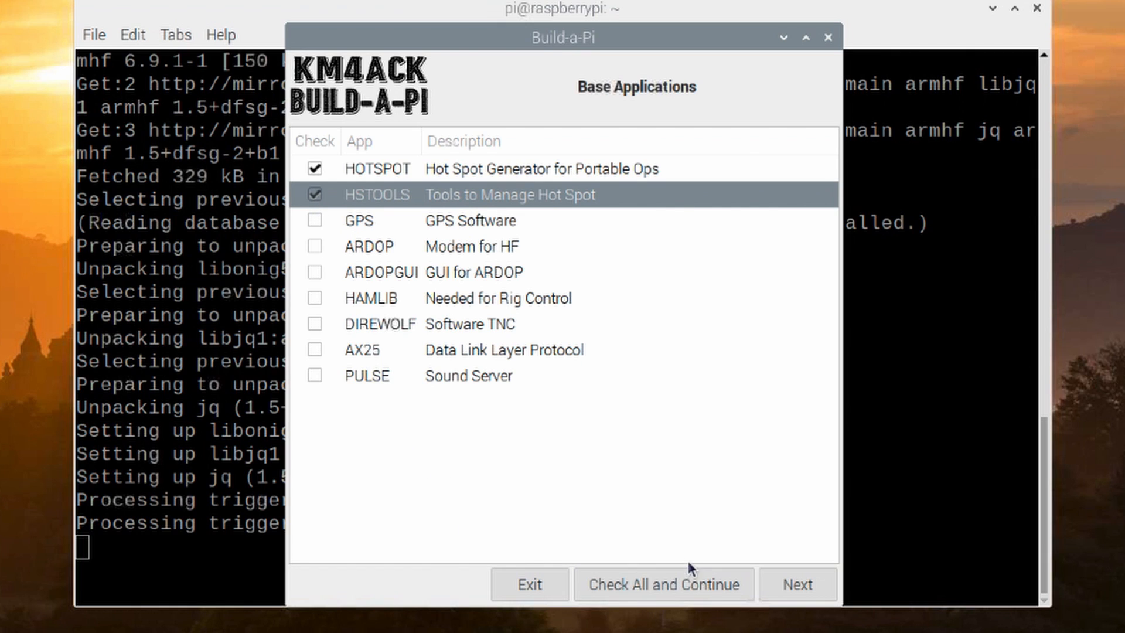
mouse_move(656, 566)
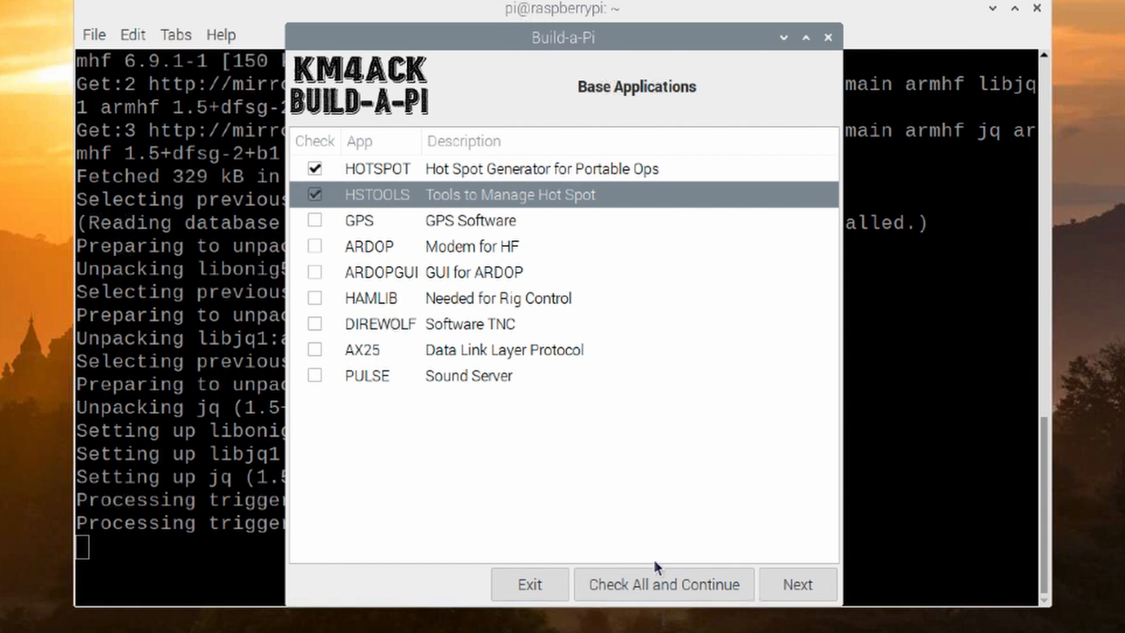
mouse_move(672, 549)
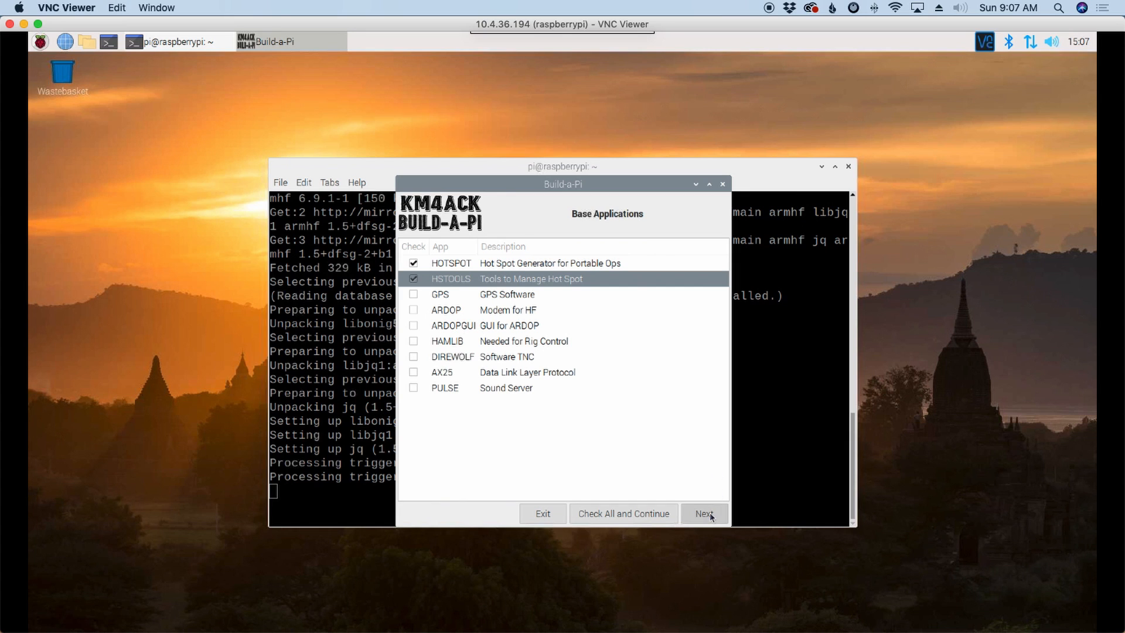
click(704, 513)
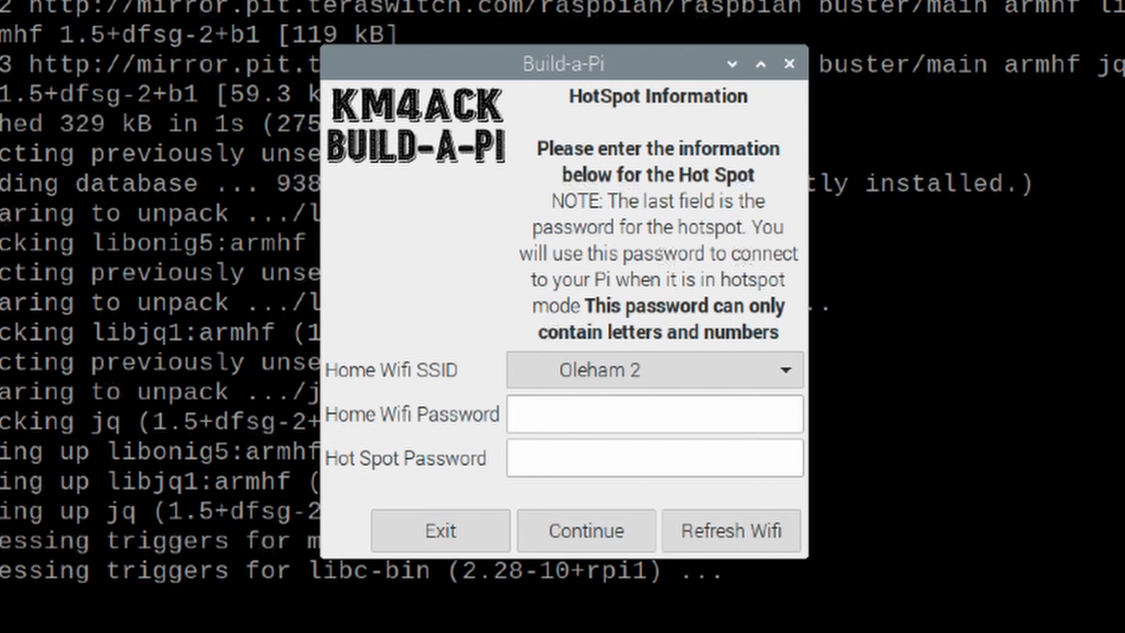
mouse_move(642, 379)
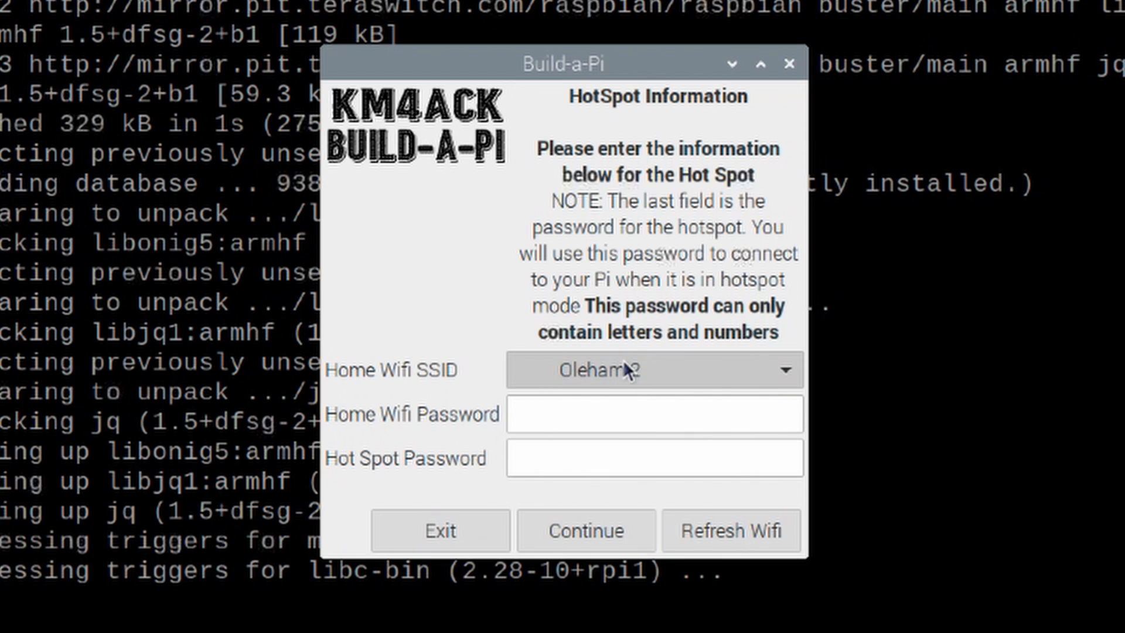
click(652, 370)
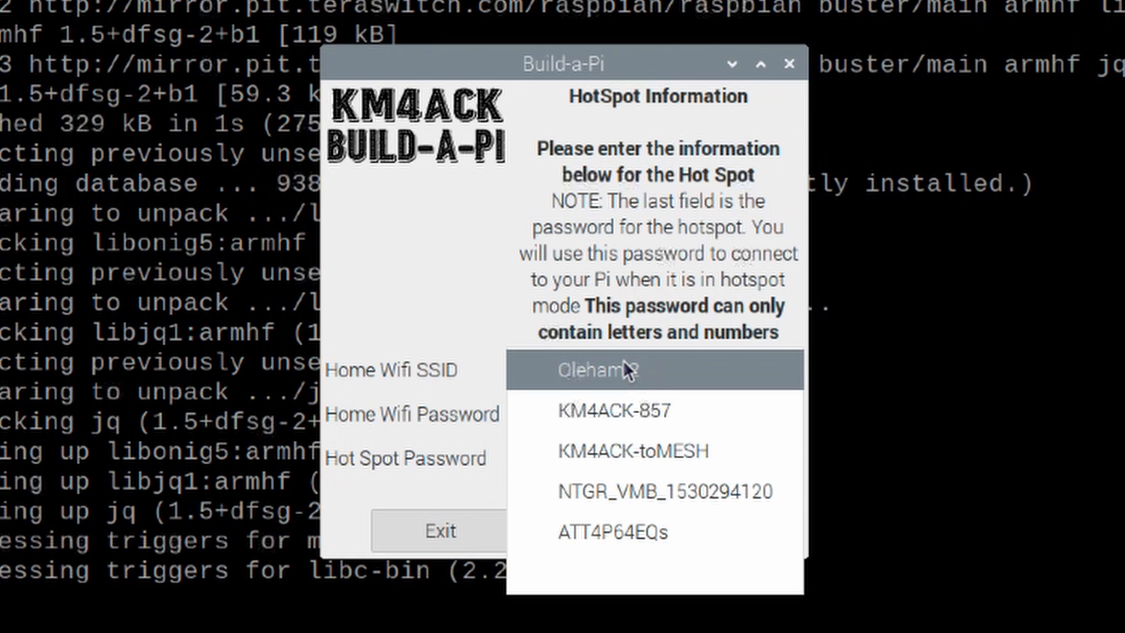
click(631, 410)
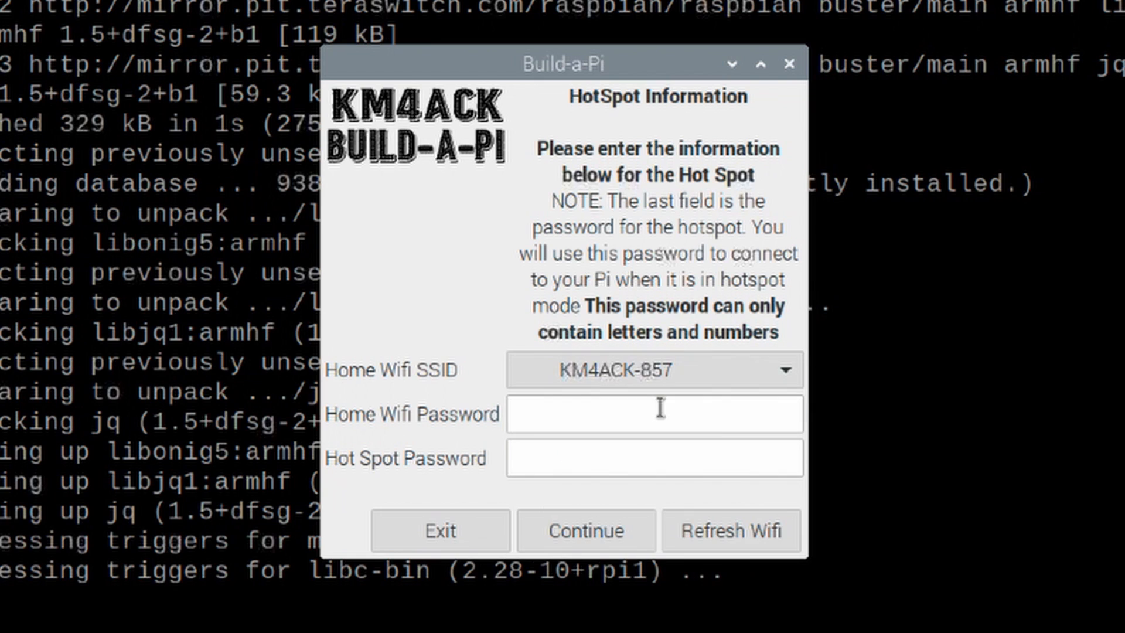
click(653, 413)
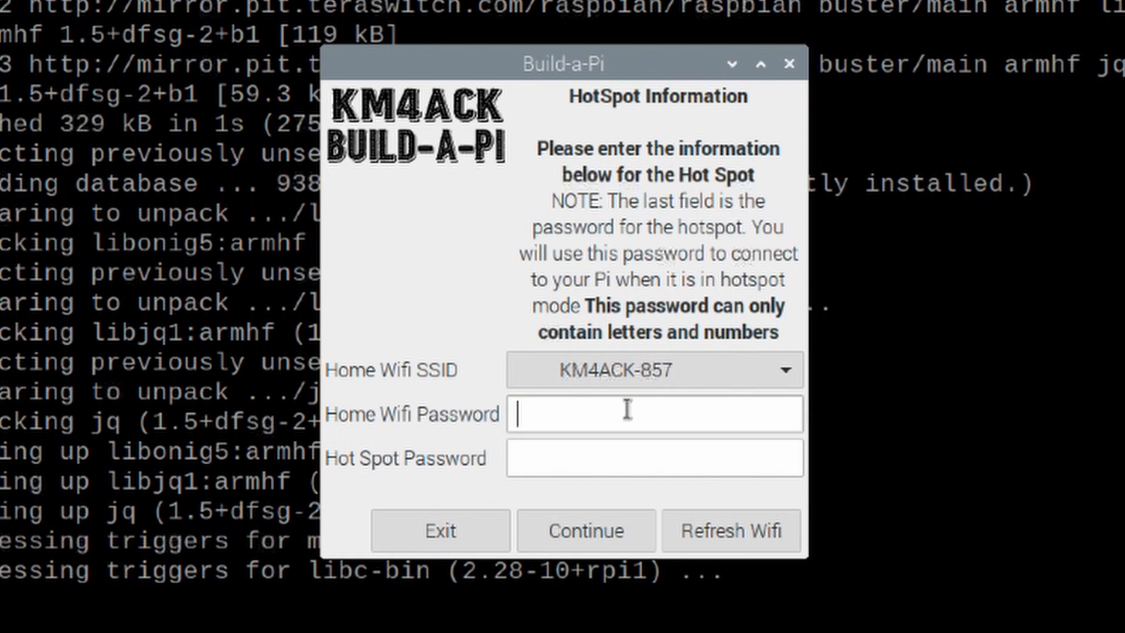
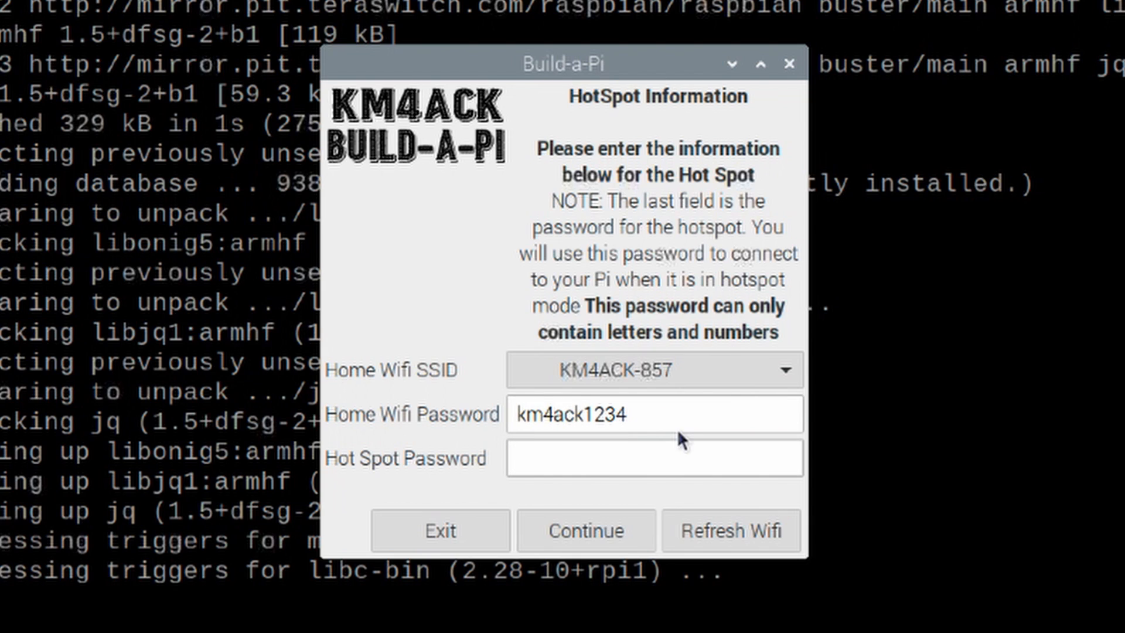
click(653, 457)
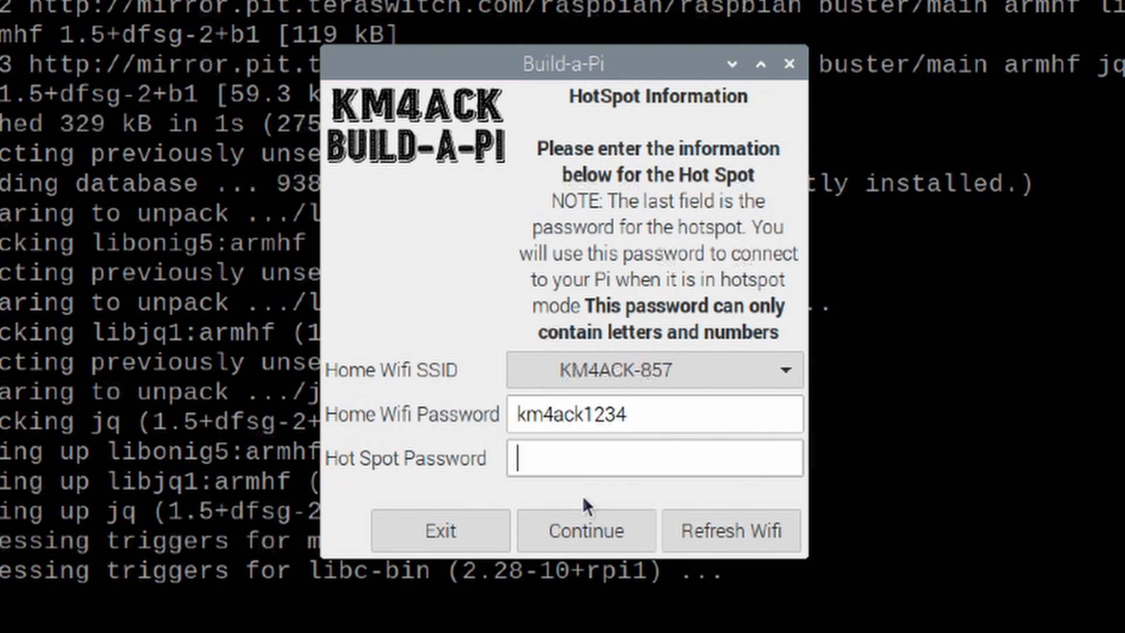
mouse_move(520, 473)
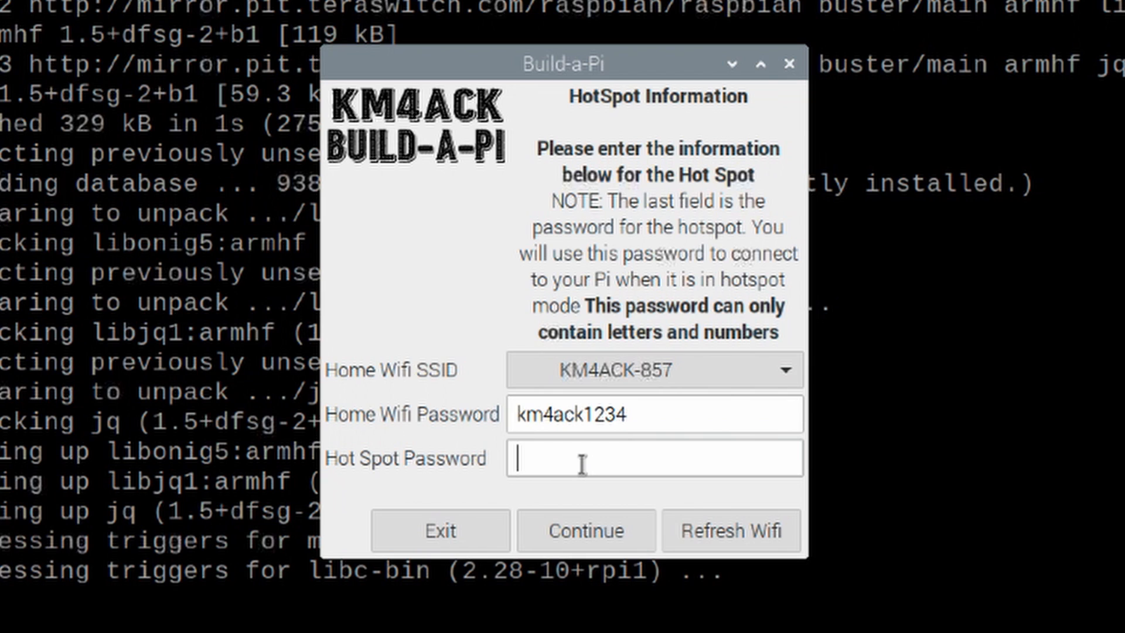
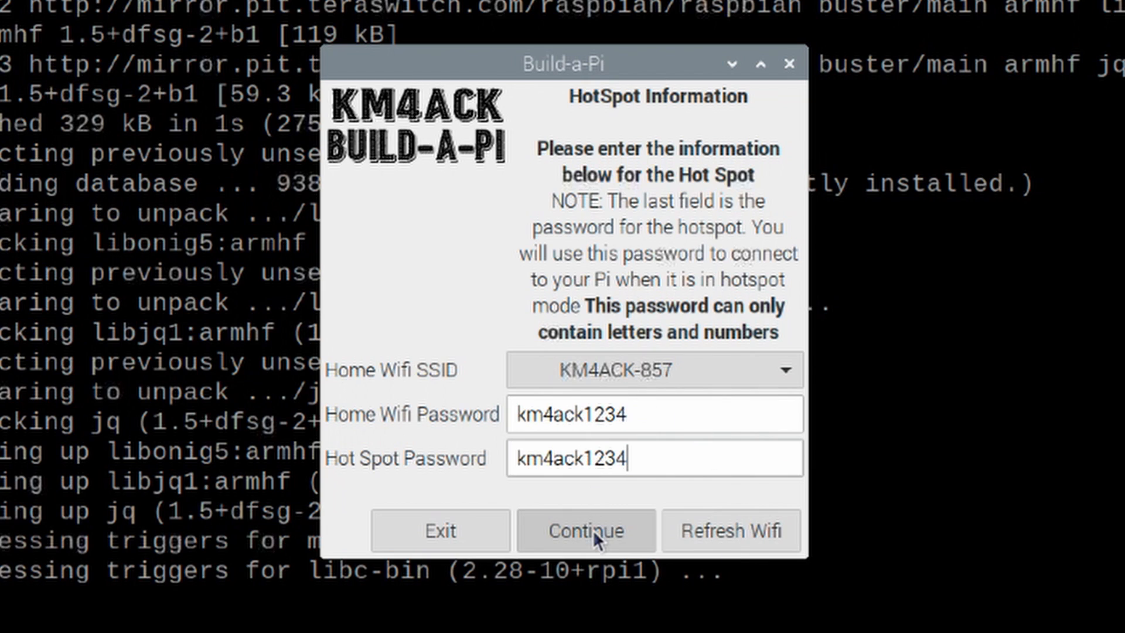
click(585, 531)
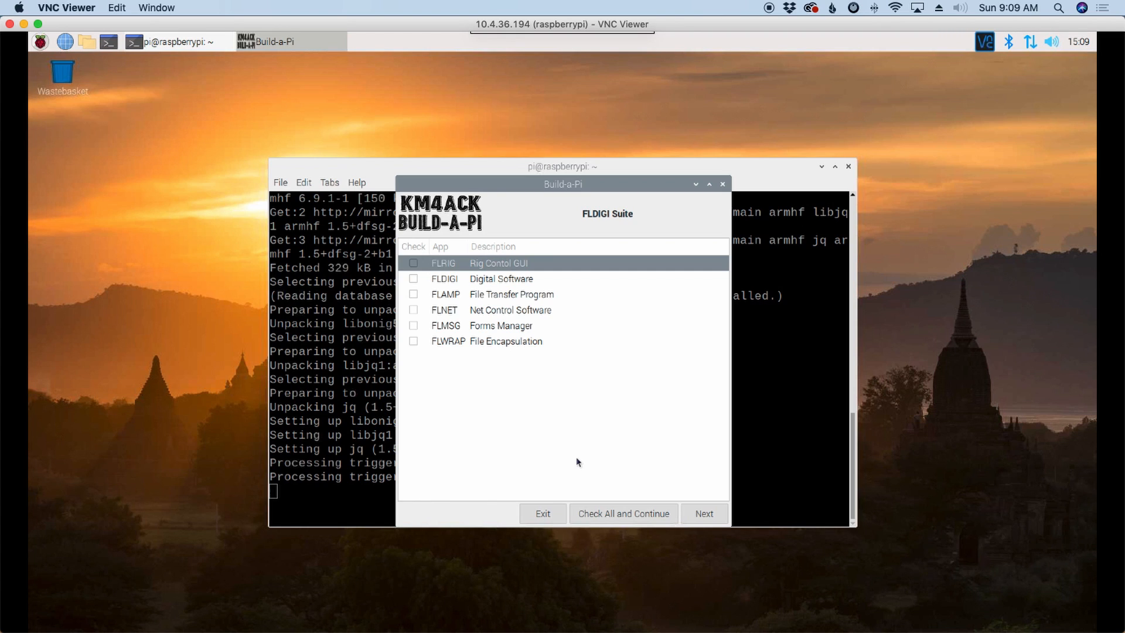
mouse_move(701, 504)
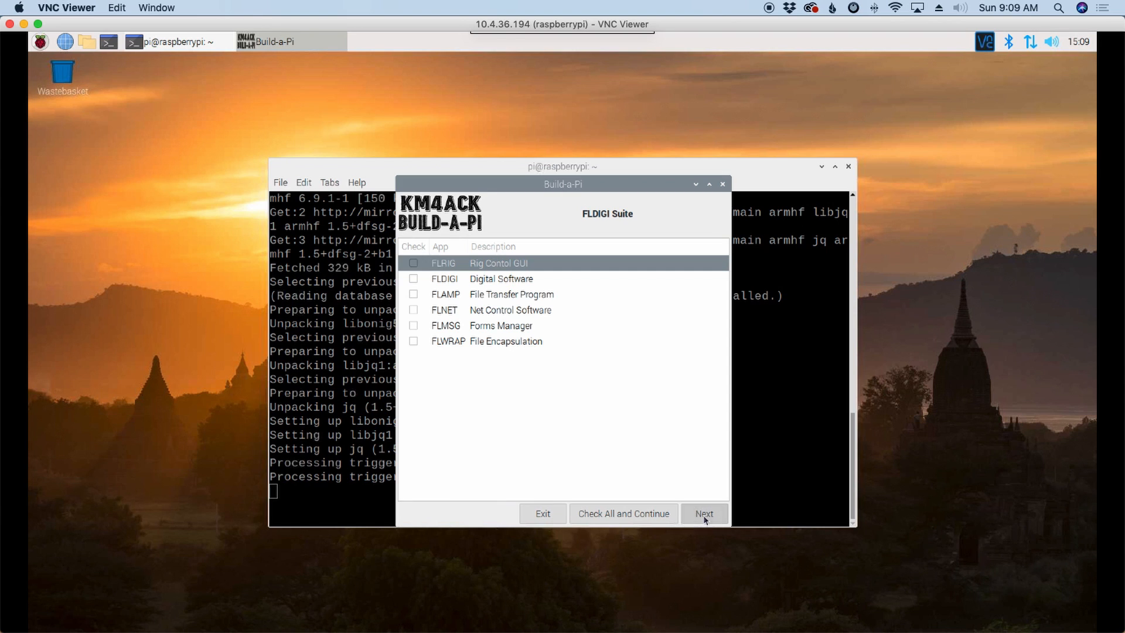
Step: Continue past the FLDIGI Suite page with no apps selected
click(703, 513)
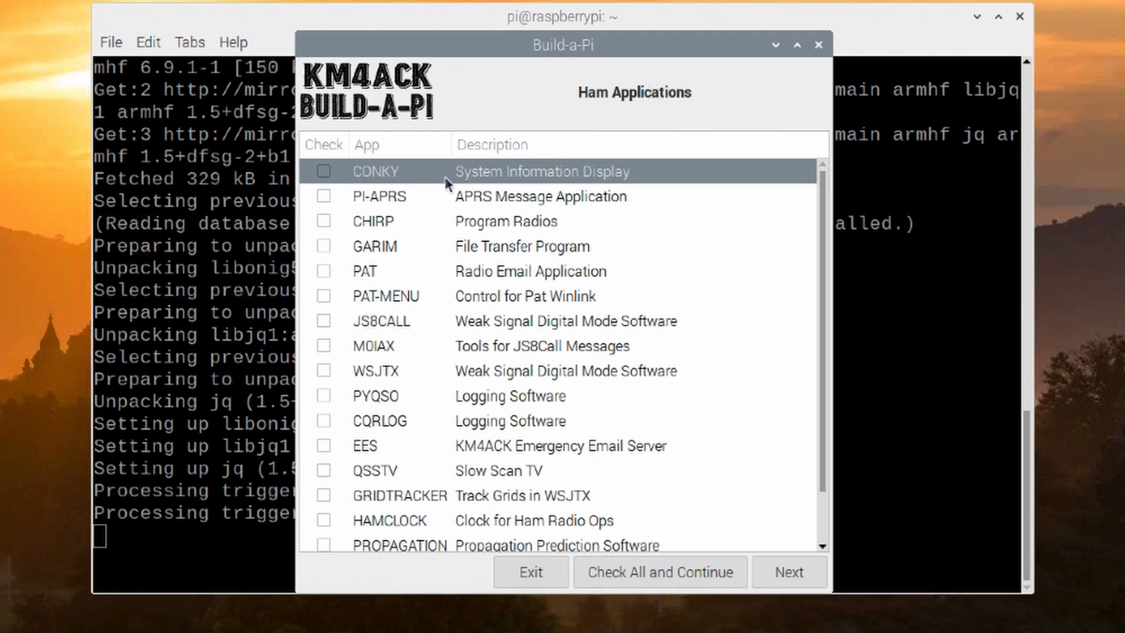
mouse_move(457, 226)
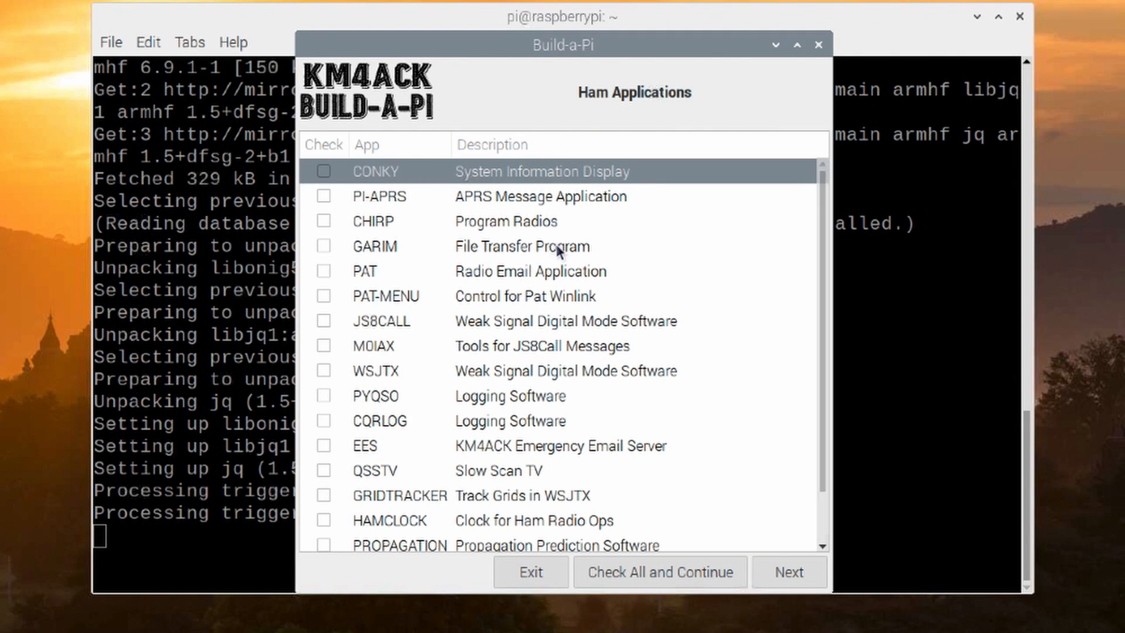
mouse_move(338, 284)
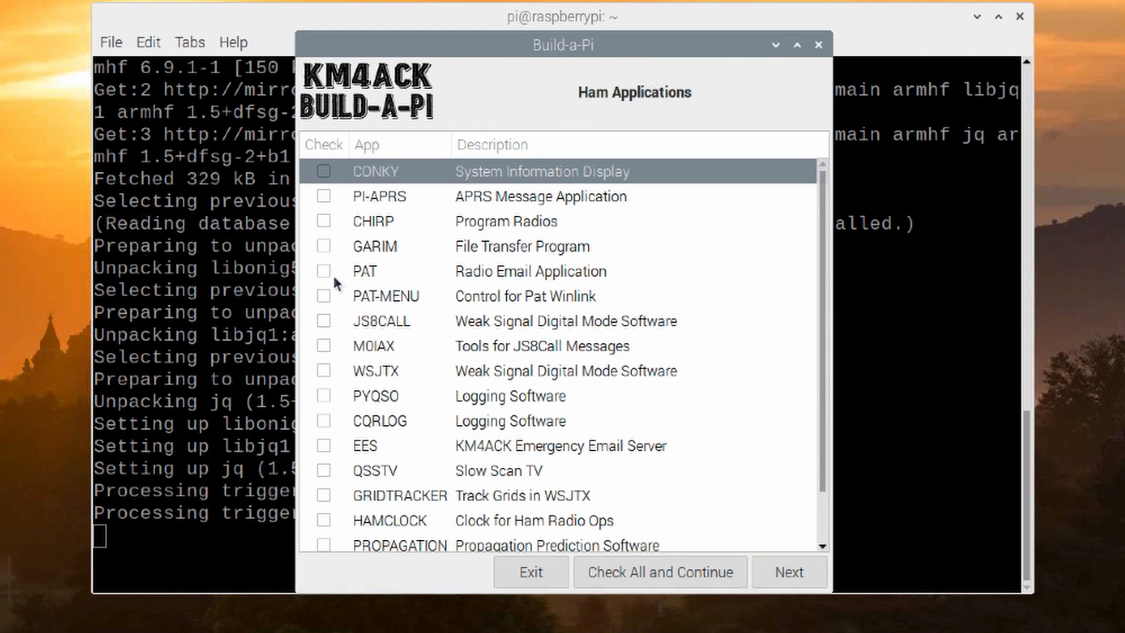
Step: Mark only PAT among the Ham Applications and continue
click(324, 271)
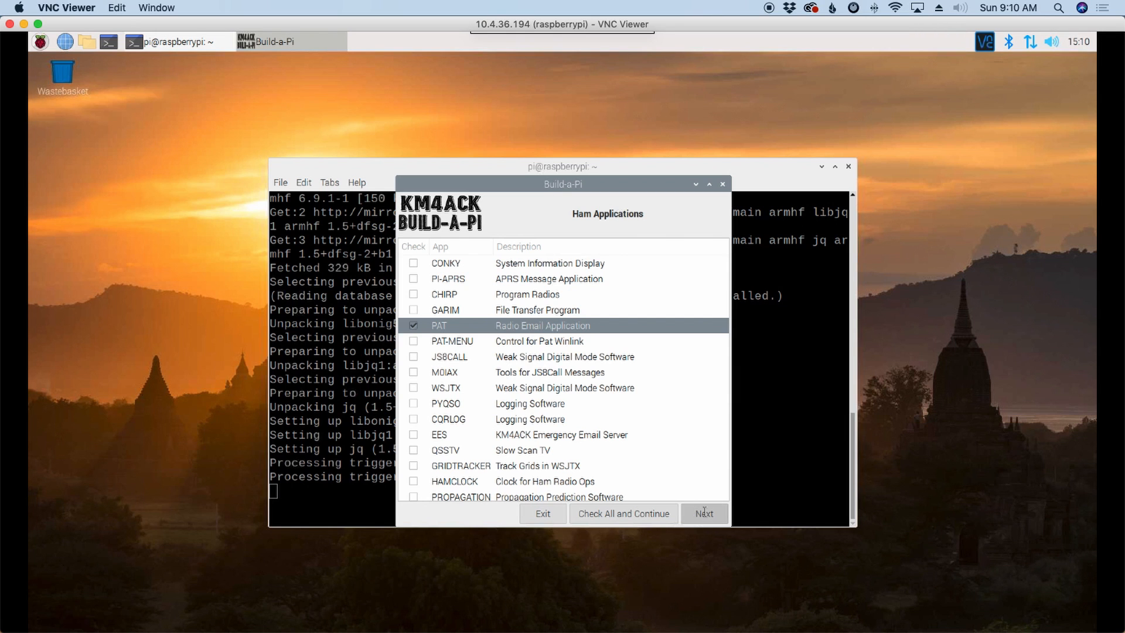
click(703, 513)
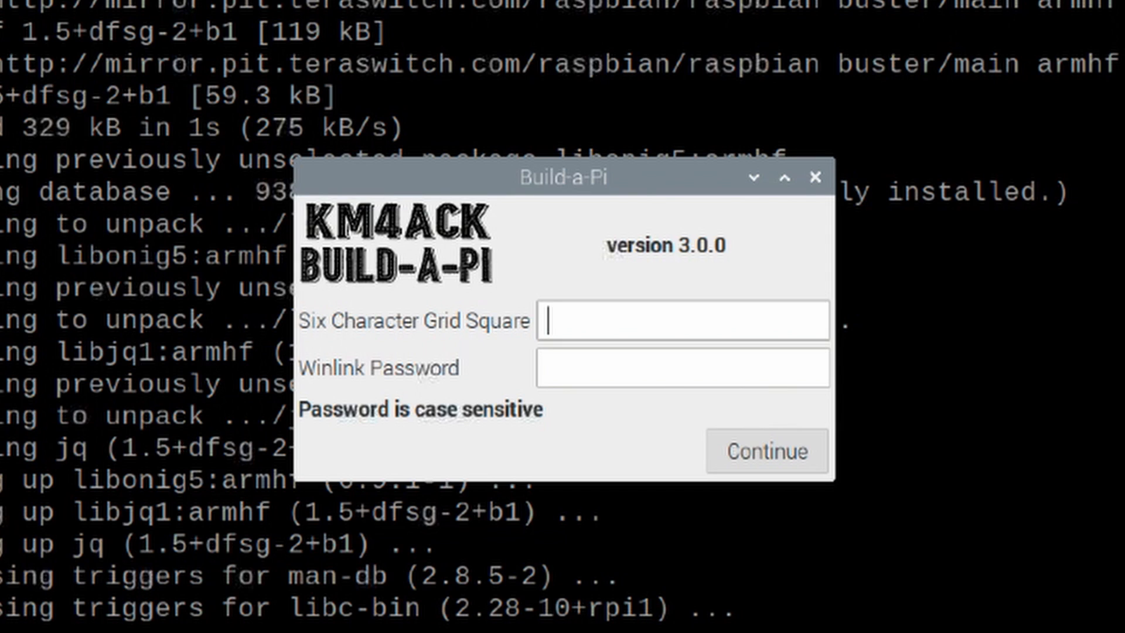
mouse_move(644, 335)
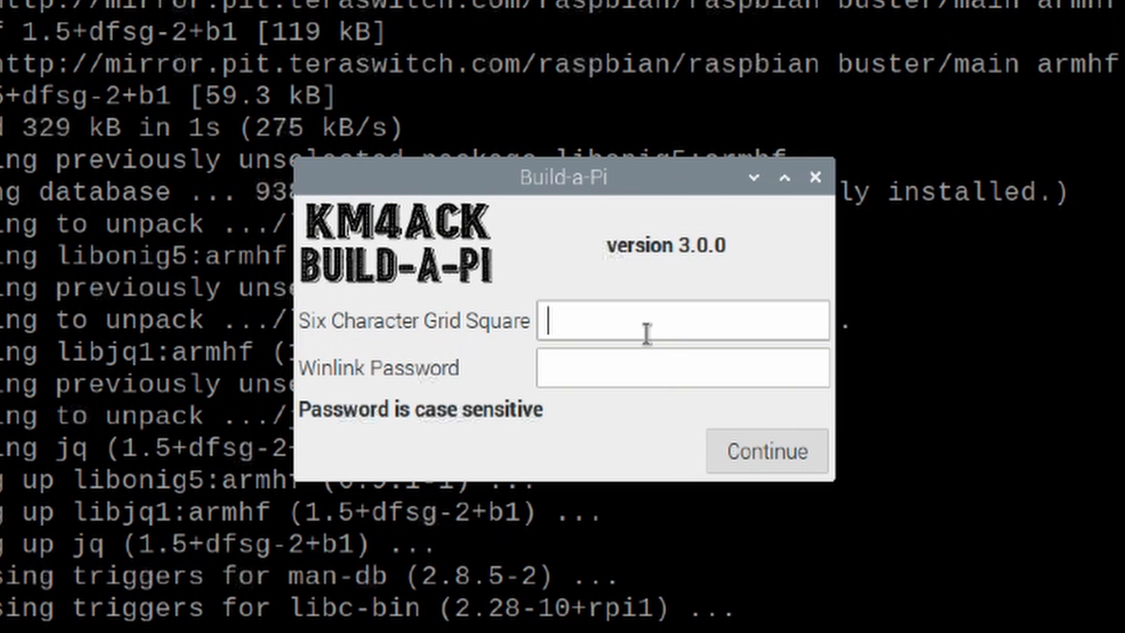
text(EME65)
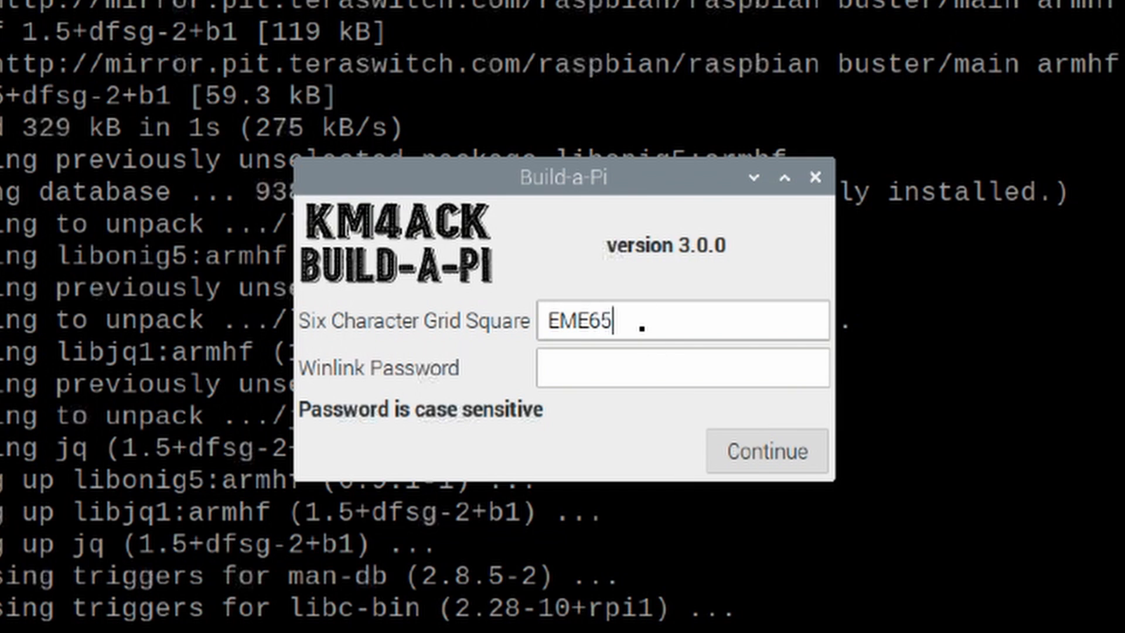
key(BackSpace)
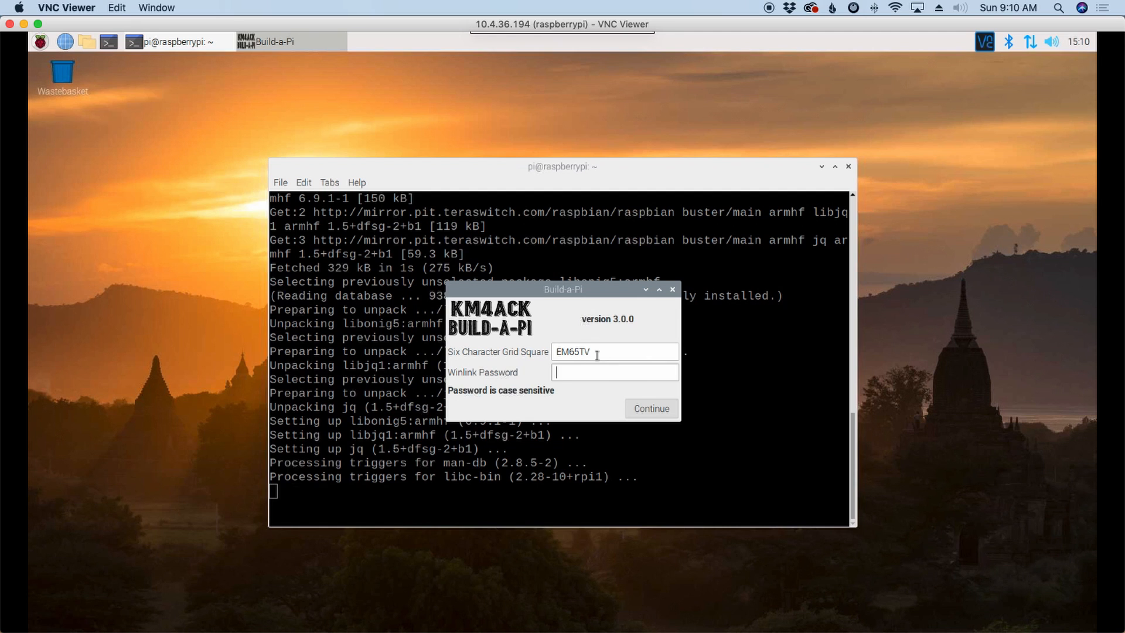
text(PASSWORD)
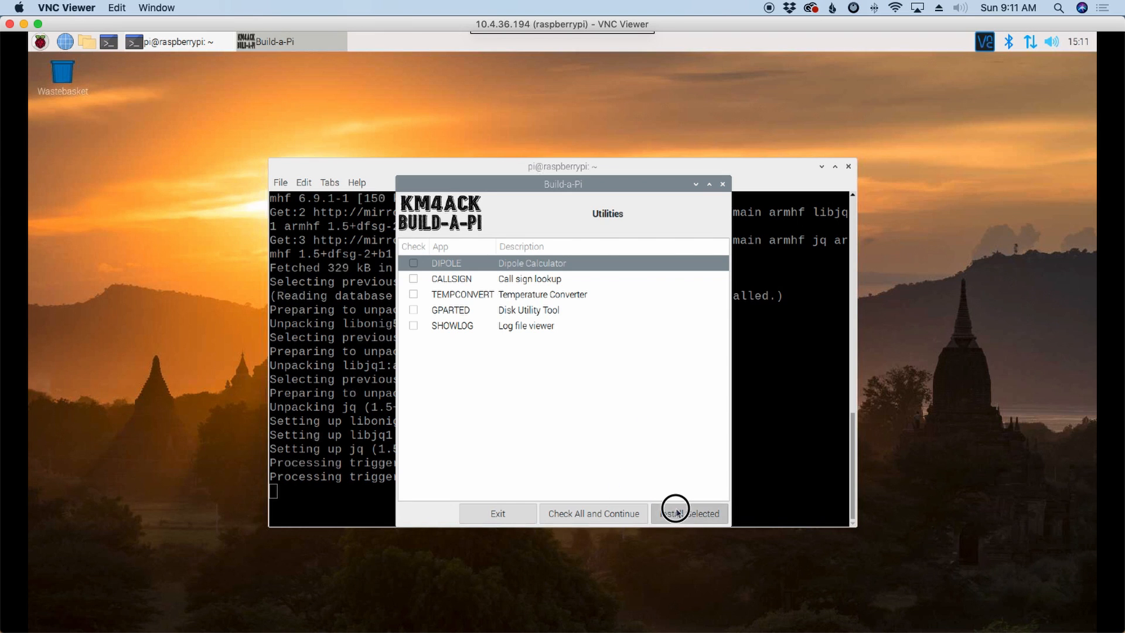
Step: Choose Install Selected with no utilities checked to start the build
click(688, 513)
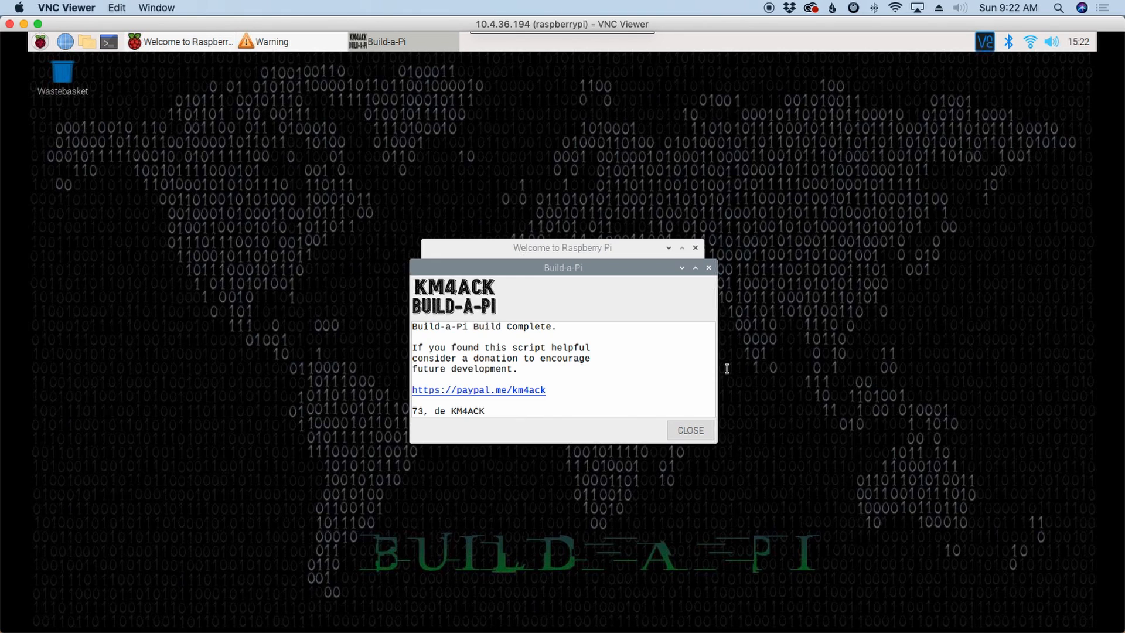
mouse_move(710, 412)
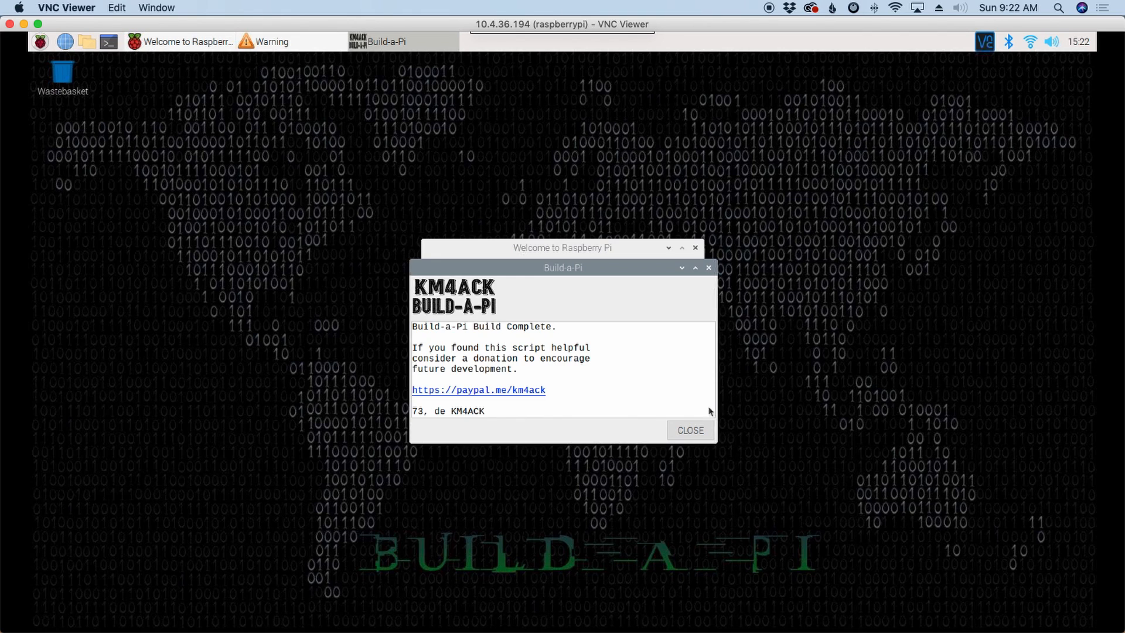
Step: Dismiss the Build-a-Pi completion message, the default password warning and the welcome dialog
click(689, 430)
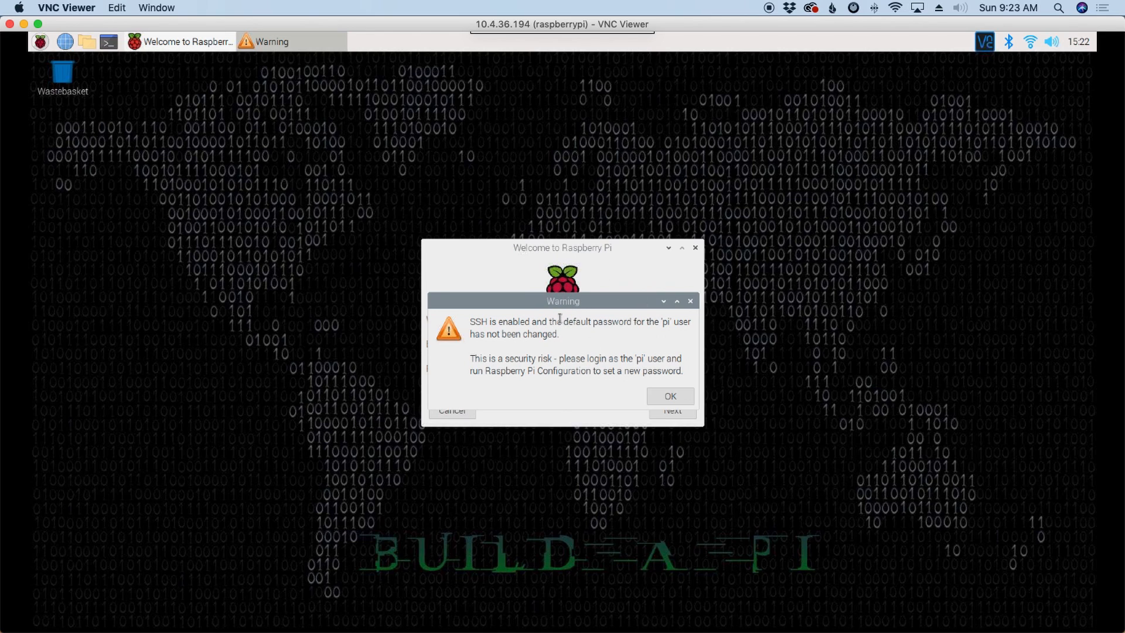
mouse_move(606, 351)
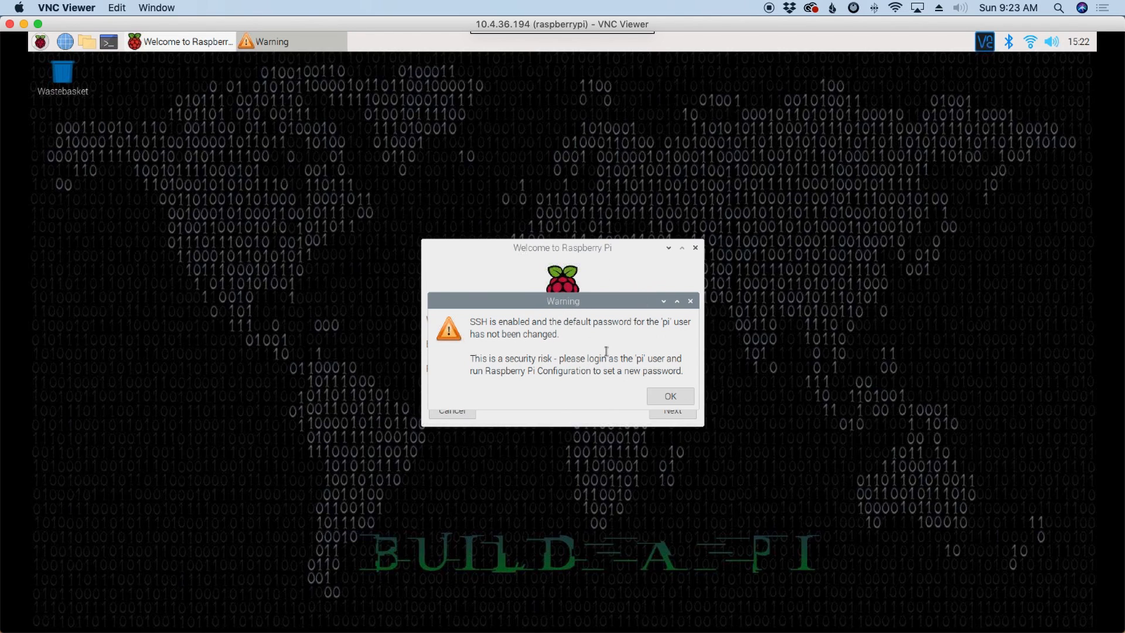
click(668, 396)
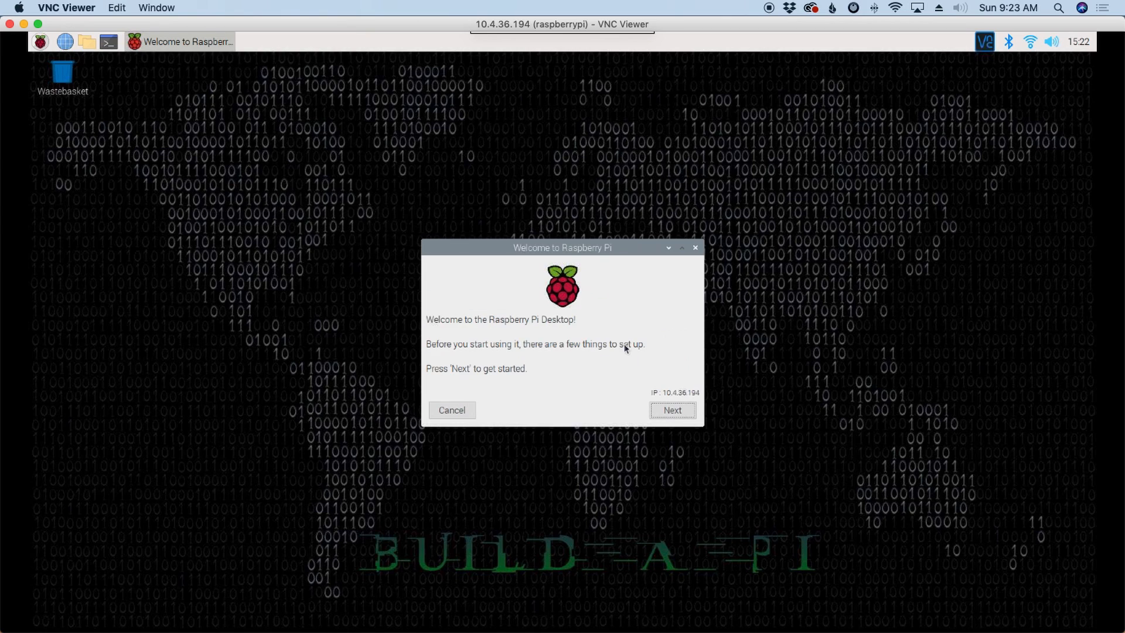
mouse_move(538, 329)
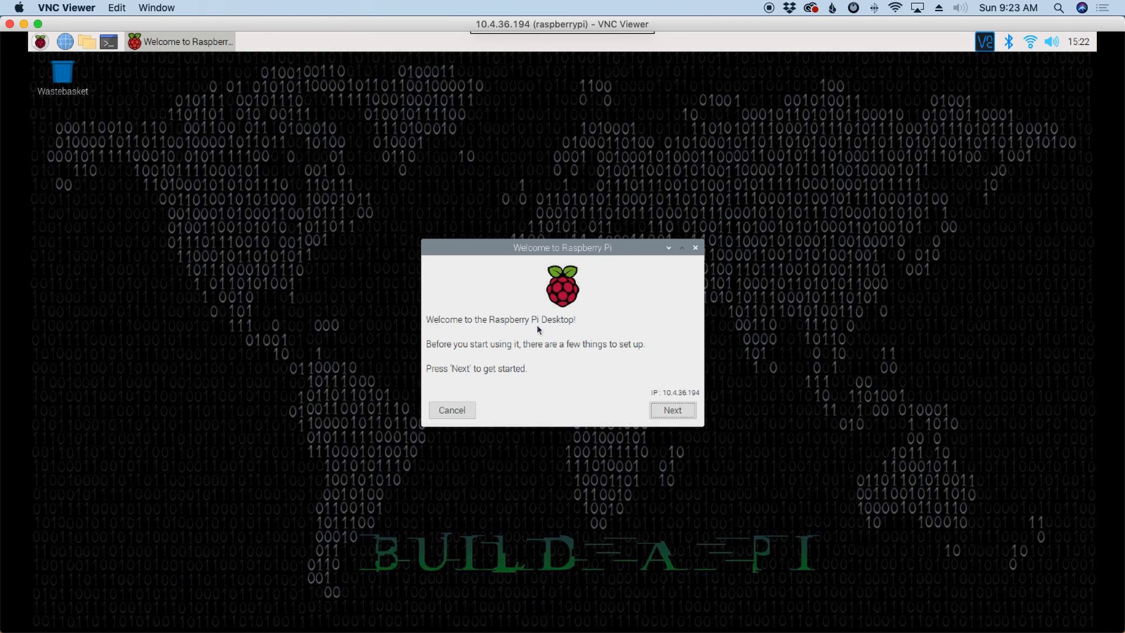
mouse_move(699, 252)
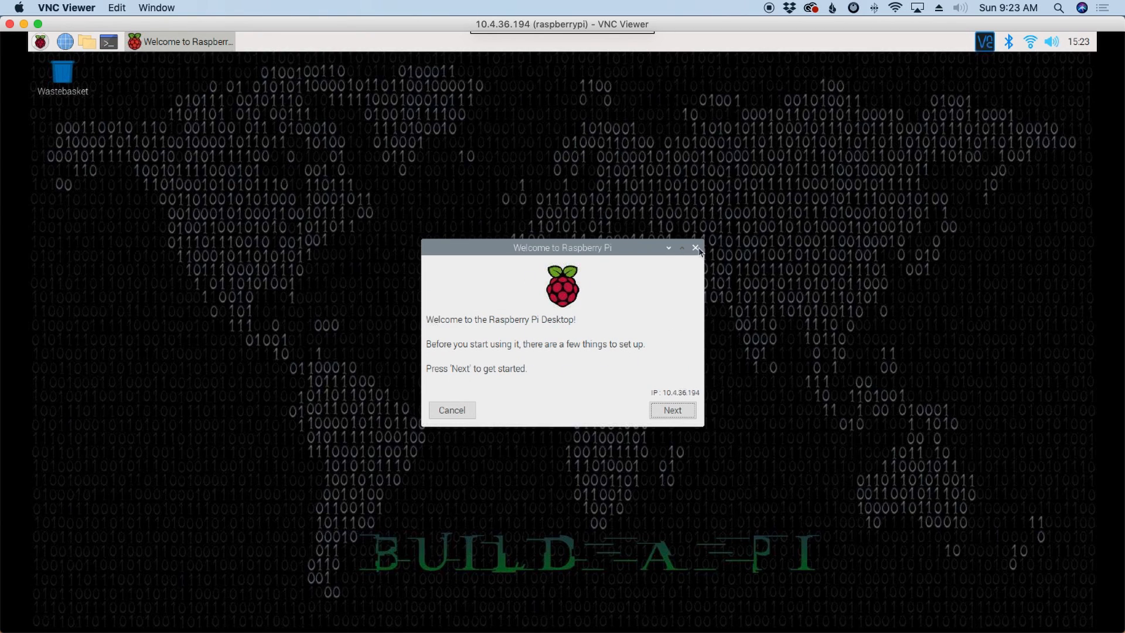
click(696, 248)
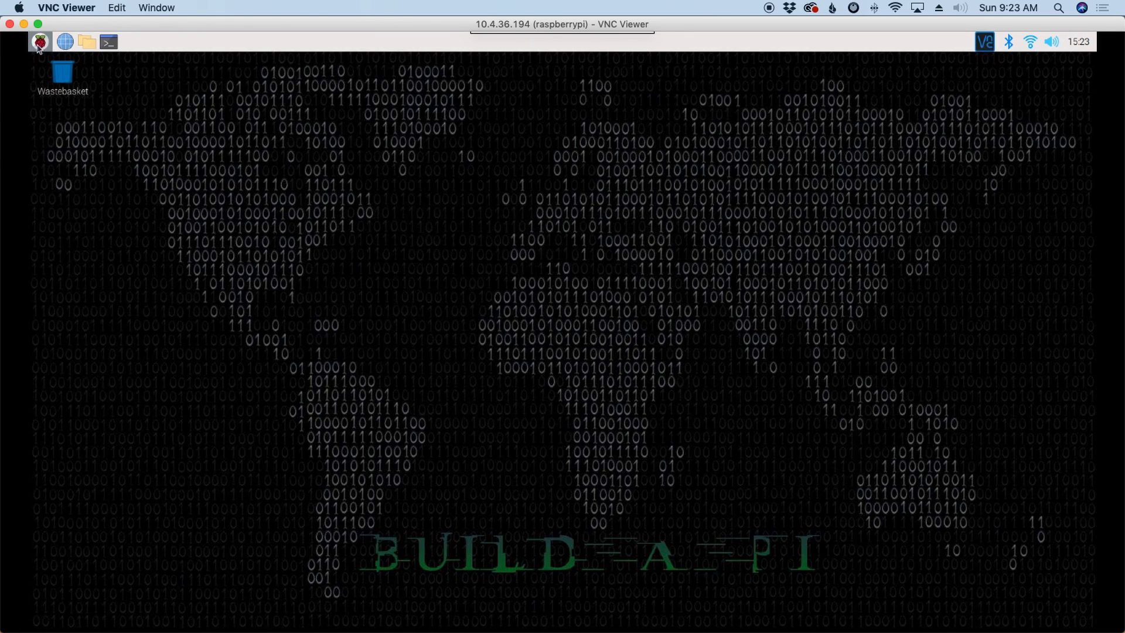
Step: Launch Build-a-Pi from the Raspberry Pi menu's Preferences submenu
click(40, 42)
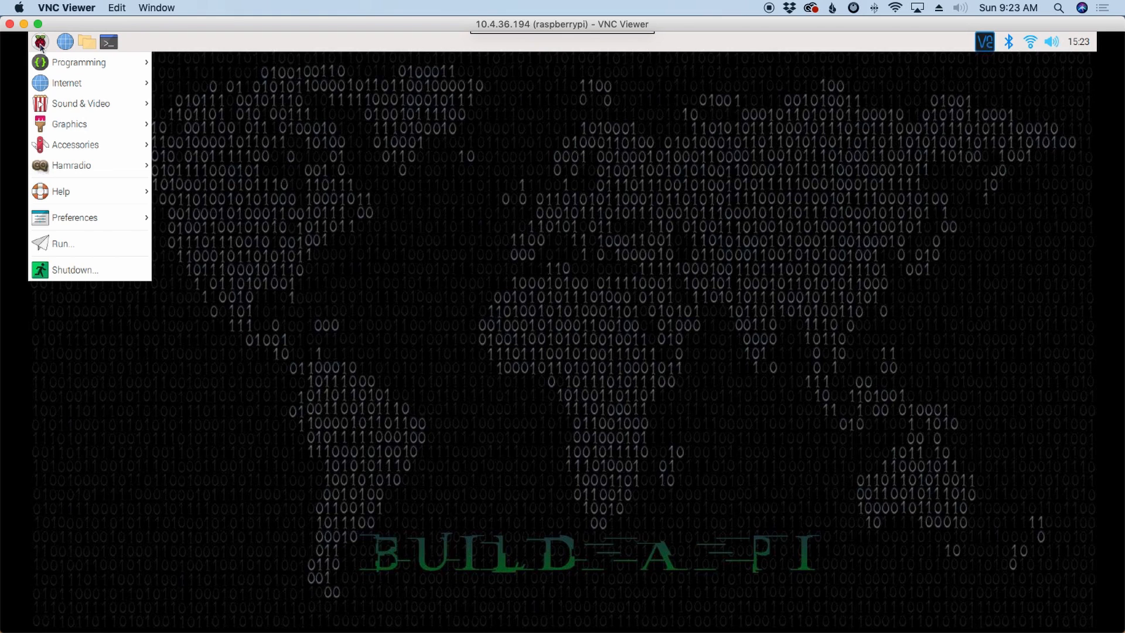
click(73, 218)
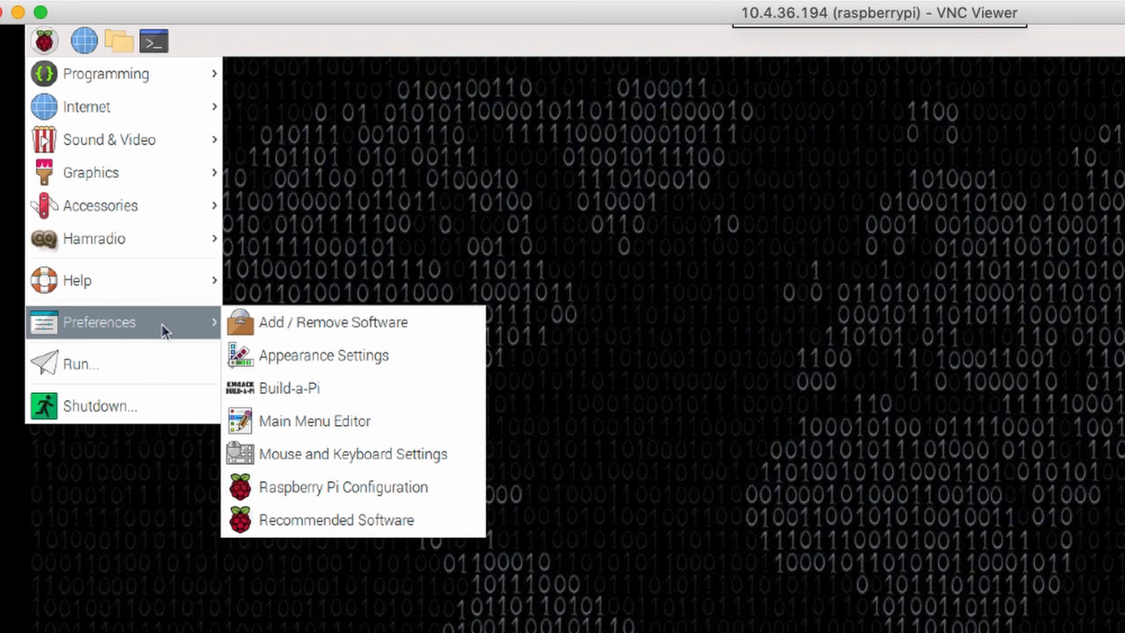
mouse_move(327, 395)
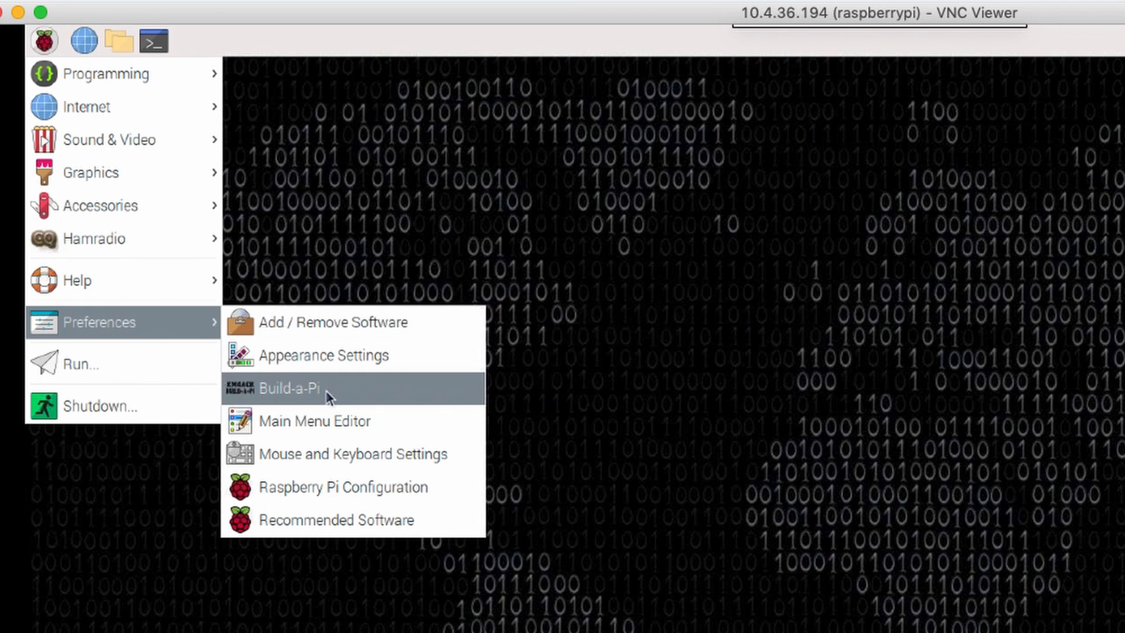
mouse_move(309, 394)
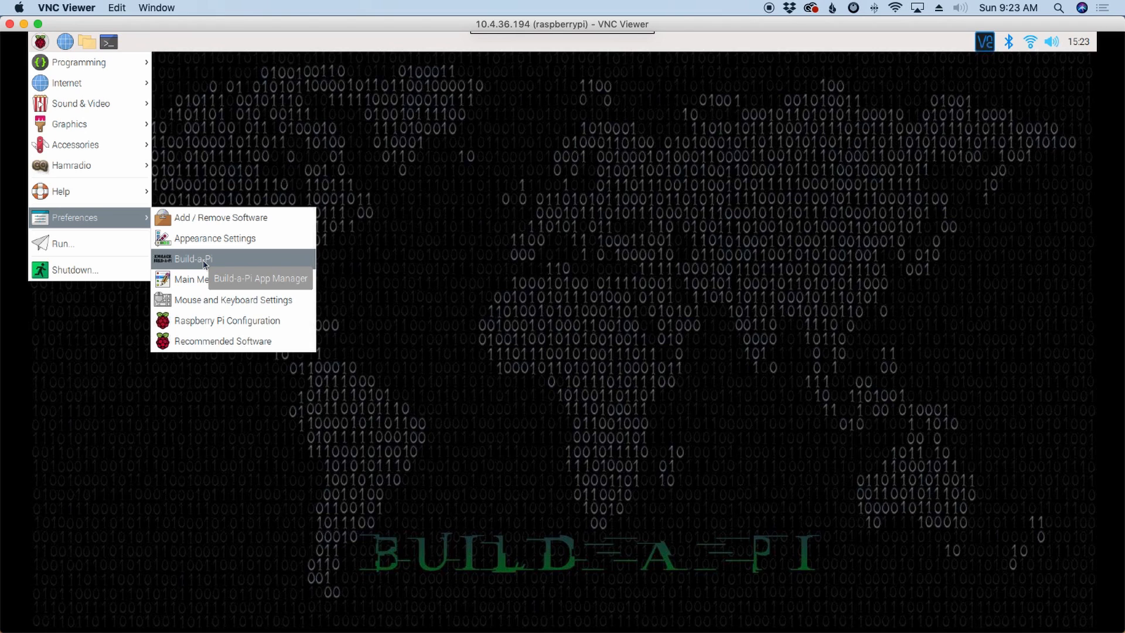
click(192, 259)
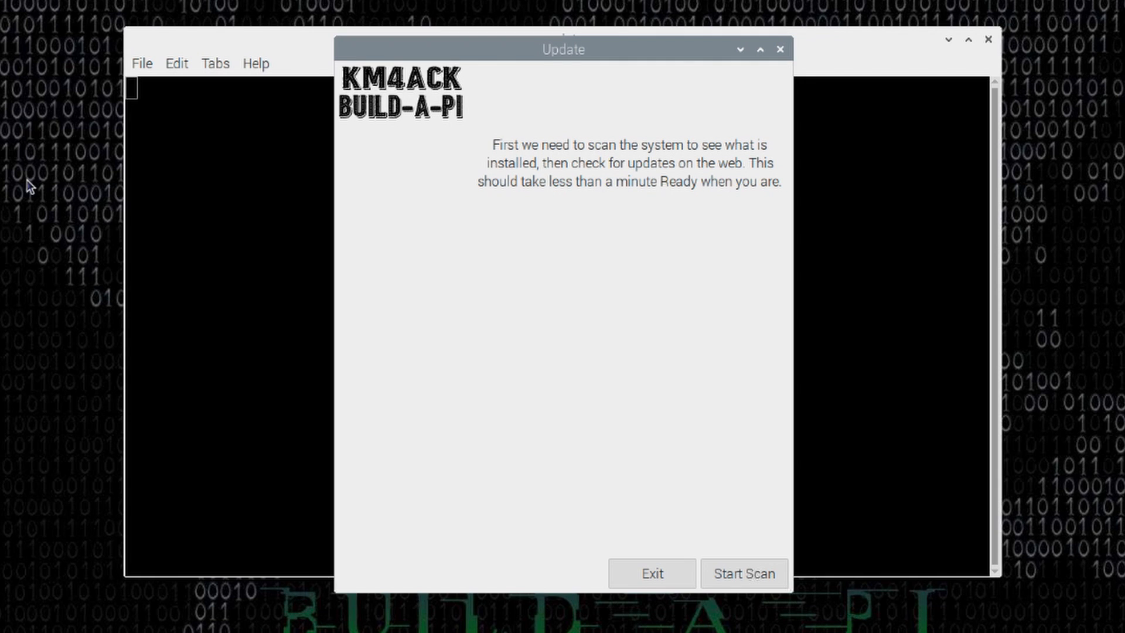
mouse_move(450, 276)
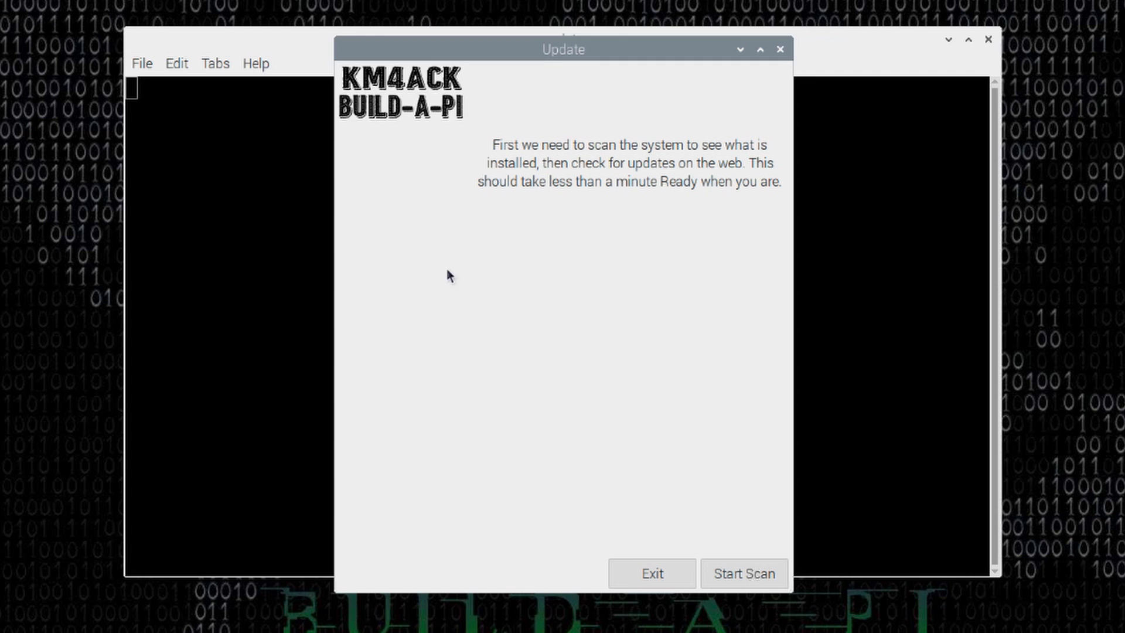
Step: Start the Build-a-Pi scan of installed apps until the KM4ACK call sign prompt appears
click(744, 573)
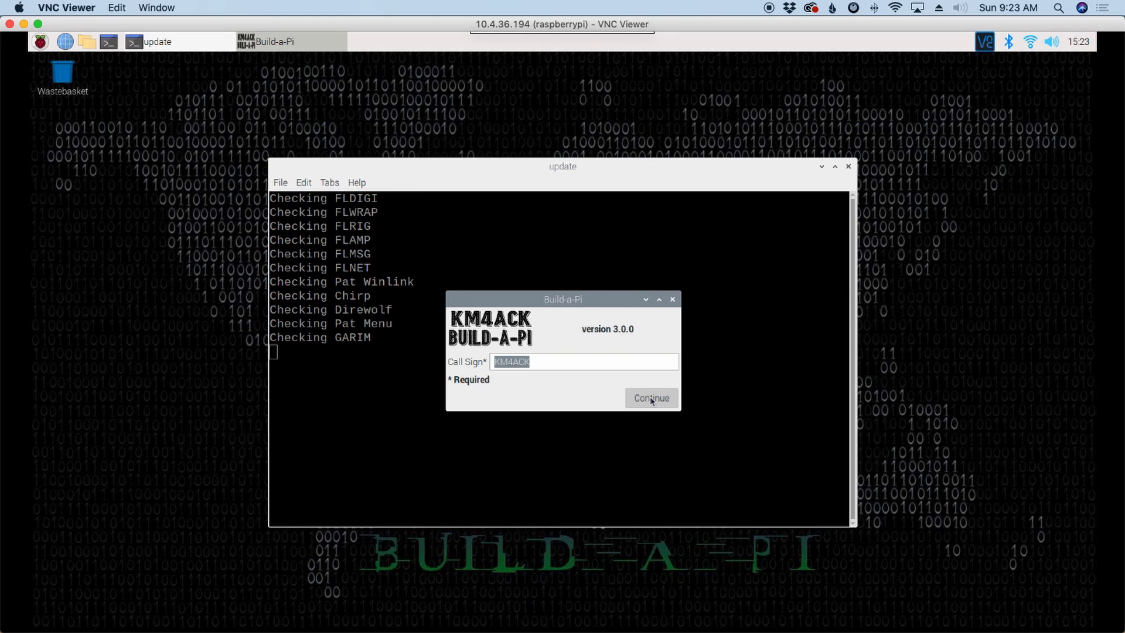
Step: Confirm the call sign, advance past Base Apps and FLDIGI Suite, and mark CONKY for installation
click(650, 398)
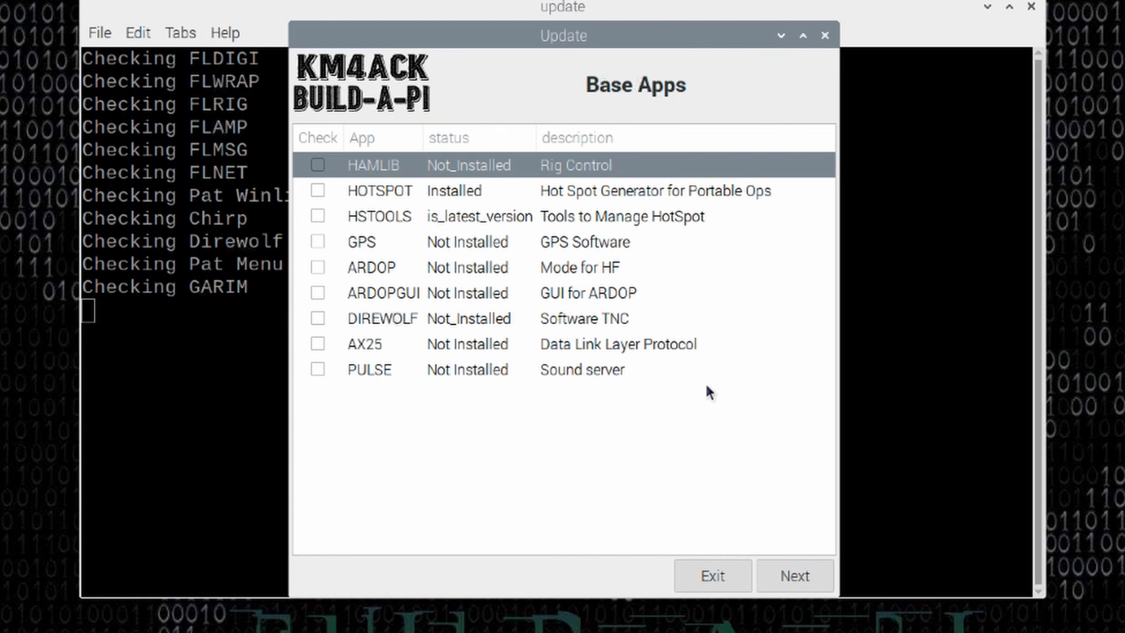
mouse_move(707, 380)
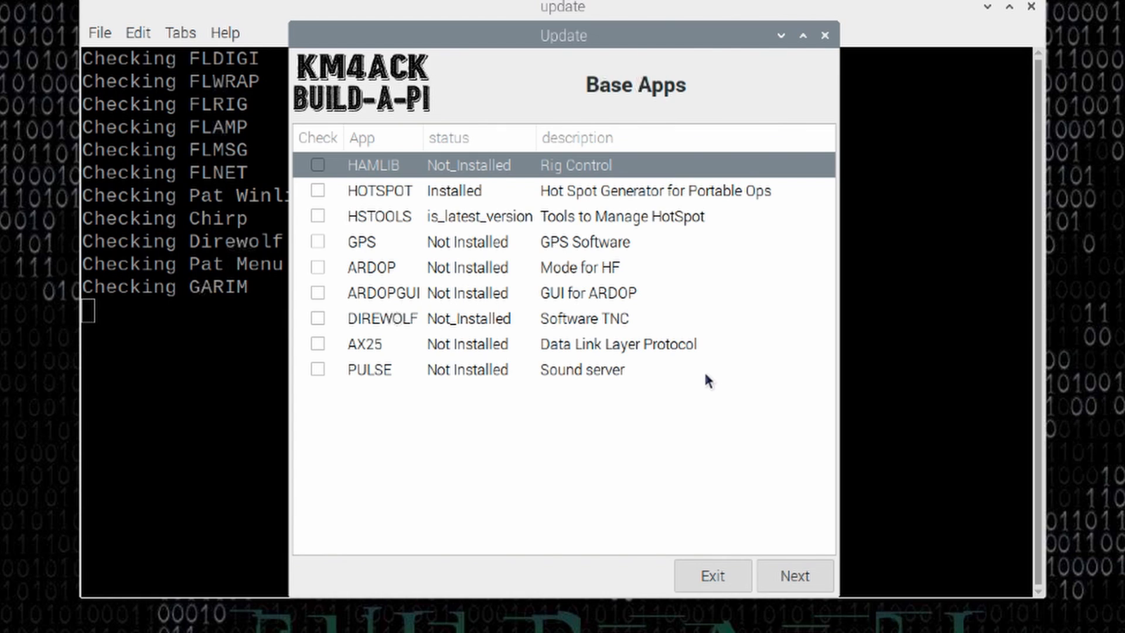
mouse_move(667, 341)
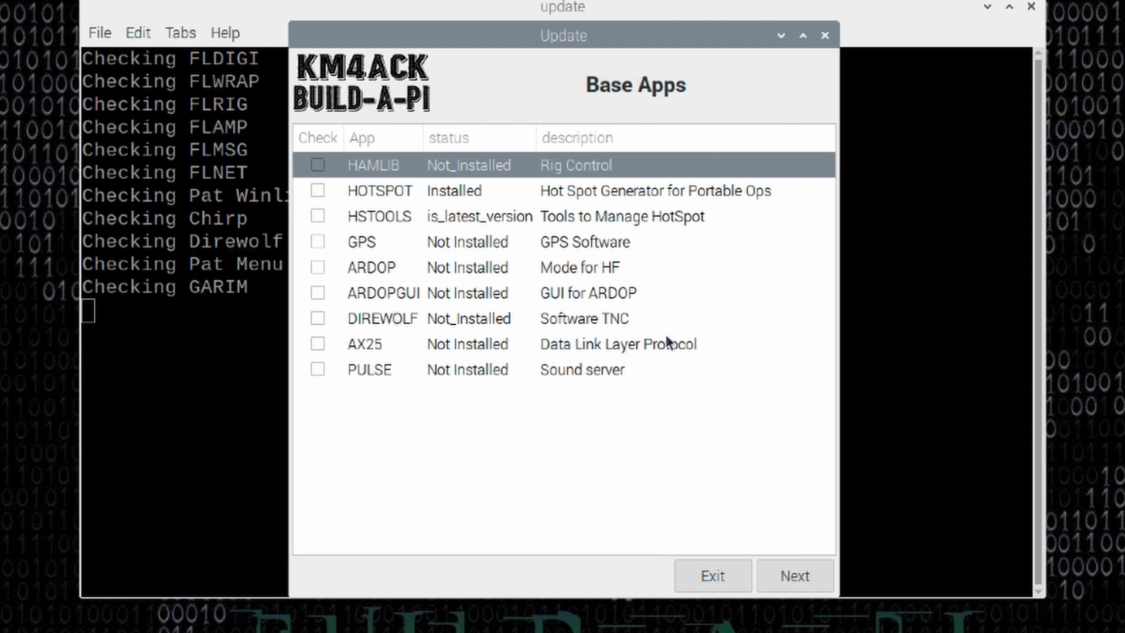
mouse_move(456, 208)
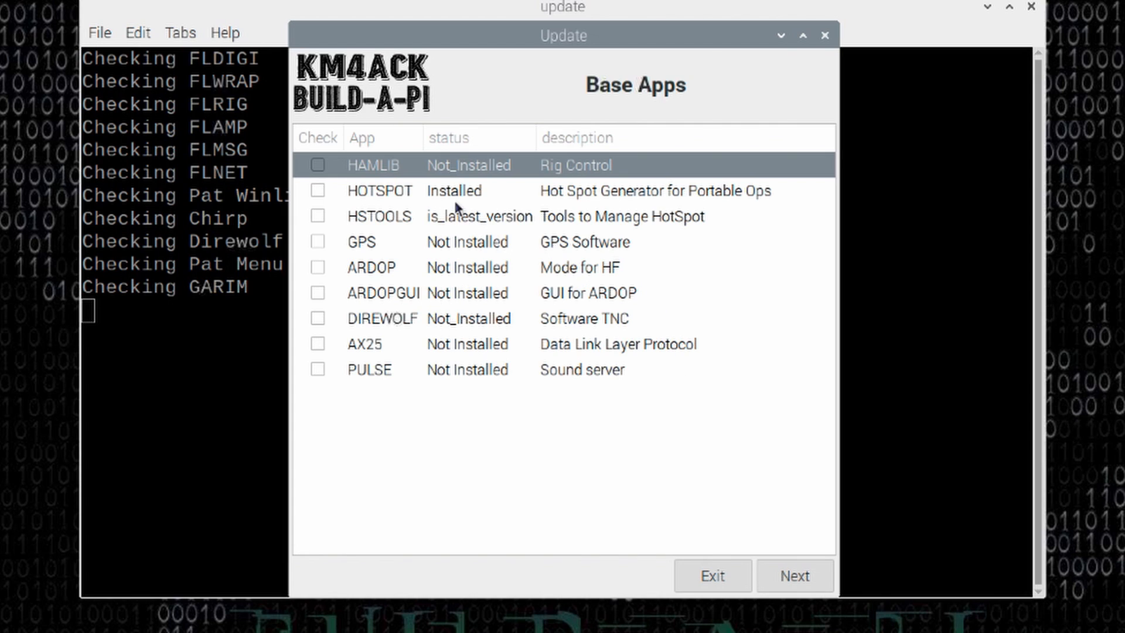
mouse_move(354, 224)
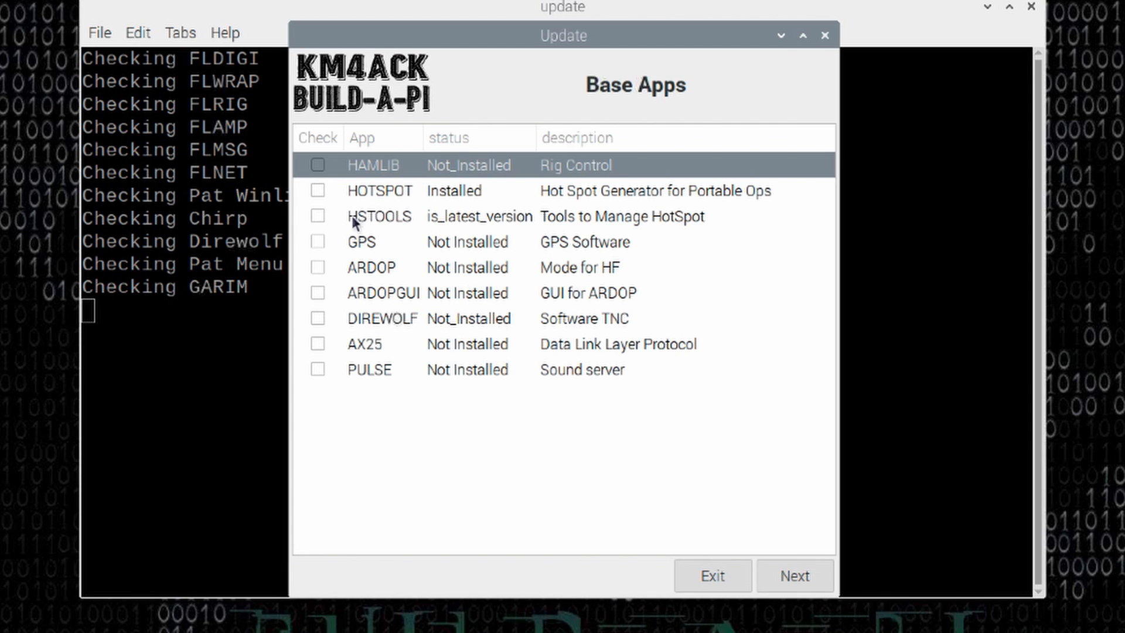
mouse_move(486, 236)
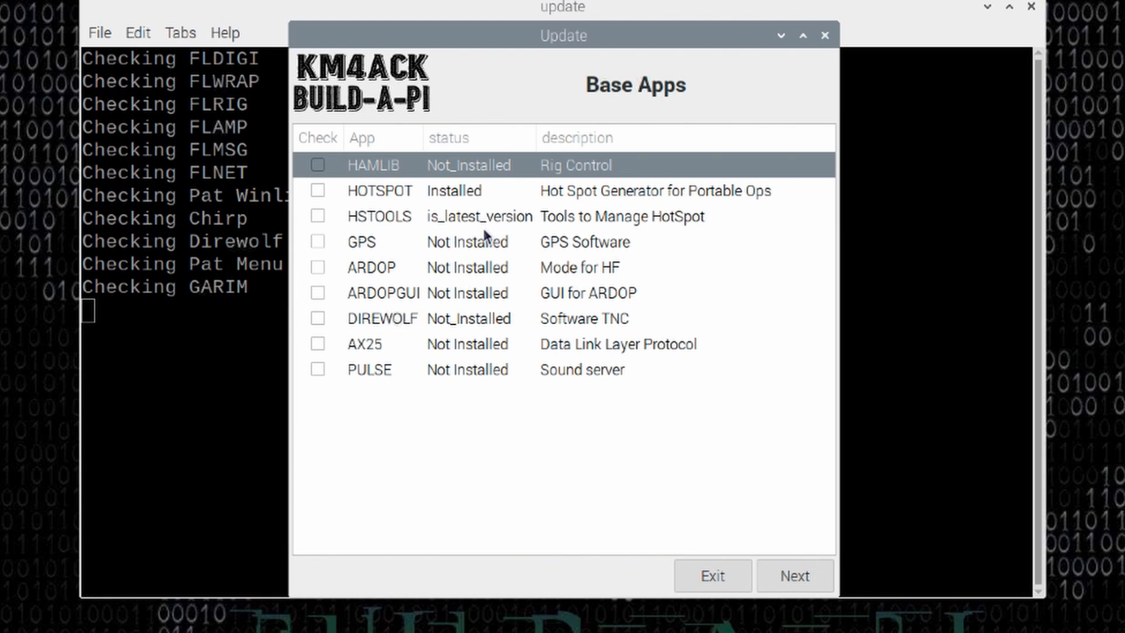
mouse_move(502, 387)
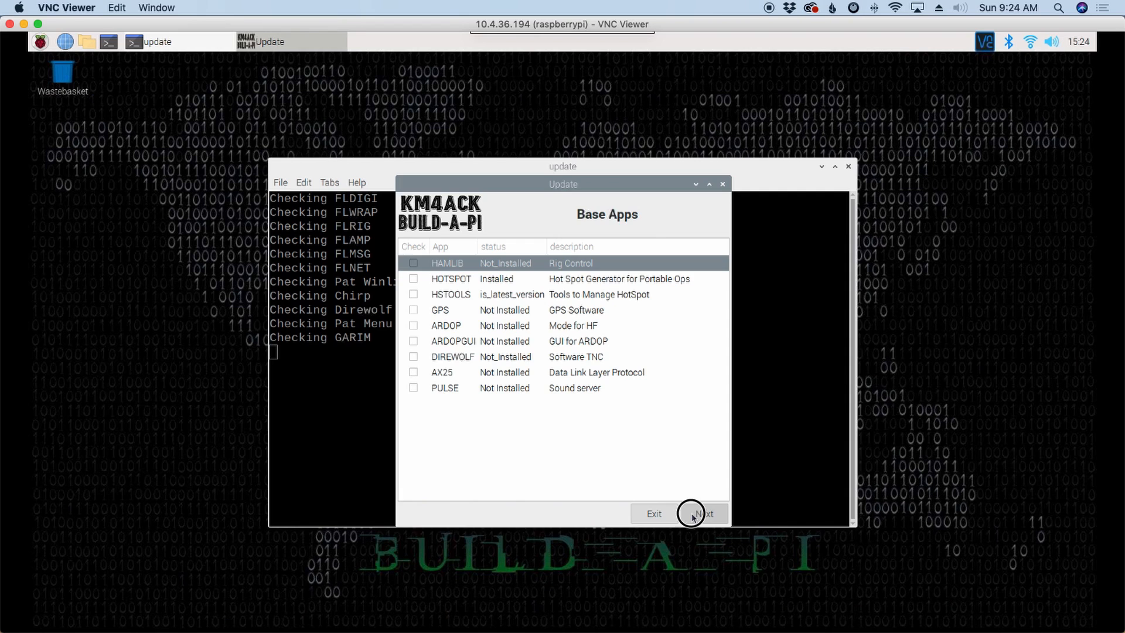
click(703, 513)
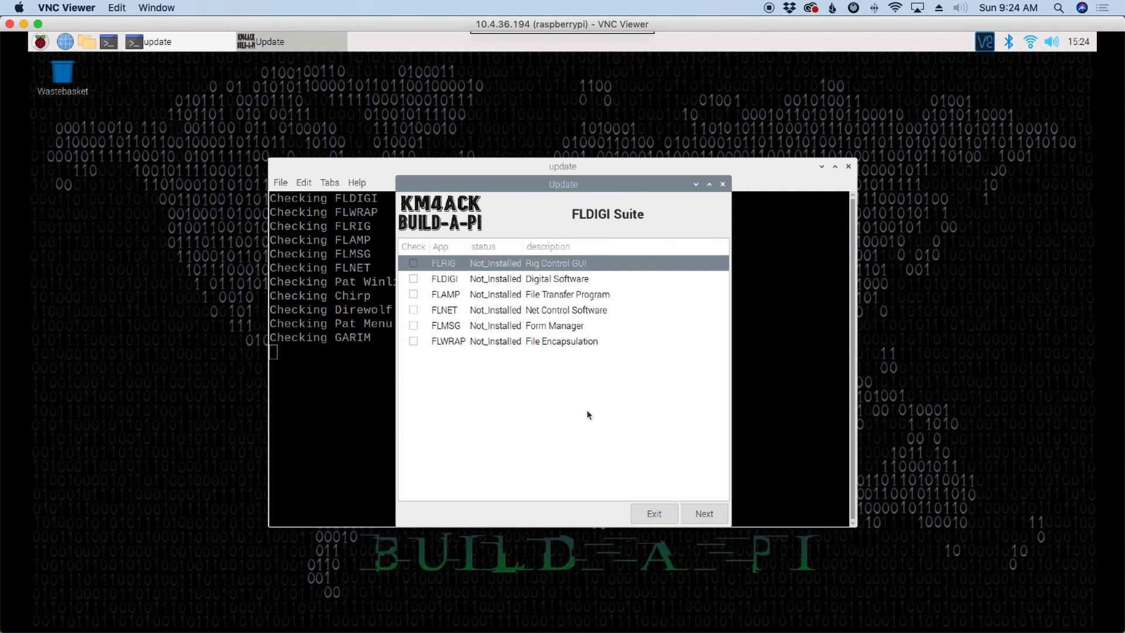
mouse_move(502, 370)
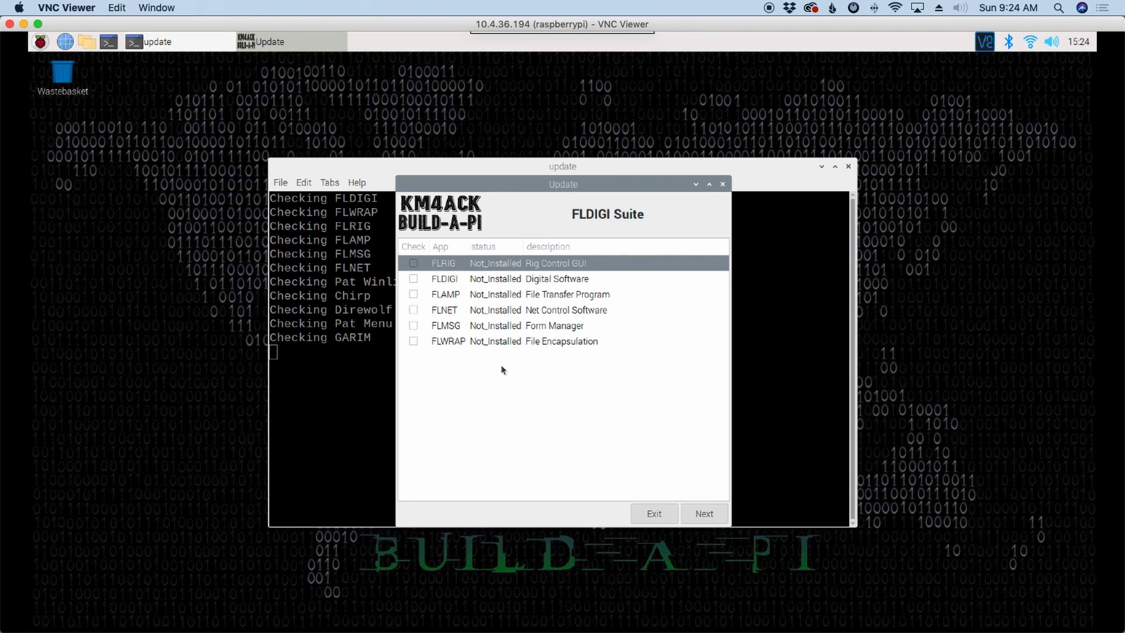
mouse_move(530, 387)
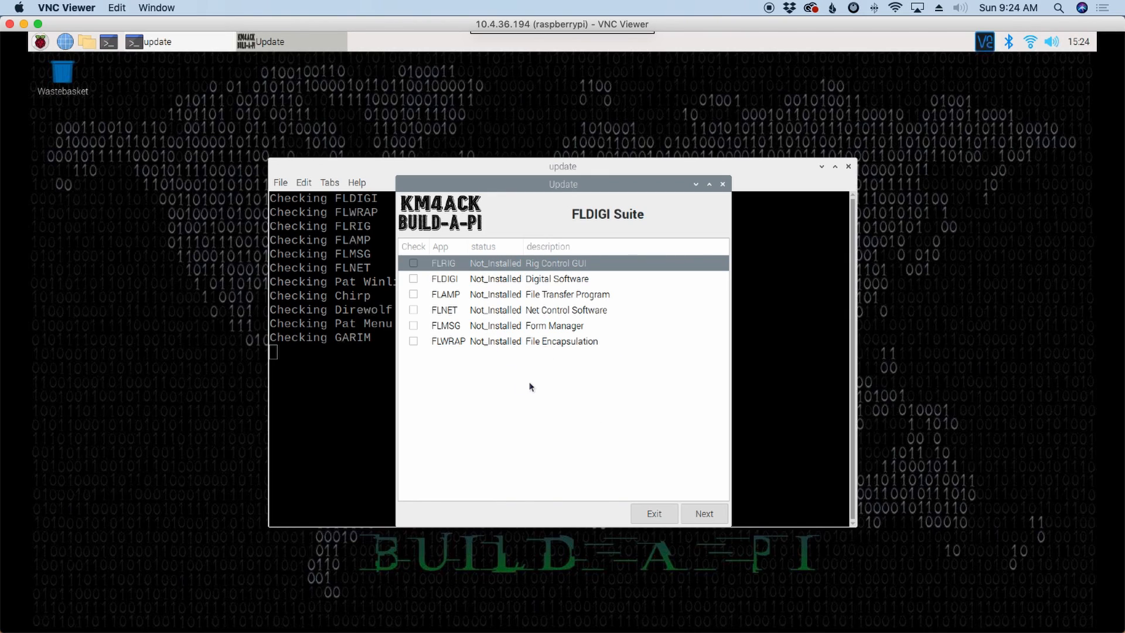
mouse_move(621, 374)
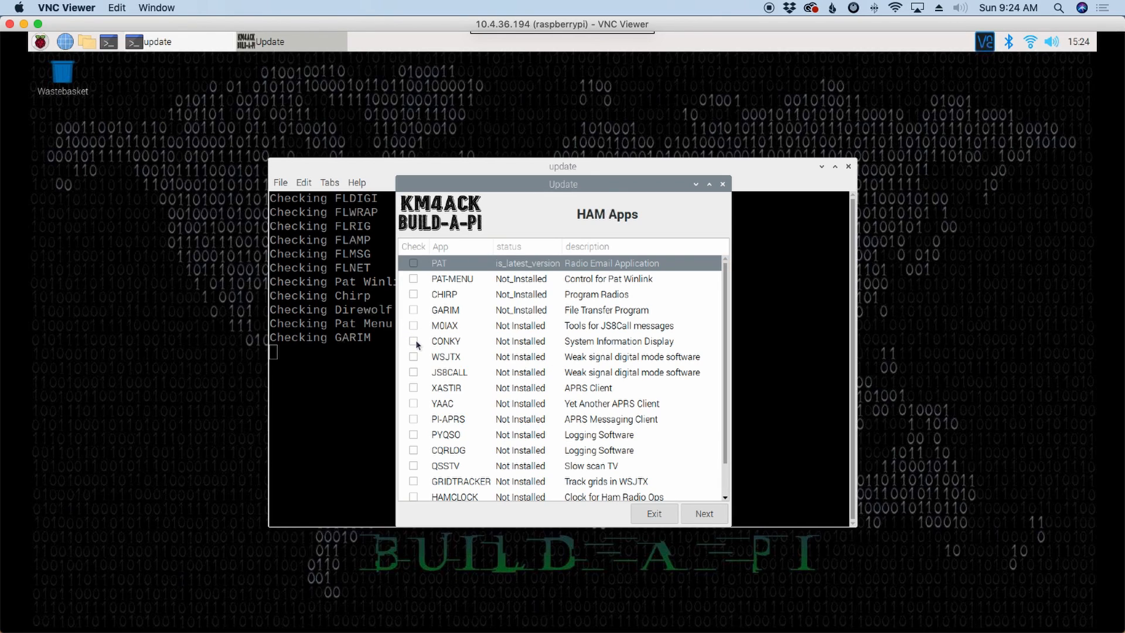
click(413, 341)
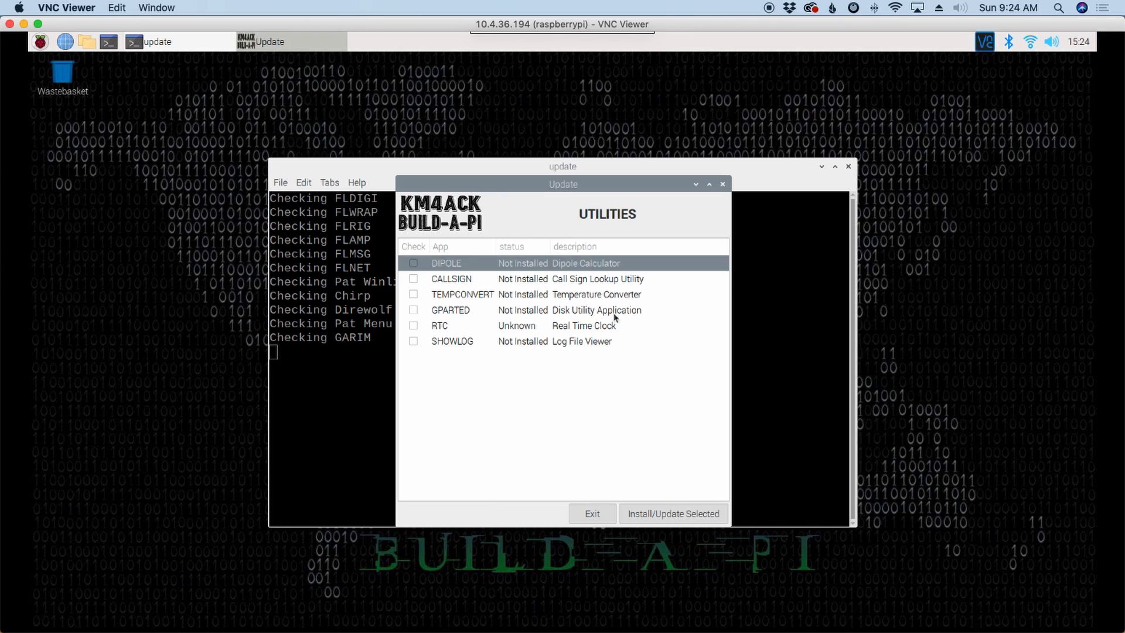
mouse_move(667, 456)
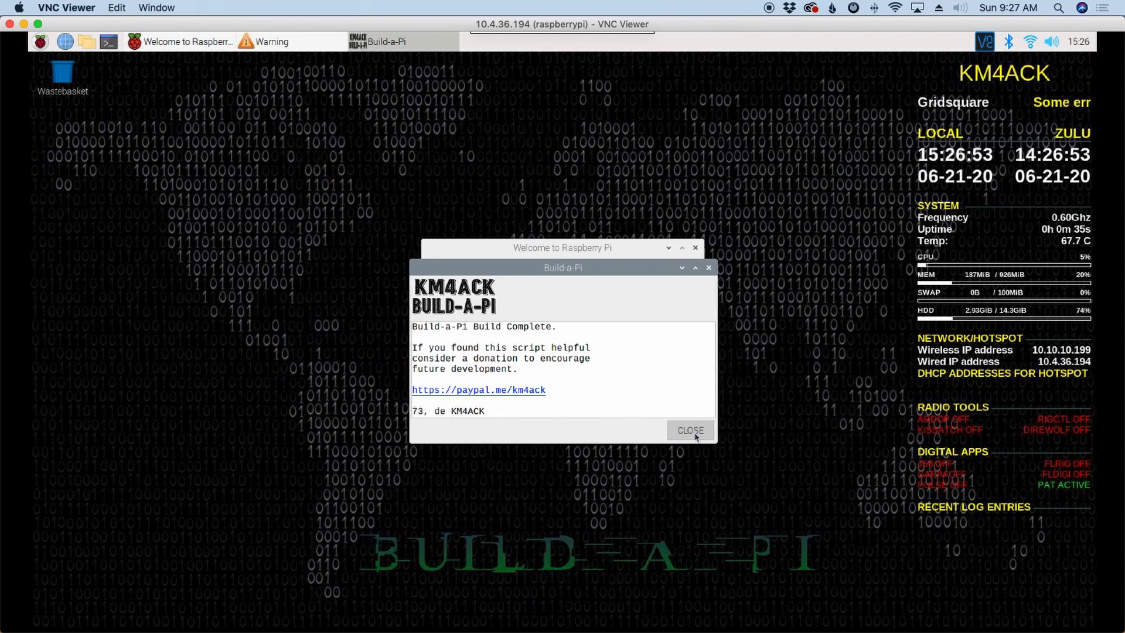
Step: Close the Build-a-Pi completion dialog, acknowledge the SSH warning, and cancel the welcome wizard
click(689, 429)
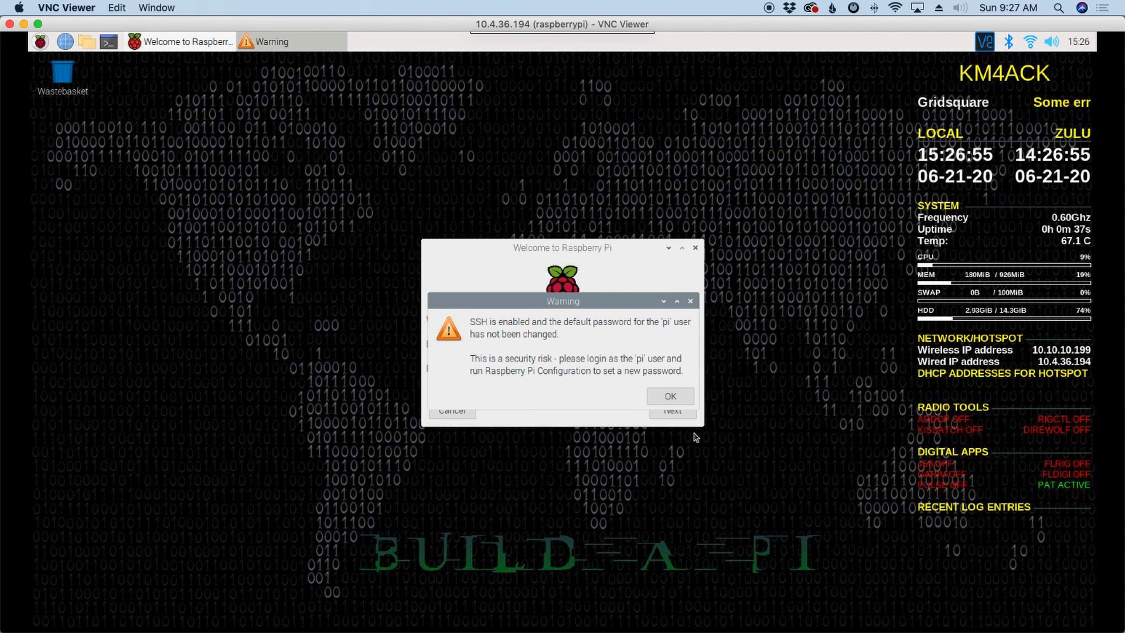
click(669, 396)
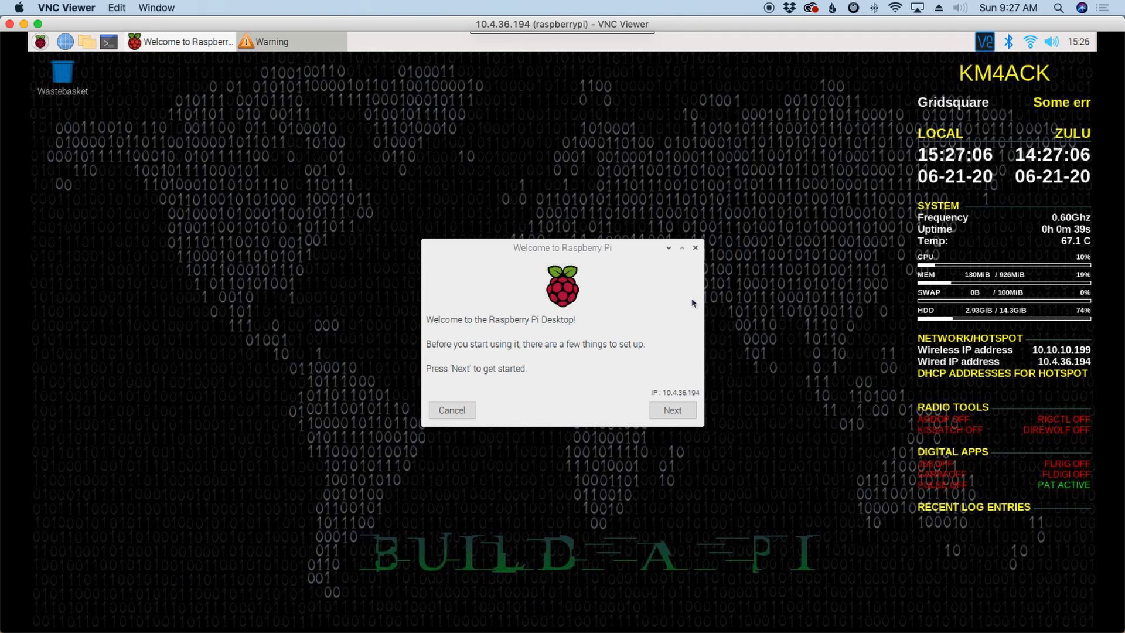
click(451, 410)
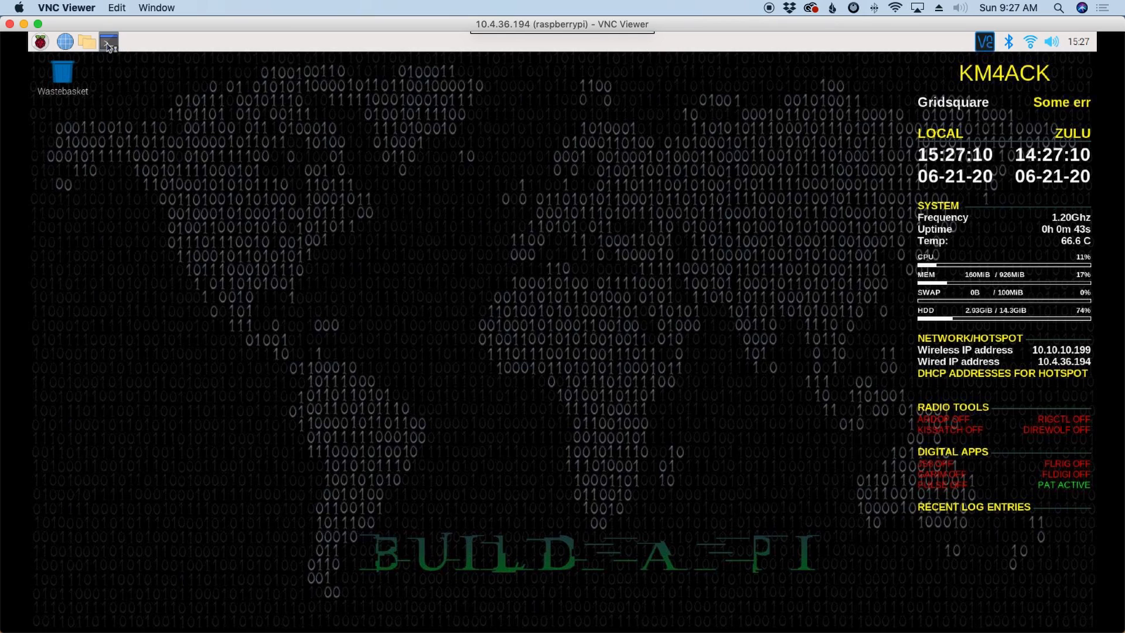
Step: Open a new terminal and choose a larger font size in its Edit > Preferences
click(107, 41)
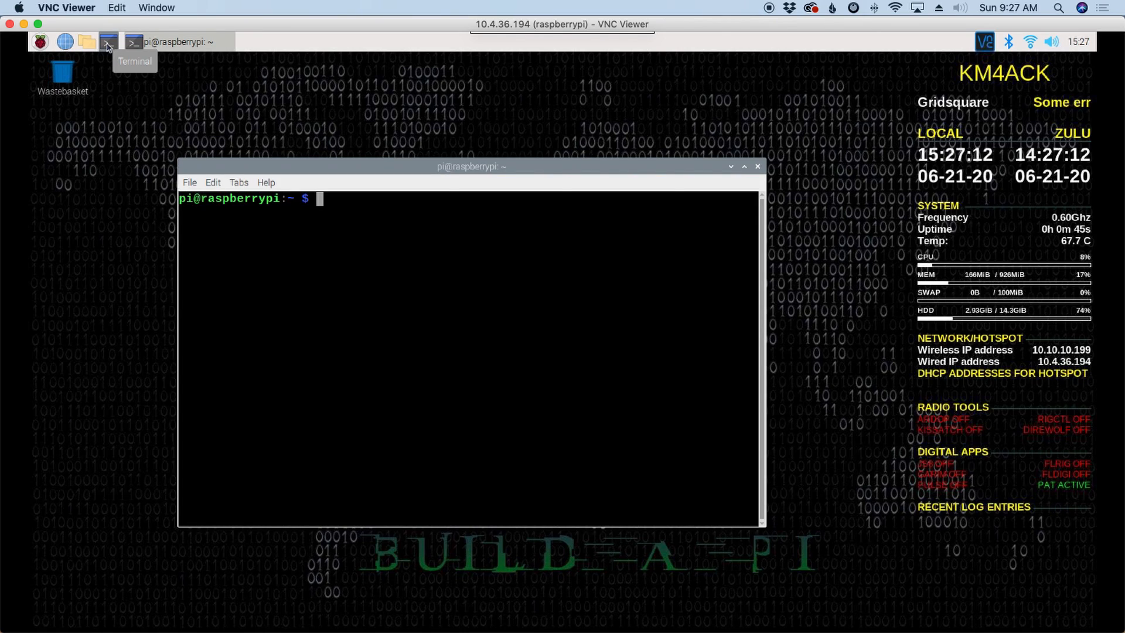
click(212, 183)
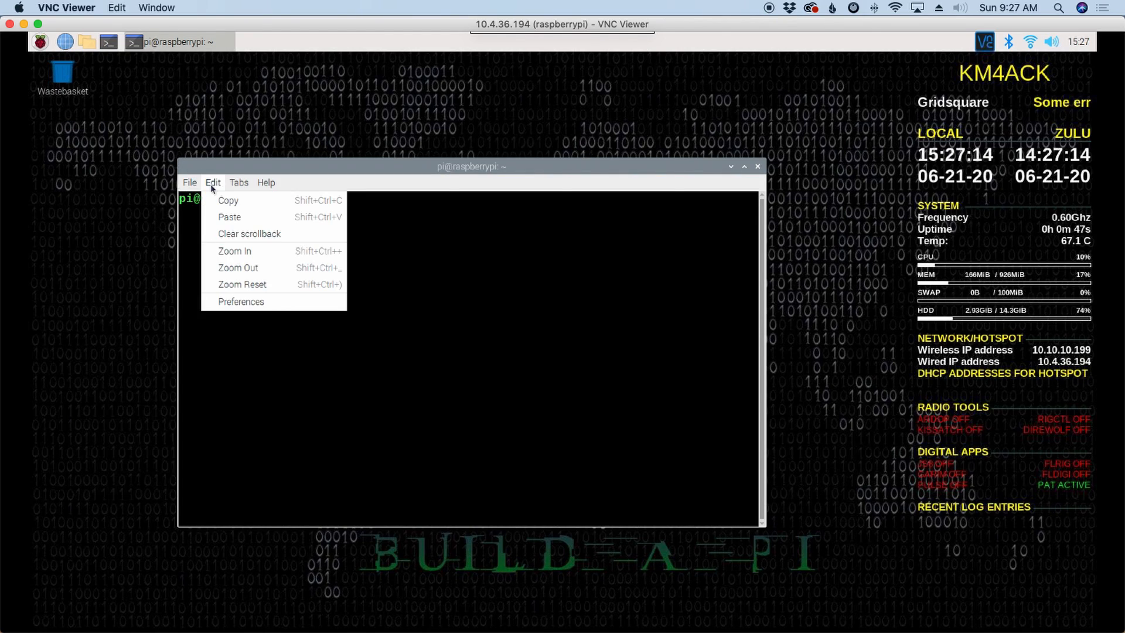
click(240, 301)
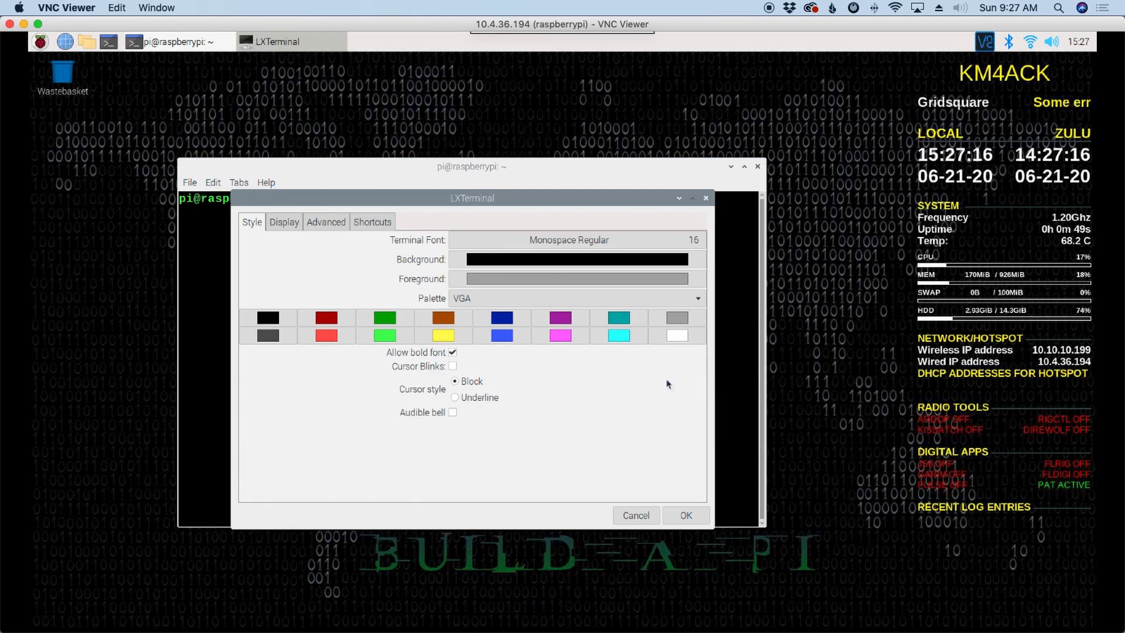
click(569, 239)
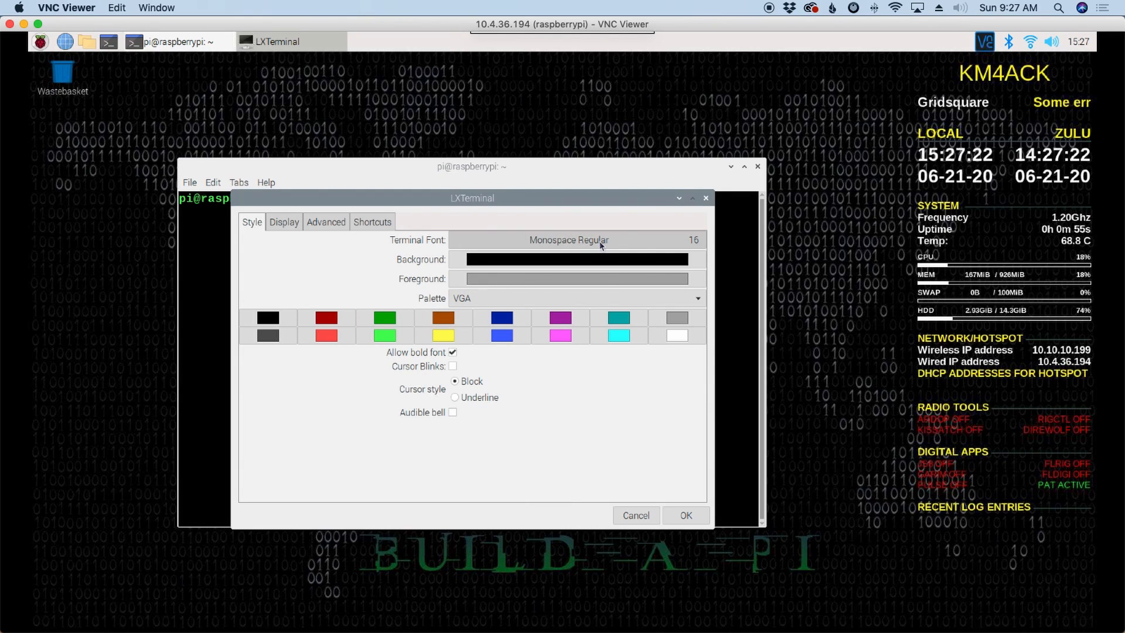
click(568, 239)
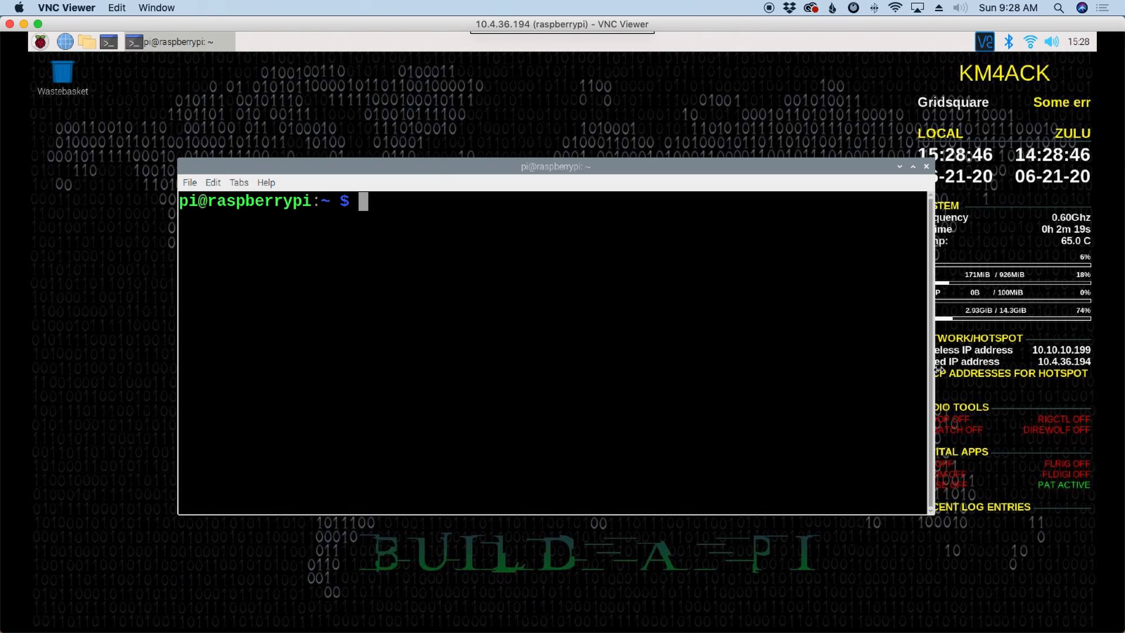
Step: Run arecord -l and highlight the card number of the USB Audio Device (card 2)
text(arecord -l)
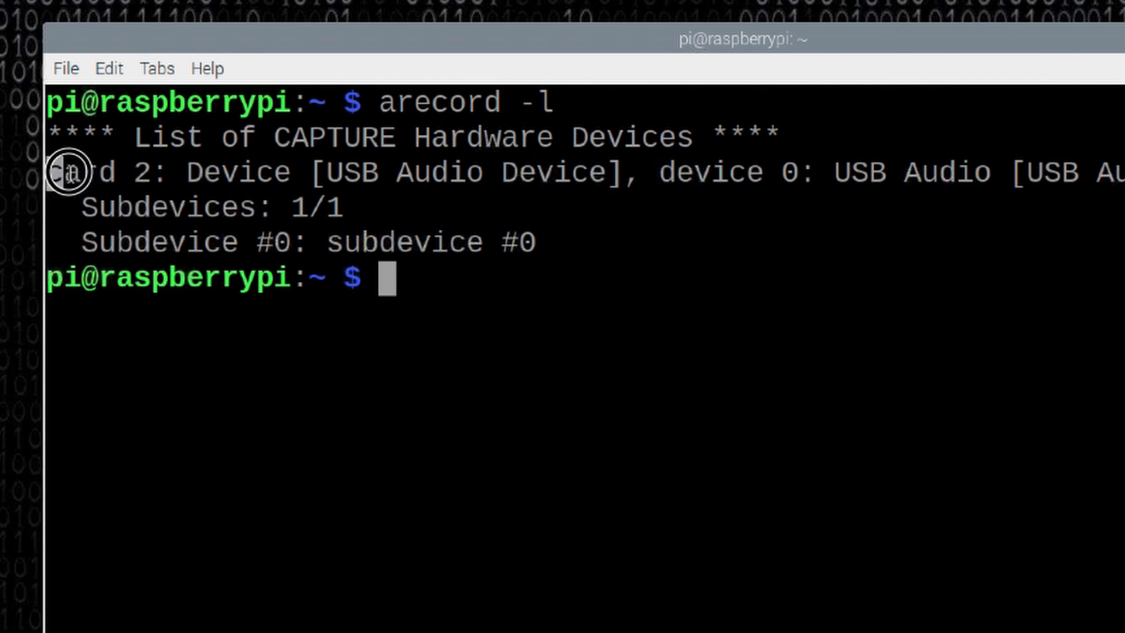
double_click(83, 172)
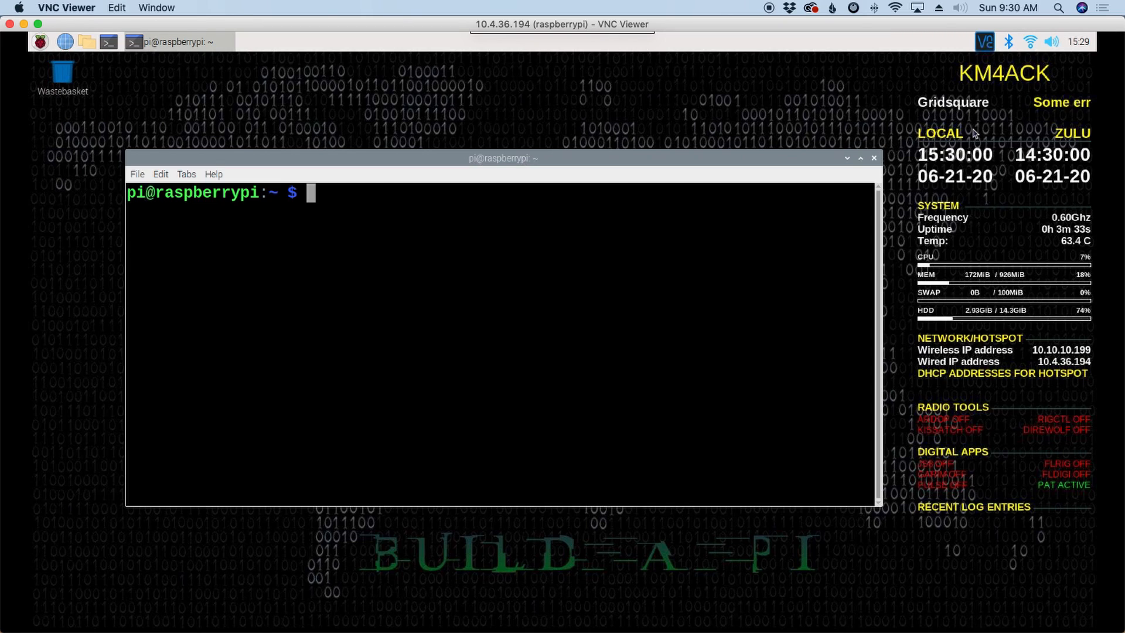
mouse_move(1014, 492)
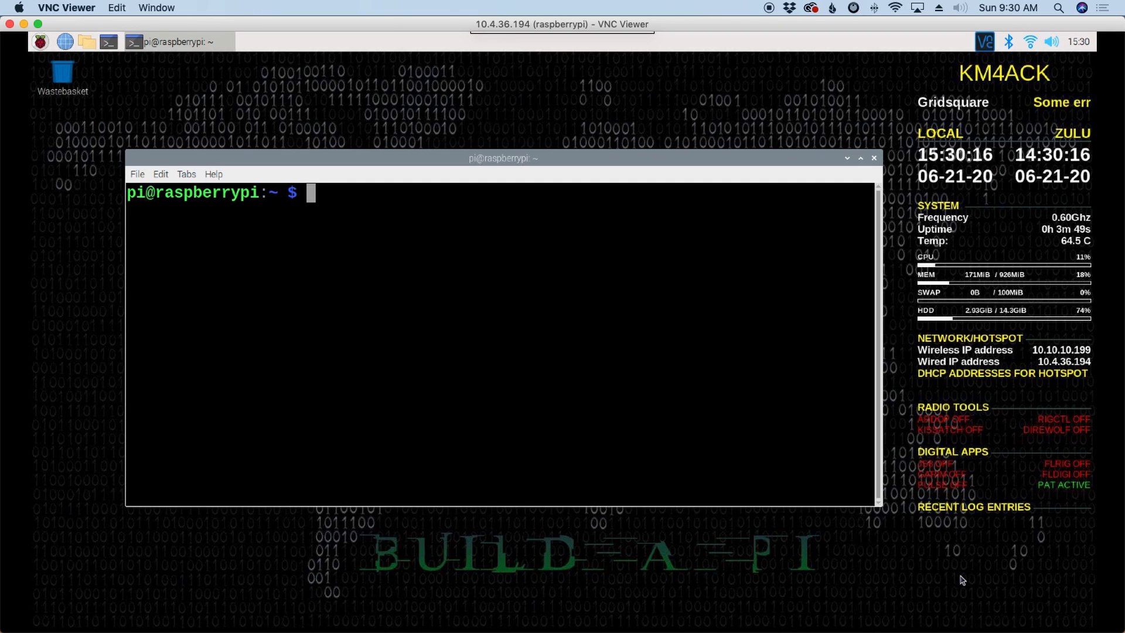
mouse_move(994, 300)
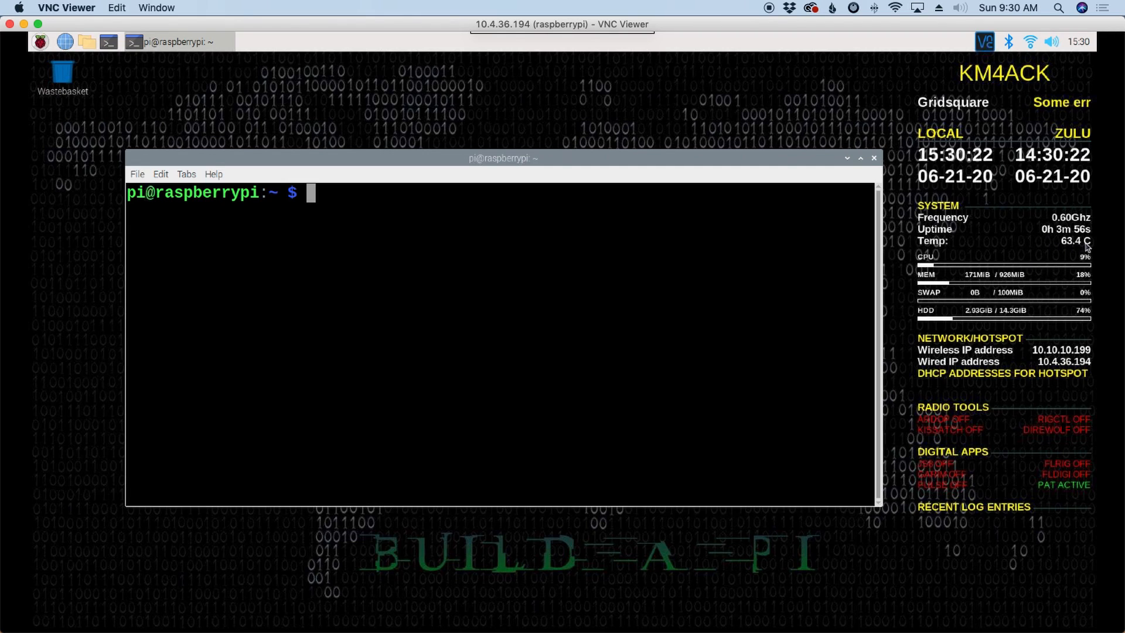
mouse_move(1080, 249)
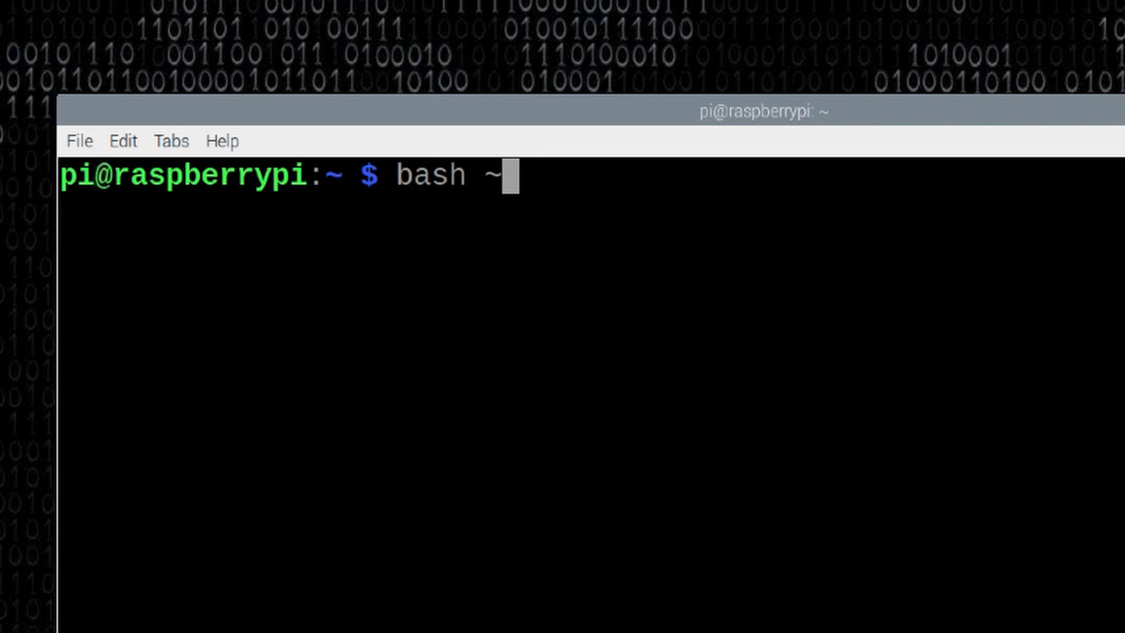
Step: Run bash ~/pi-build/conky/setconky to bring up the Conky Preferences dialog
text(/)
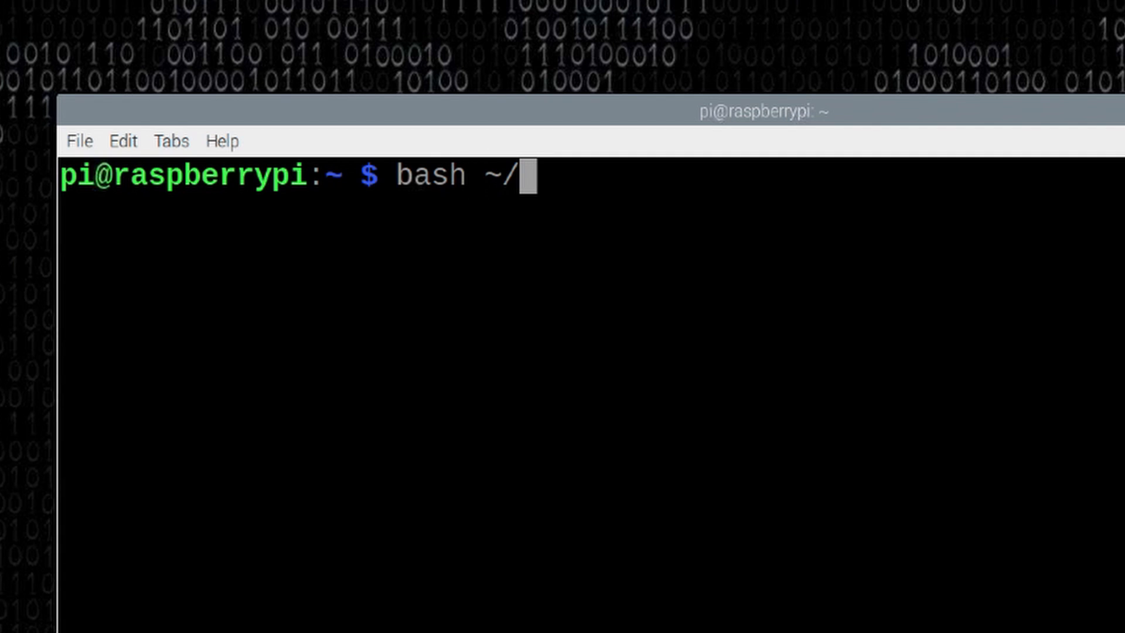
text(pi-build/)
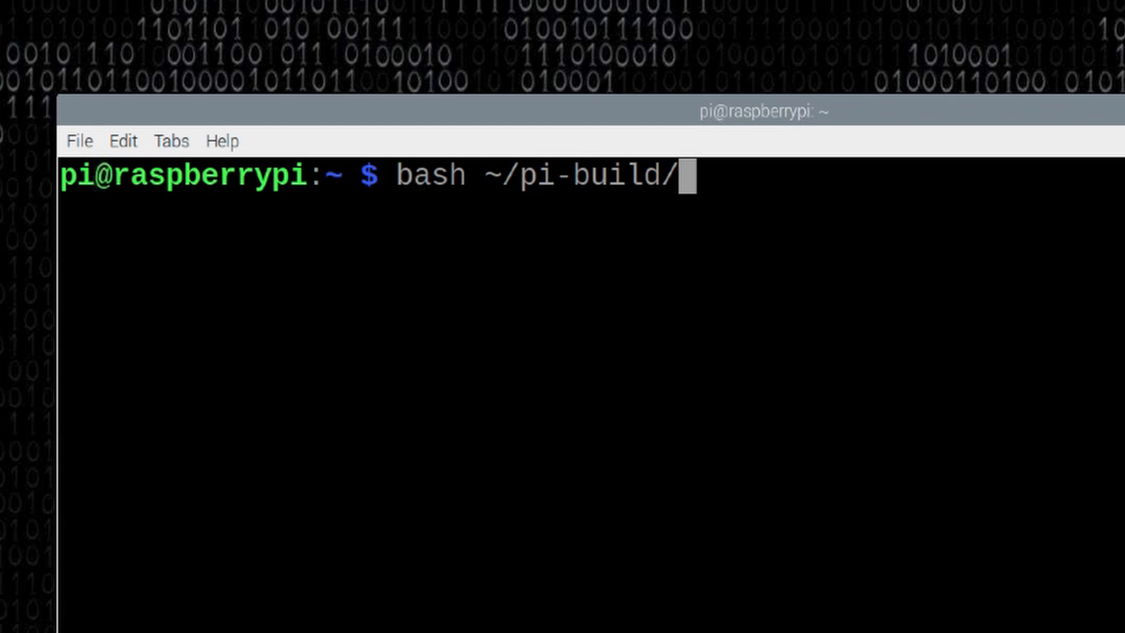
text(con)
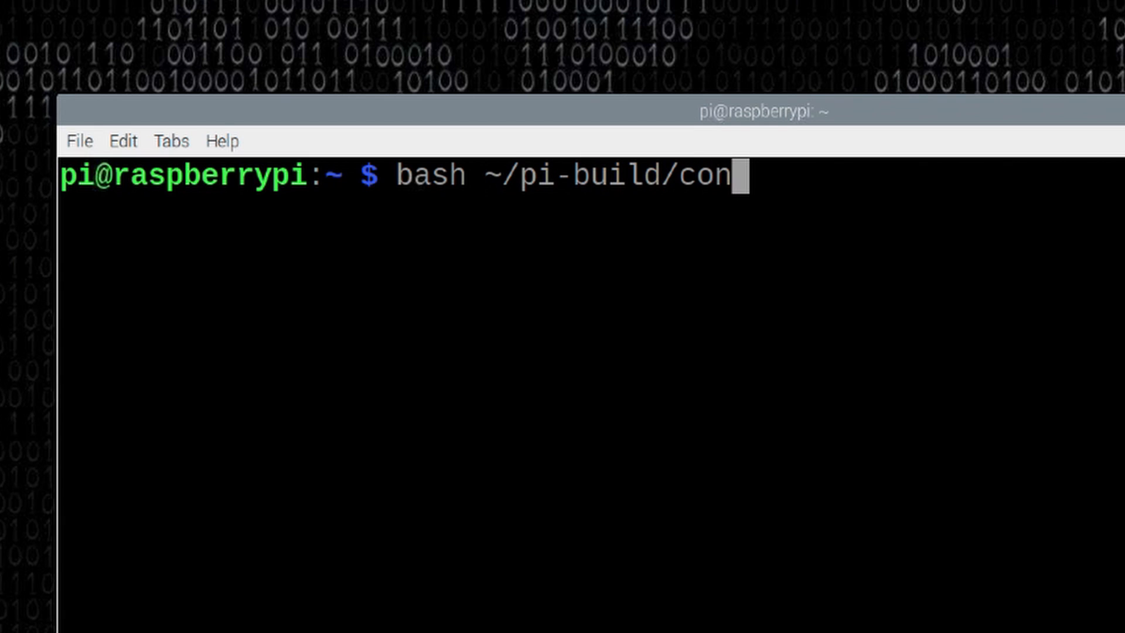
text(ky)
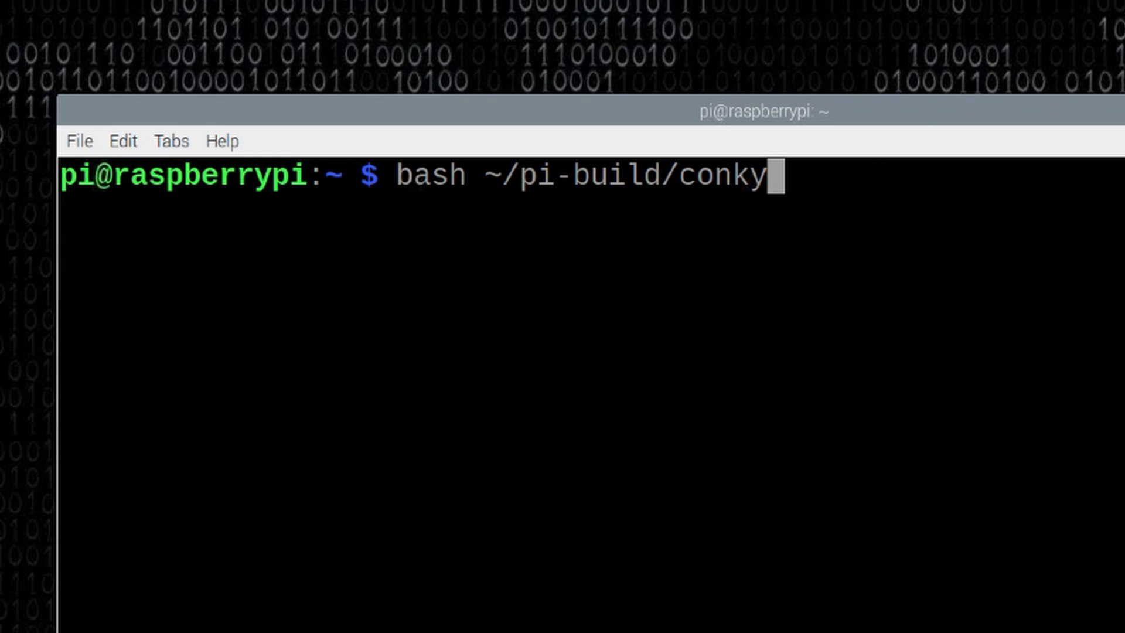
text(/s)
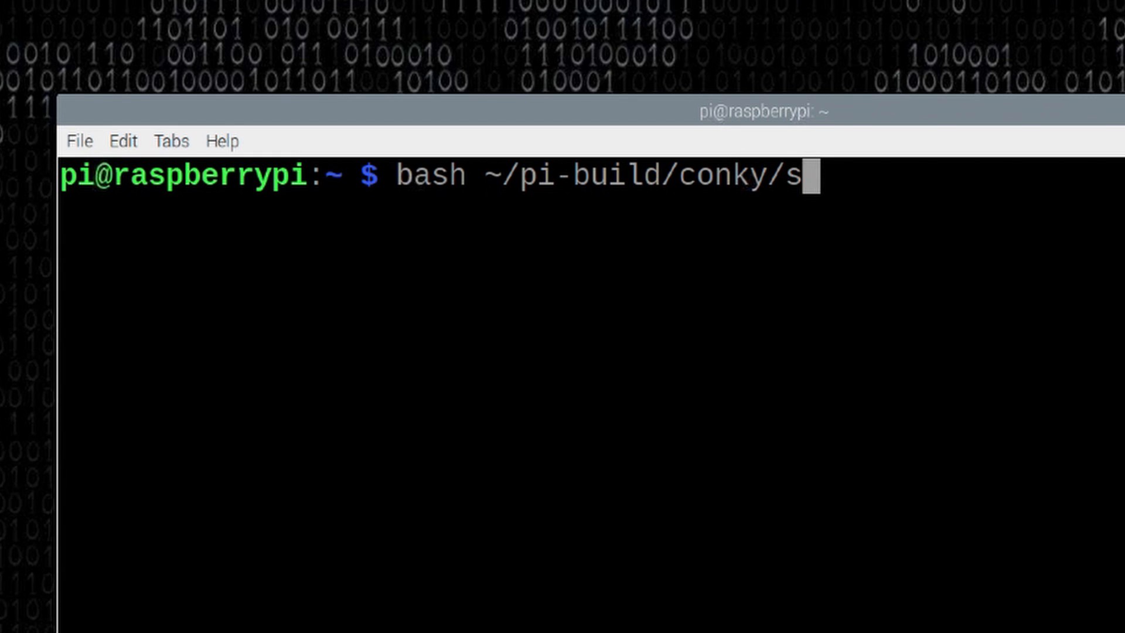
text(etcon)
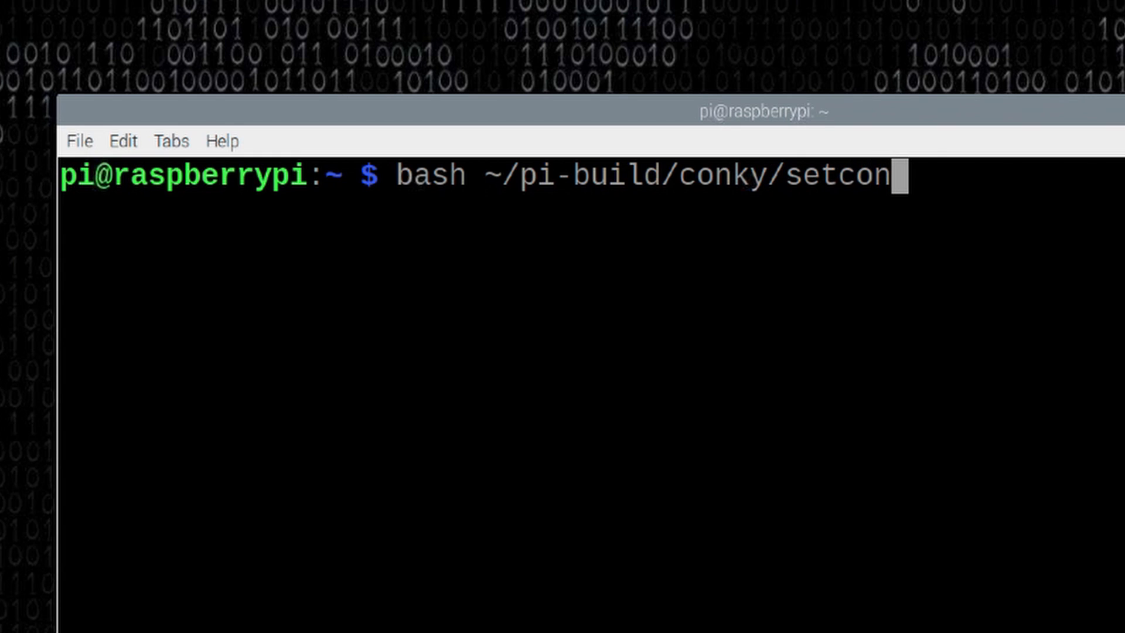
text(ky)
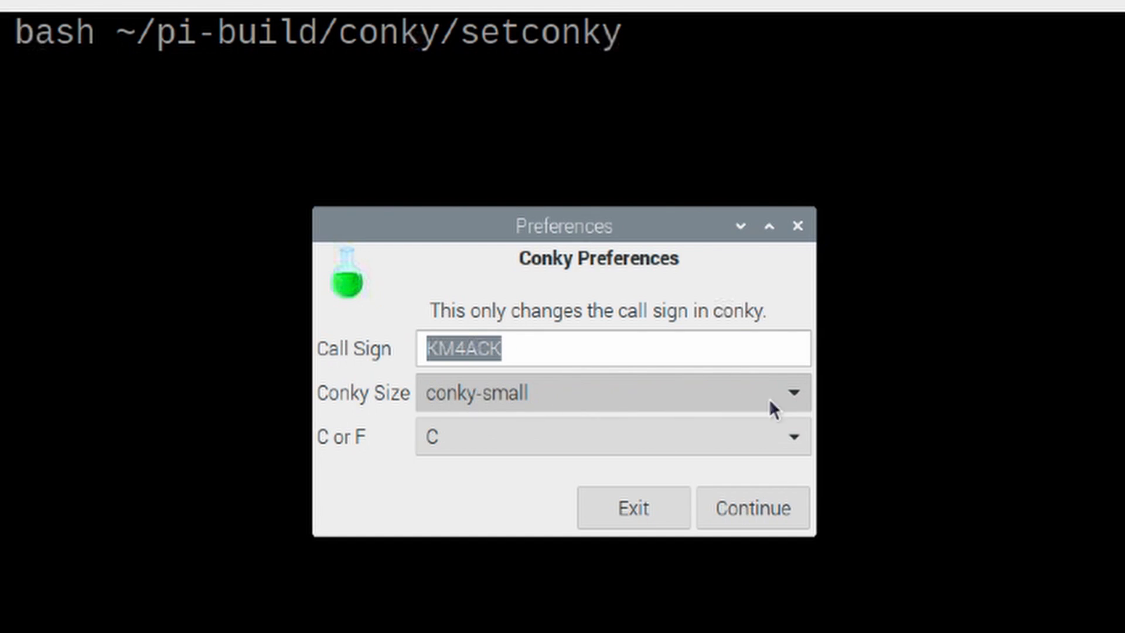
mouse_move(803, 403)
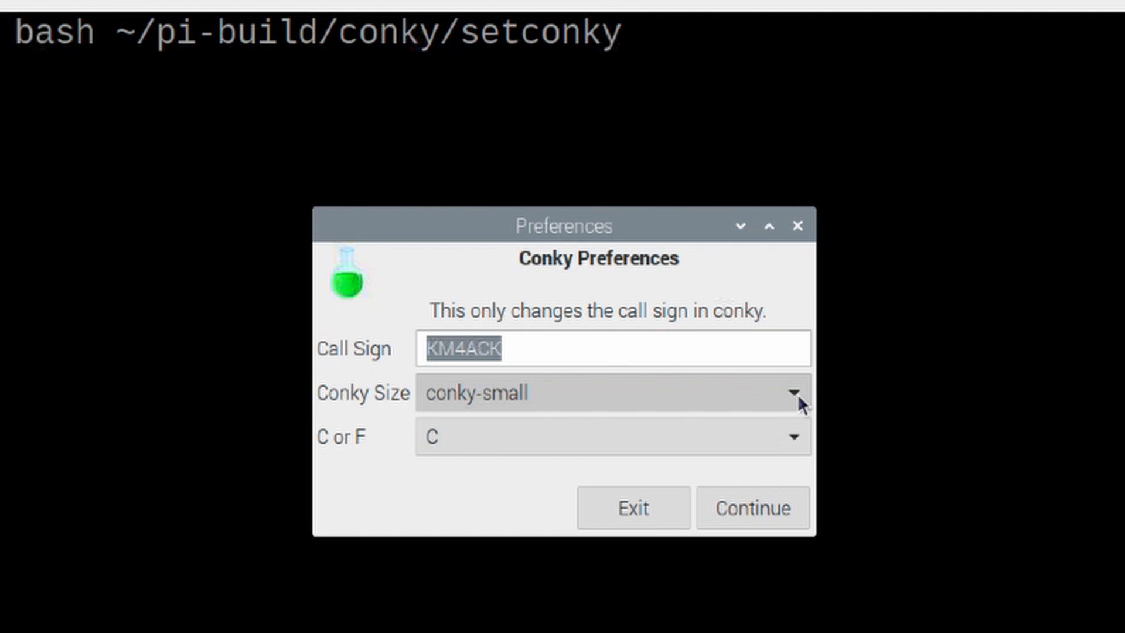
mouse_move(795, 407)
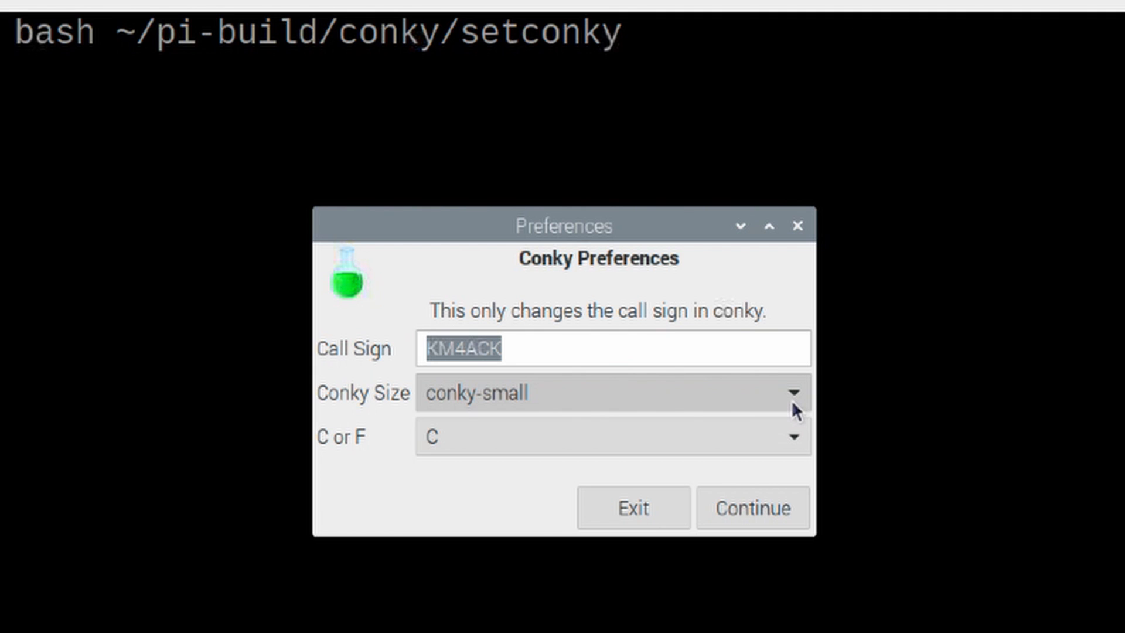
mouse_move(450, 426)
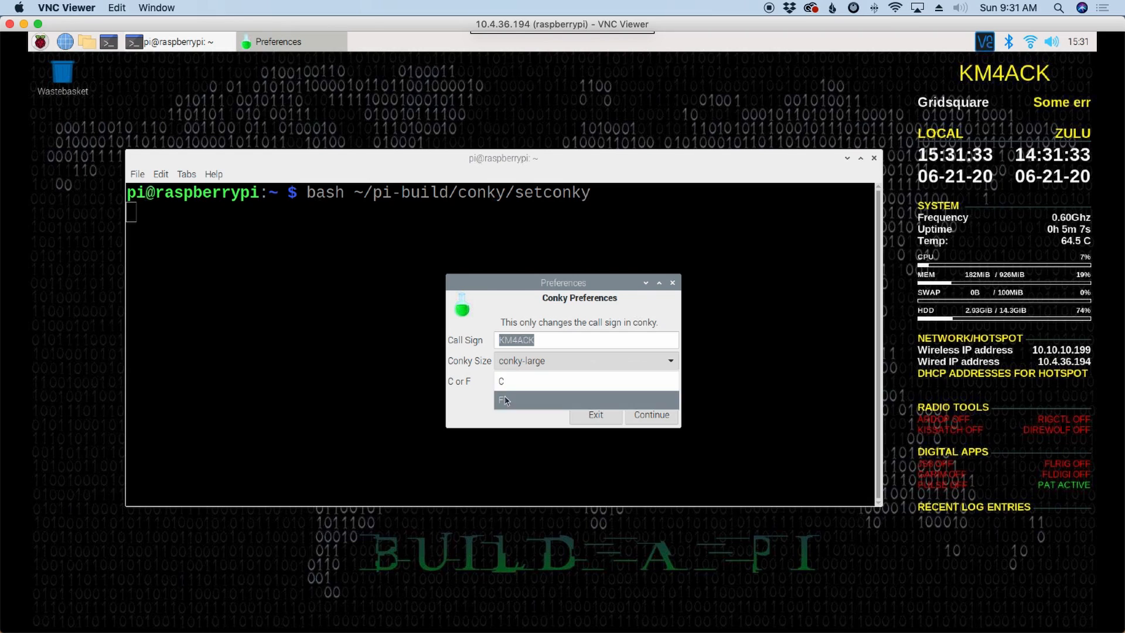
Step: Set the Conky temperature unit to Fahrenheit and continue to apply the preferences
click(502, 399)
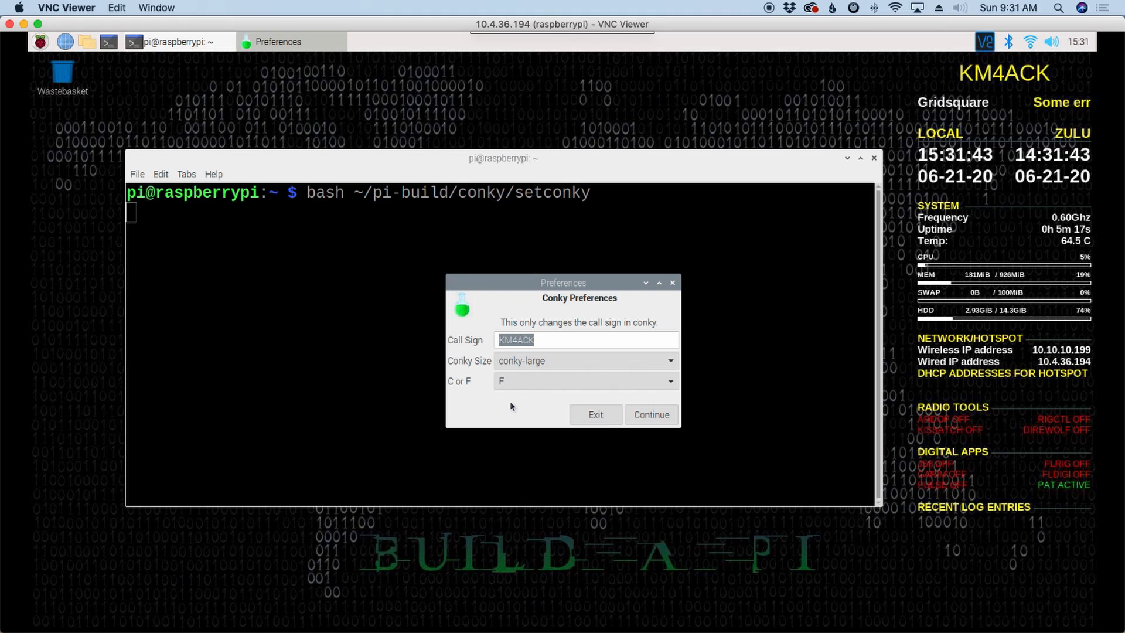
mouse_move(528, 425)
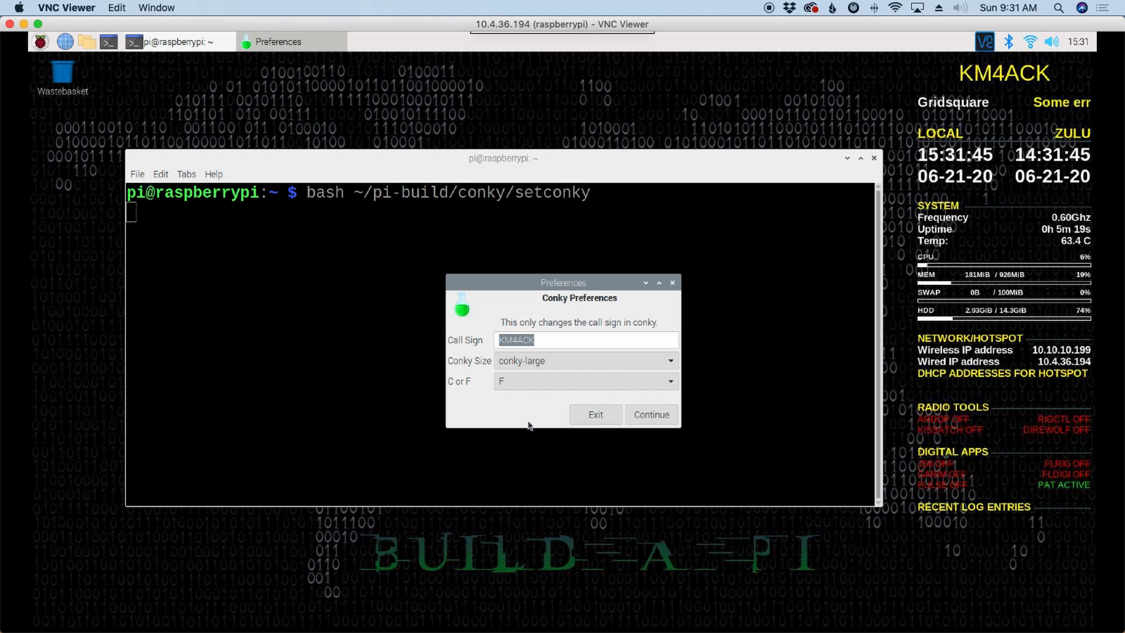
click(649, 414)
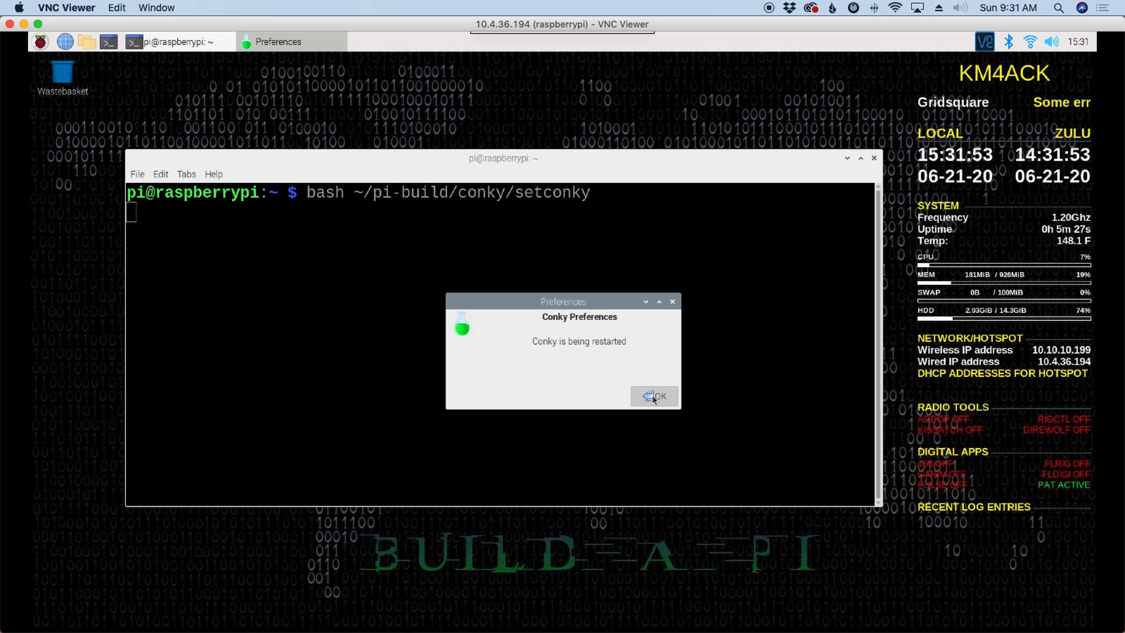
Step: Dismiss the 'Conky is being restarted' notice, leaving Conky showing 146.12 F
click(652, 396)
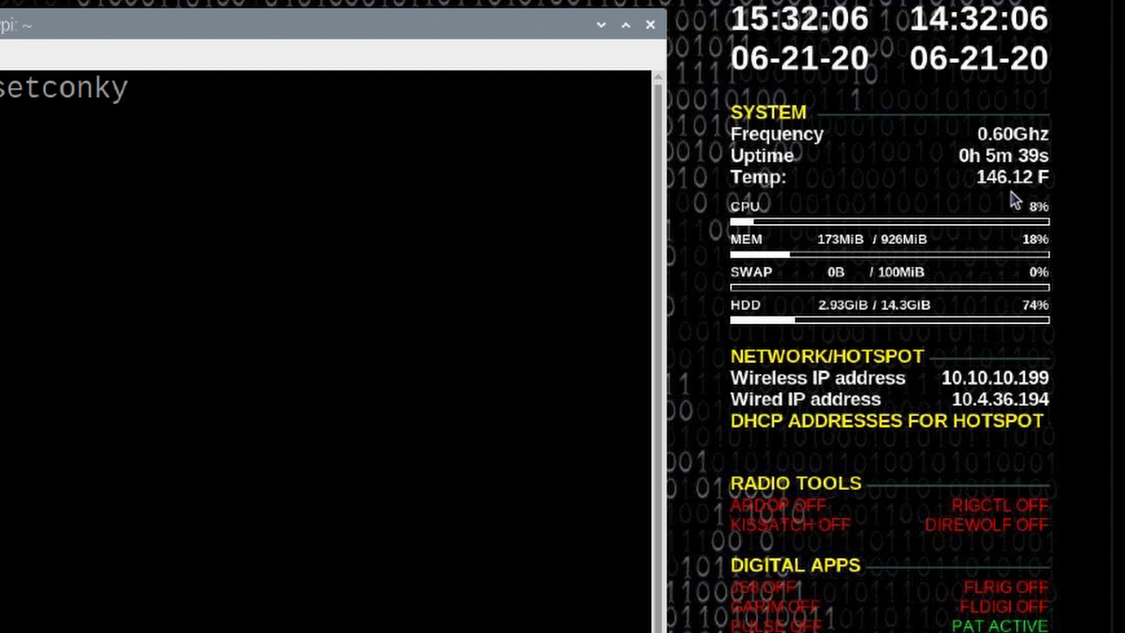
mouse_move(1022, 201)
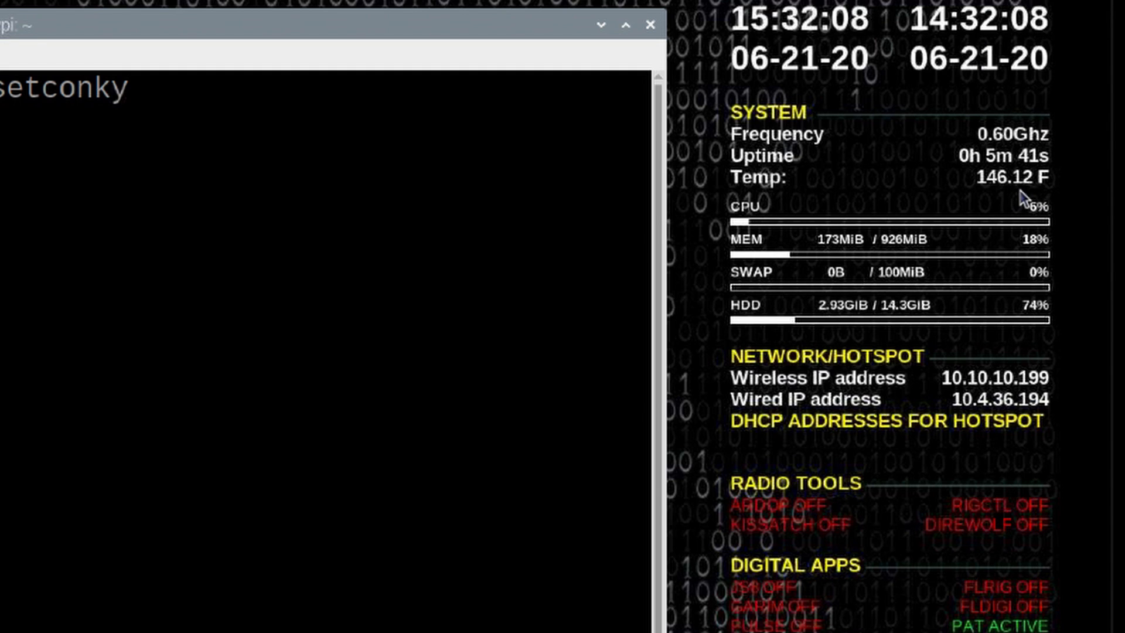